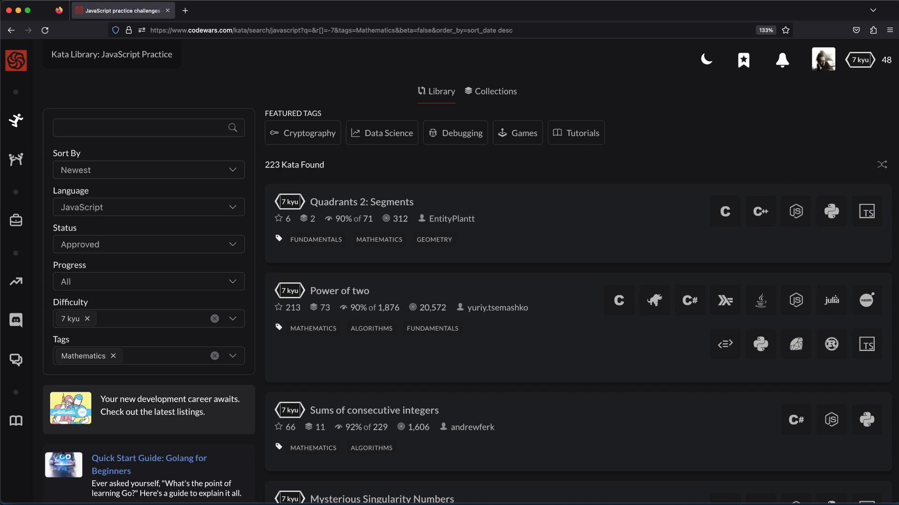
# Open the 7 kyu 'Quadrants 2: Segments' kata and read through its description and three examples.
pyautogui.click(860, 59)
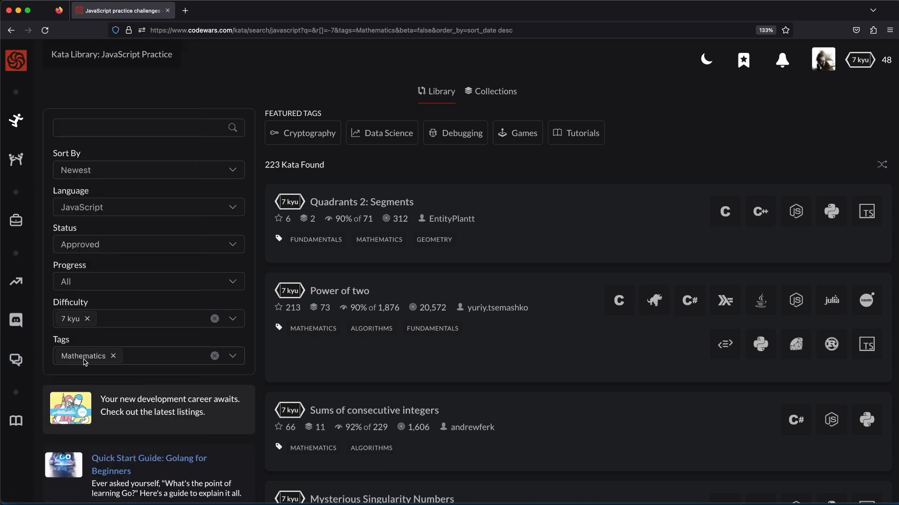
pyautogui.moveTo(66, 363)
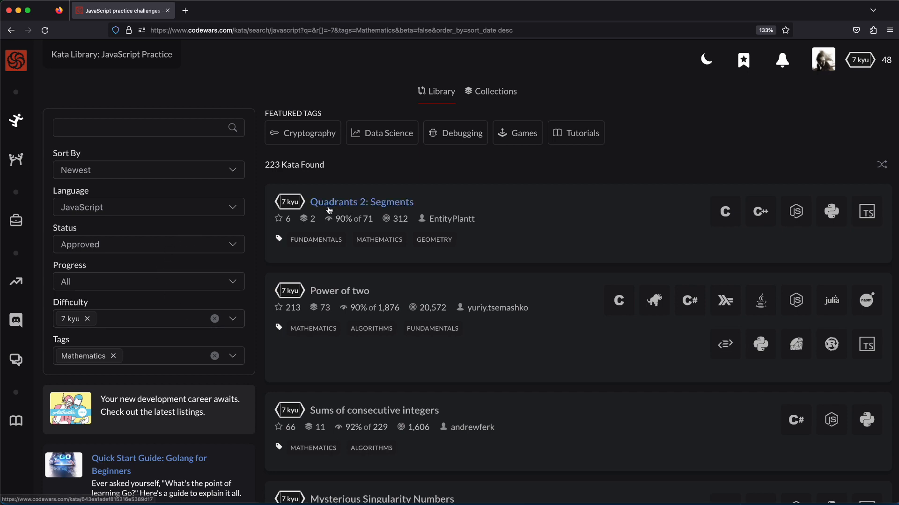
pyautogui.moveTo(353, 207)
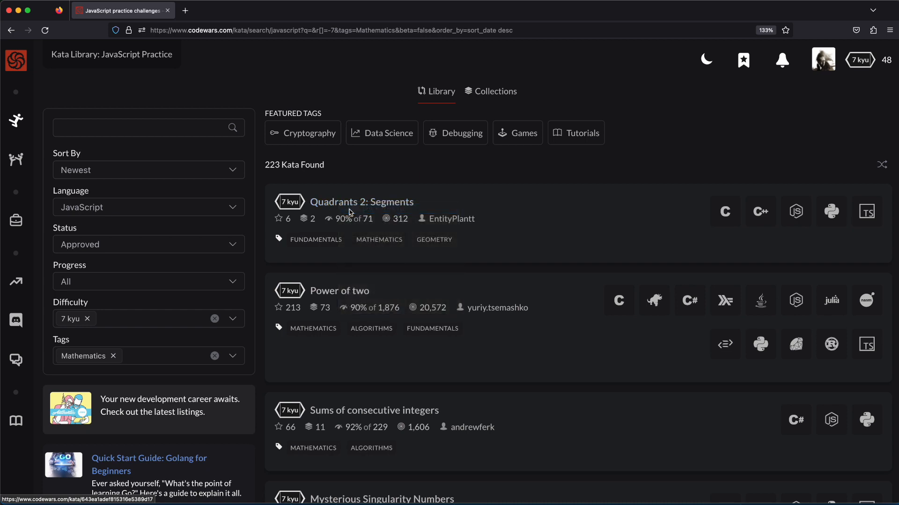
pyautogui.click(362, 202)
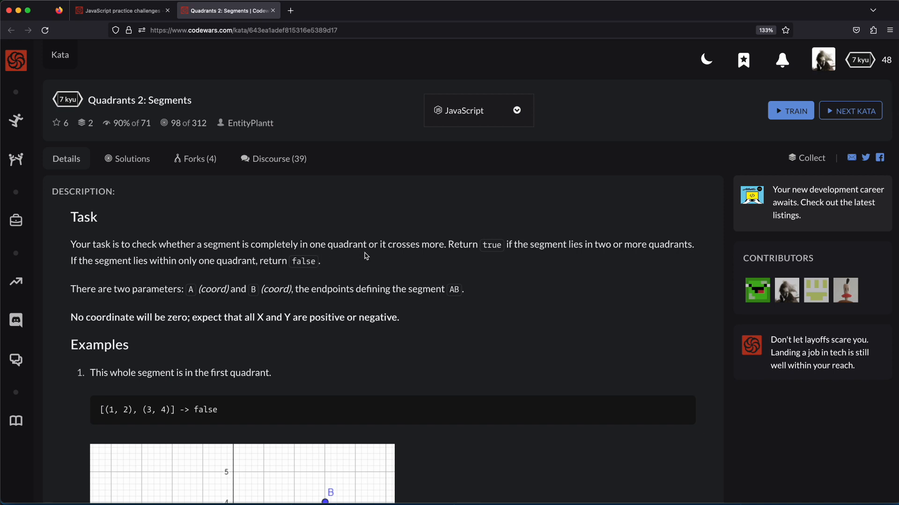
pyautogui.scroll(-3)
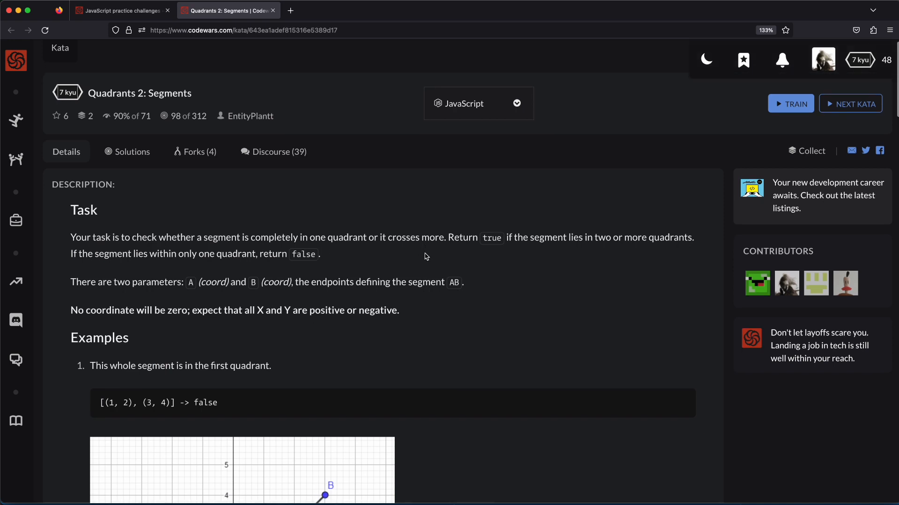
pyautogui.moveTo(592, 256)
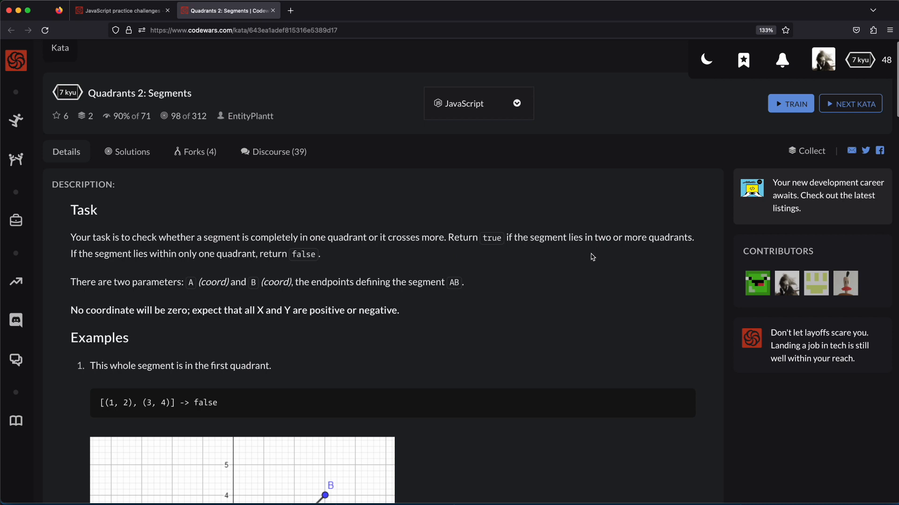
pyautogui.moveTo(111, 296)
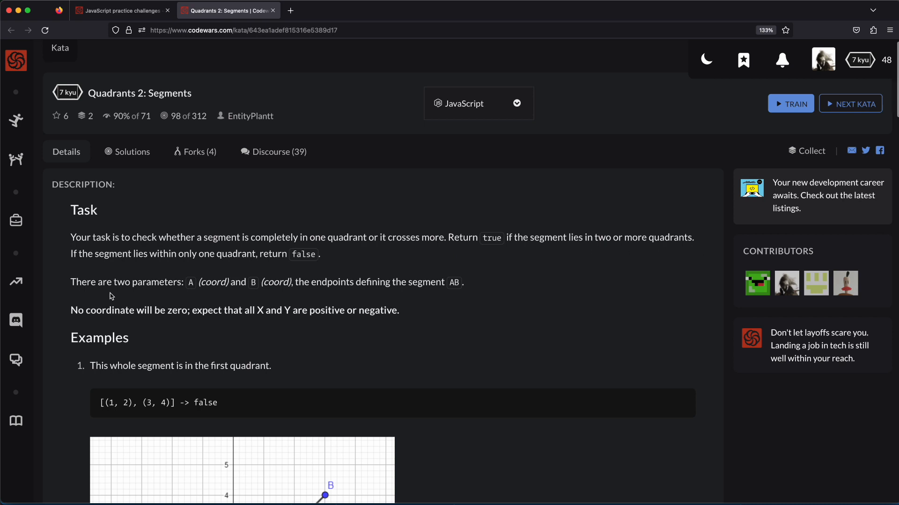
pyautogui.moveTo(137, 268)
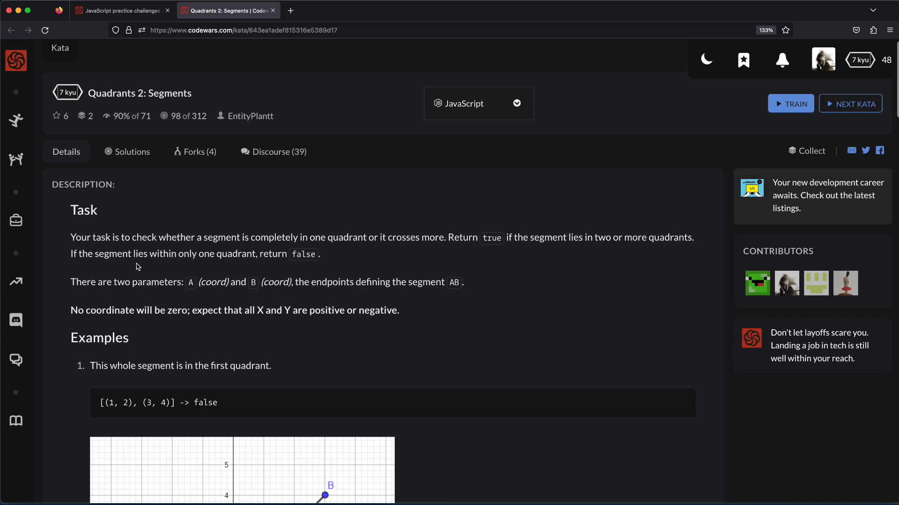
pyautogui.scroll(-3)
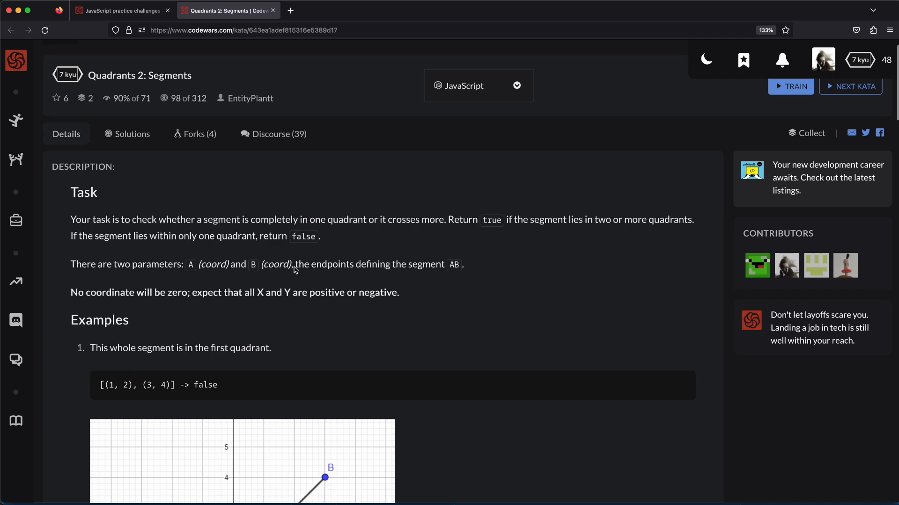
pyautogui.scroll(-3)
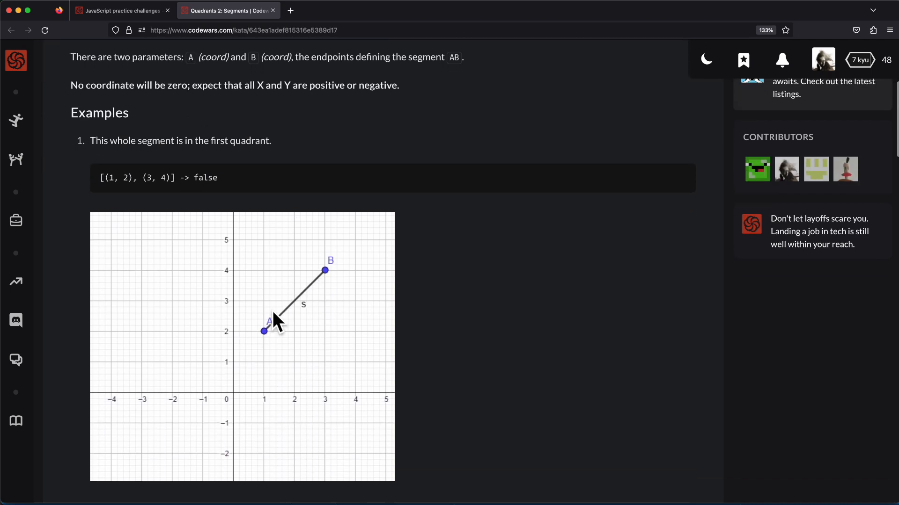
pyautogui.scroll(-3)
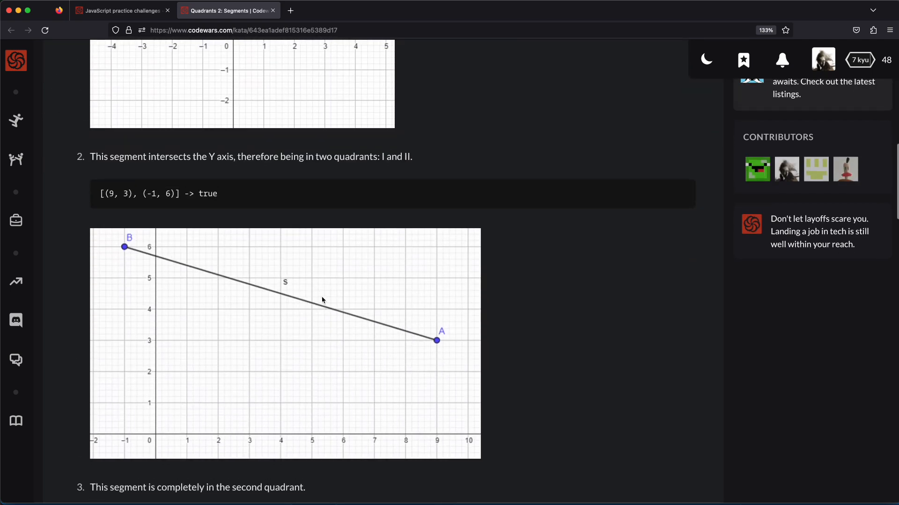
pyautogui.scroll(-3)
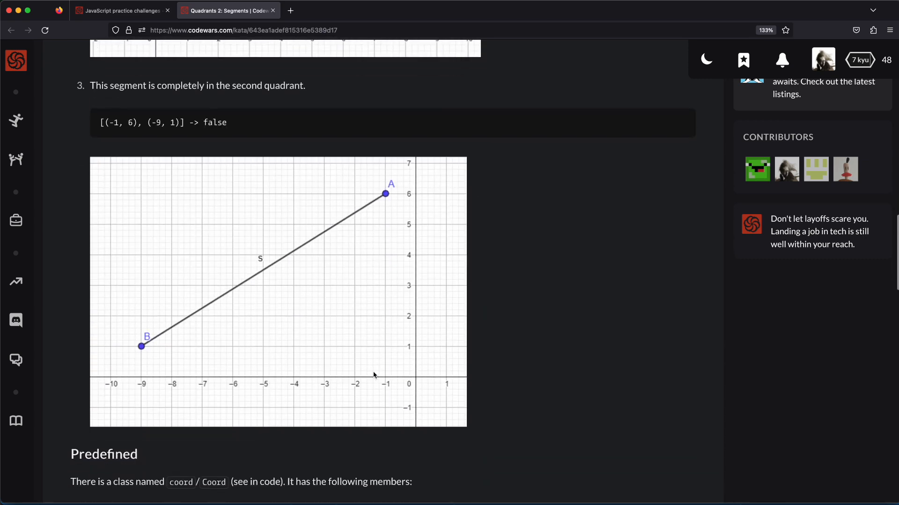
pyautogui.scroll(-3)
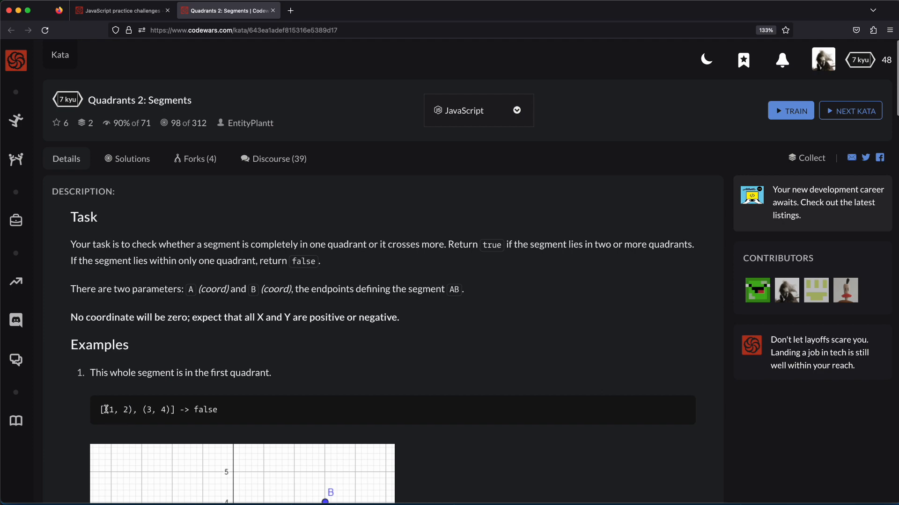
pyautogui.scroll(-3)
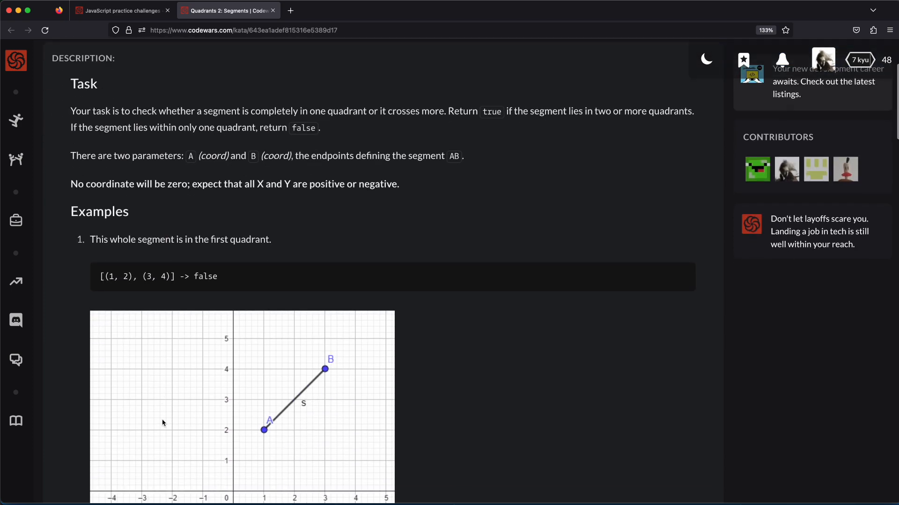
pyautogui.scroll(-3)
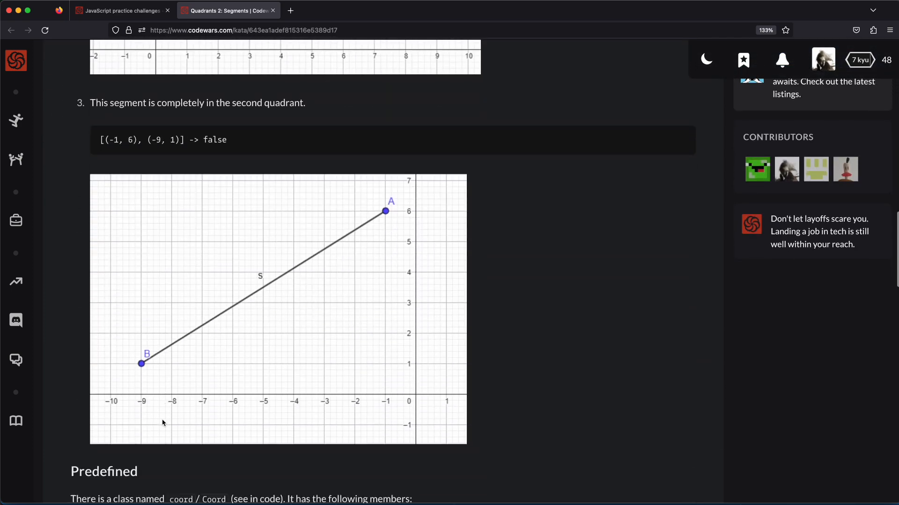
pyautogui.scroll(-3)
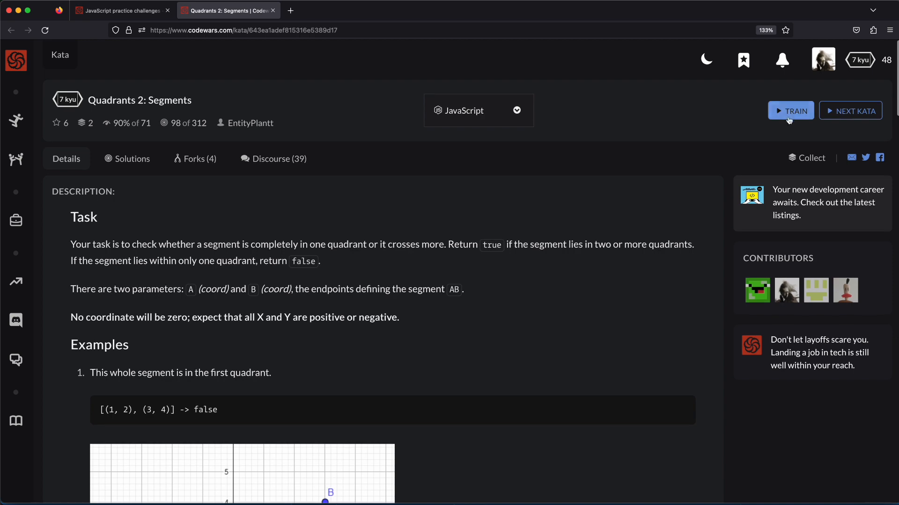
# Start training on Quadrants 2: Segments to get the quadrant_segment(A, B) starter code.
pyautogui.click(791, 110)
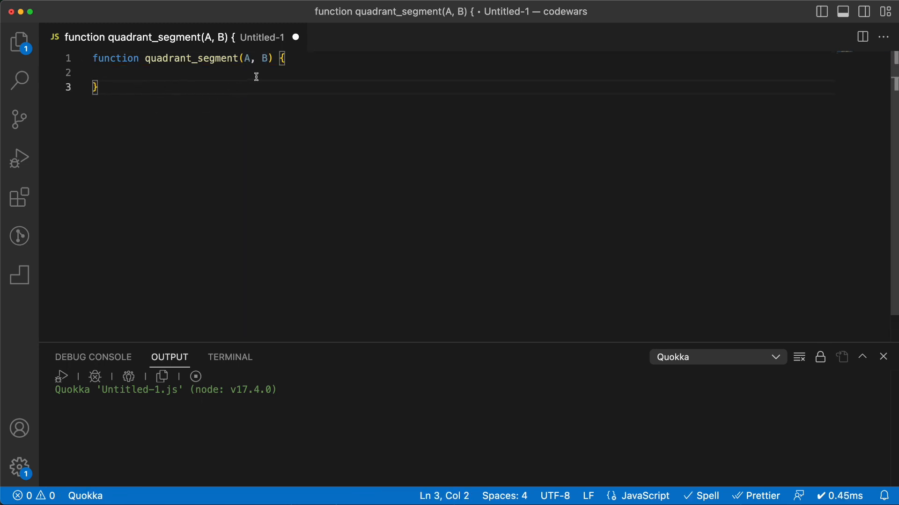
# Declare const qA = getQuadrant(A.x, A.y) and qB = getQuadrant(B.x, B.y) inside quadrant_segment.
pyautogui.doubleClick(246, 58)
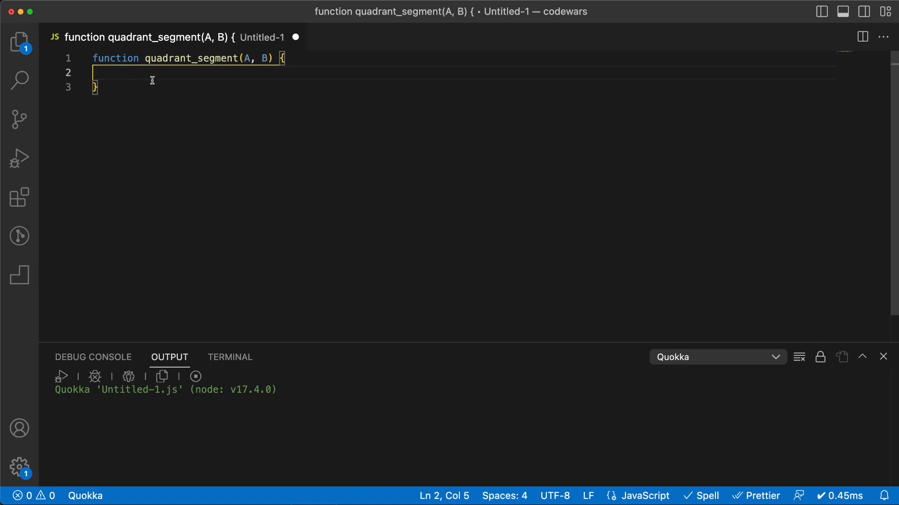
pyautogui.write('const')
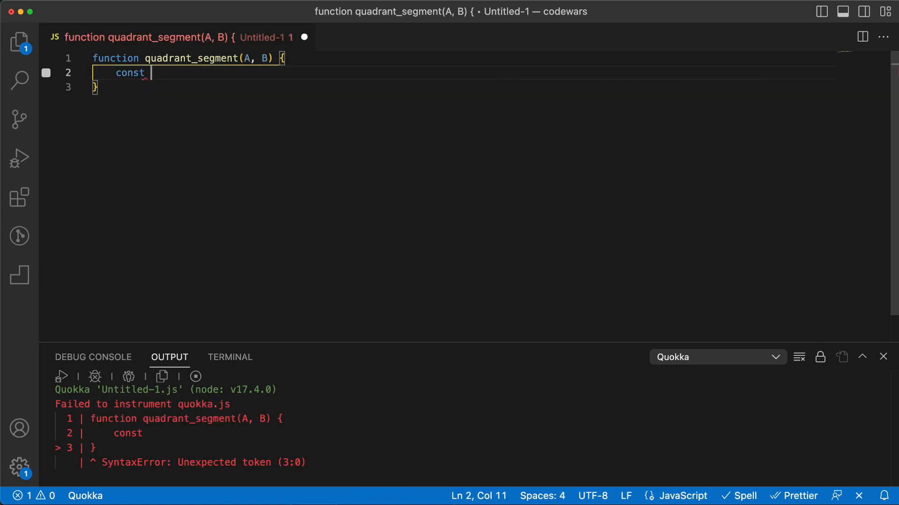
pyautogui.write('q')
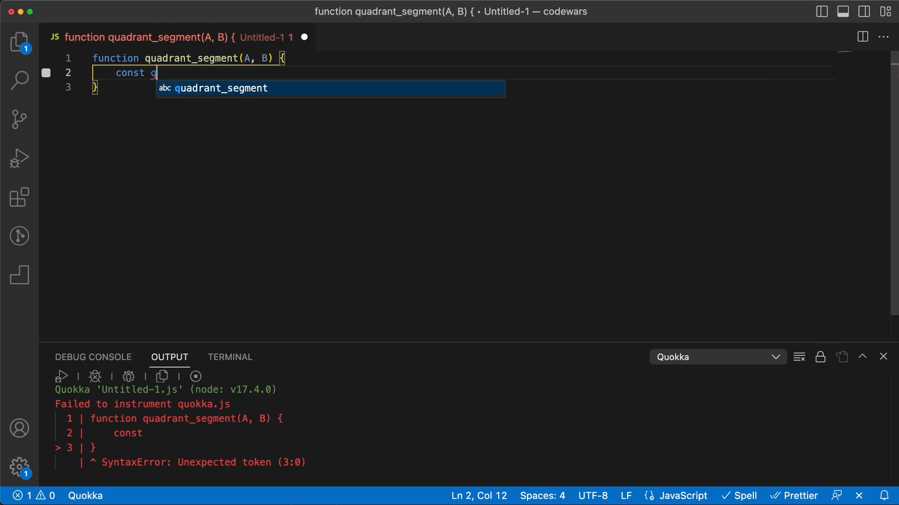
pyautogui.write('A =')
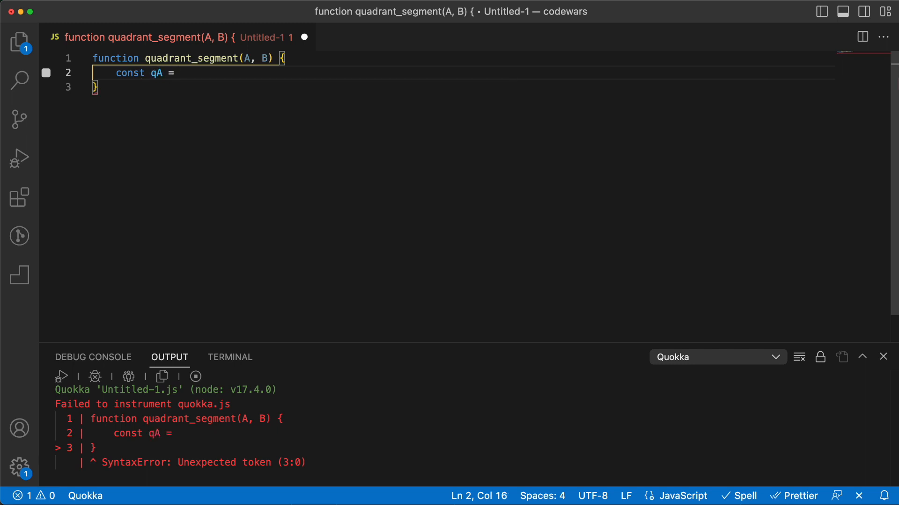
pyautogui.write('getQu')
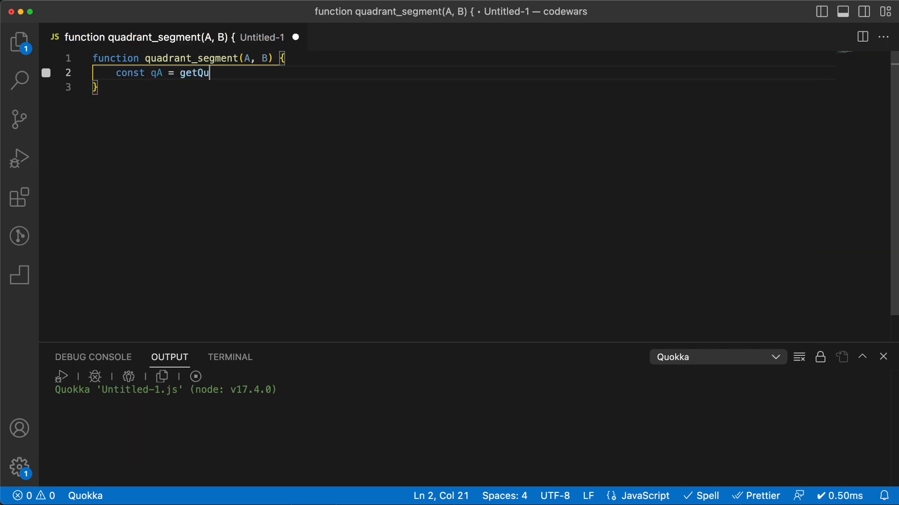
pyautogui.write('adrant')
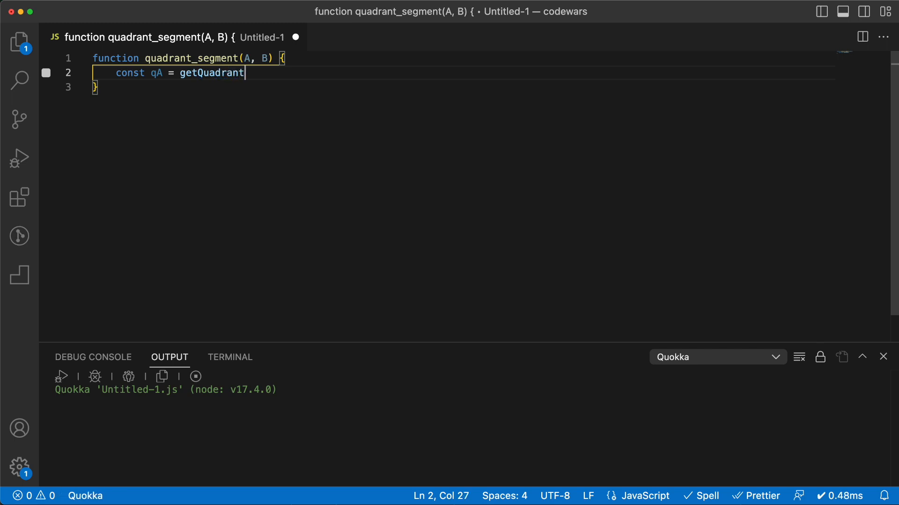
pyautogui.write('(A')
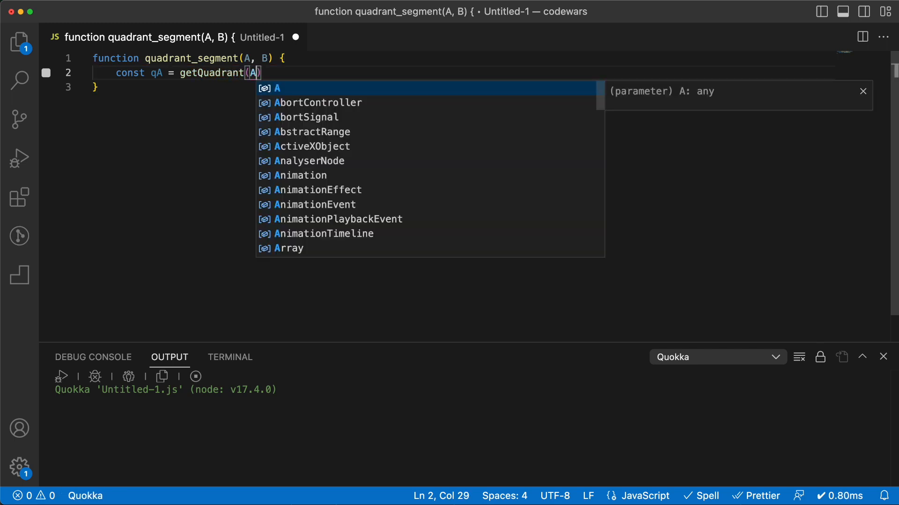
pyautogui.write('.x,')
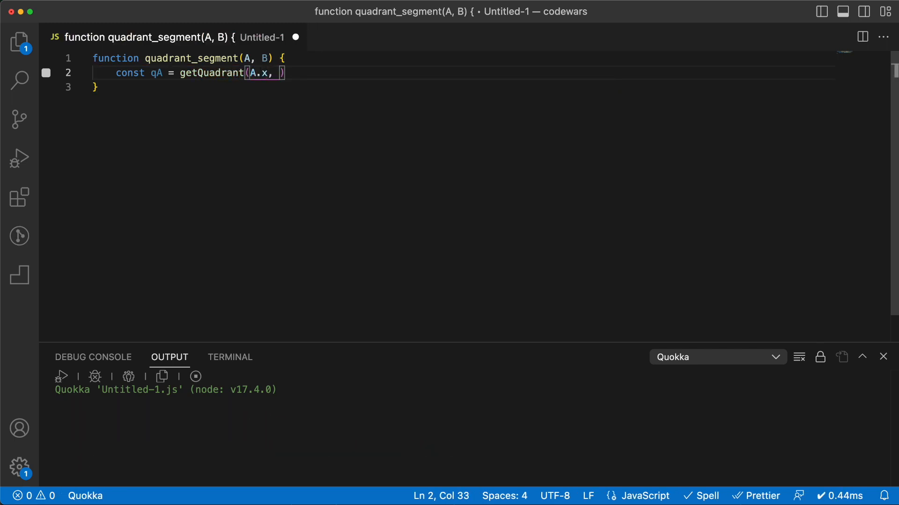
pyautogui.write('A.y')
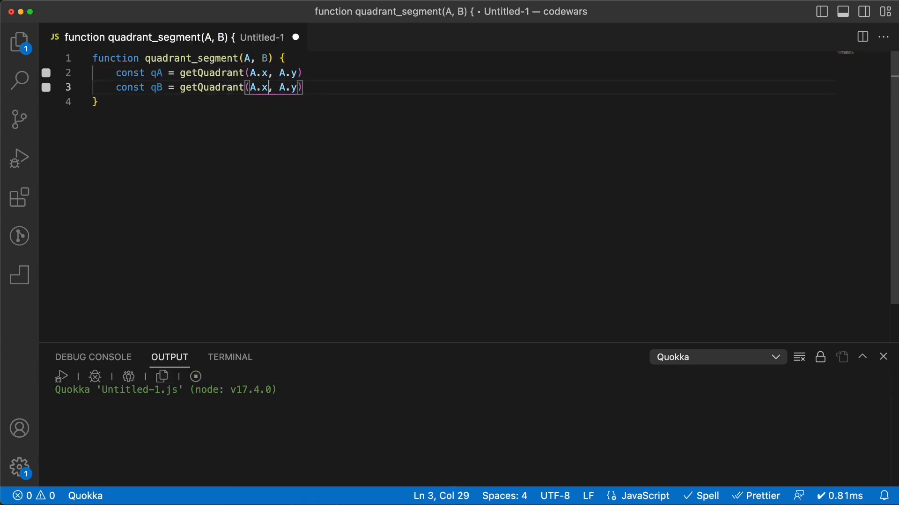
pyautogui.write('B')
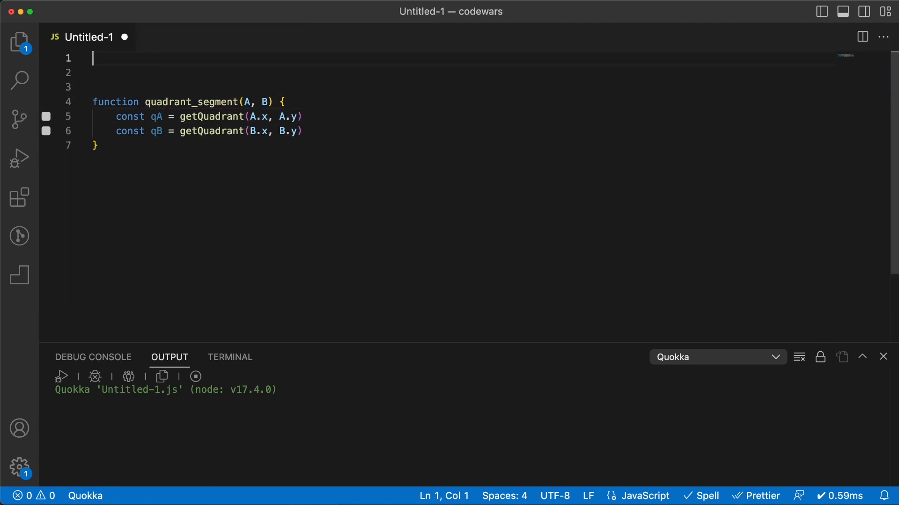
# Add a getQuadrant(x, y) function above quadrant_segment, beginning with if (y > 0).
pyautogui.write('function')
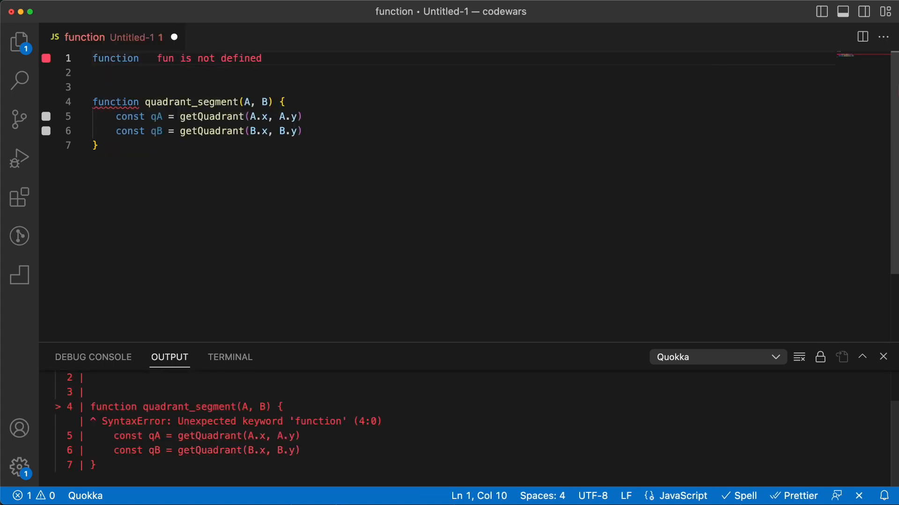
pyautogui.write('getQuadrant ()')
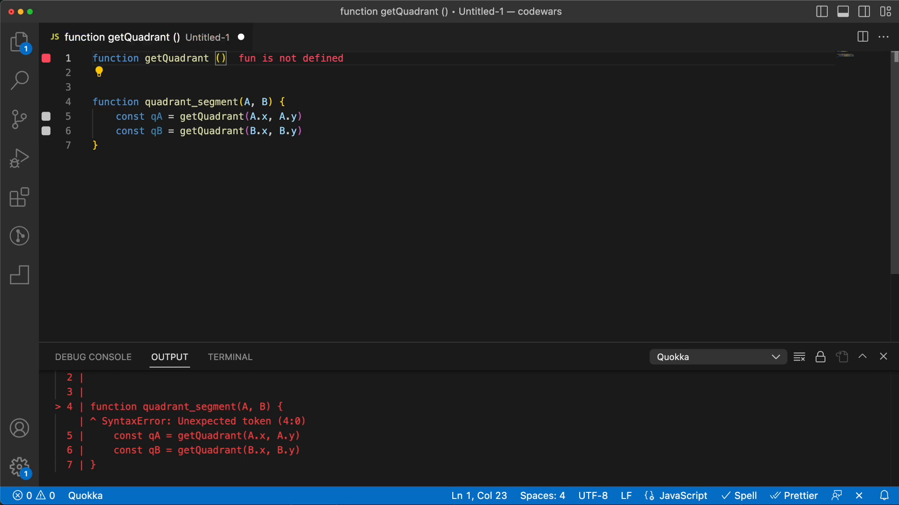
pyautogui.write('x,y')
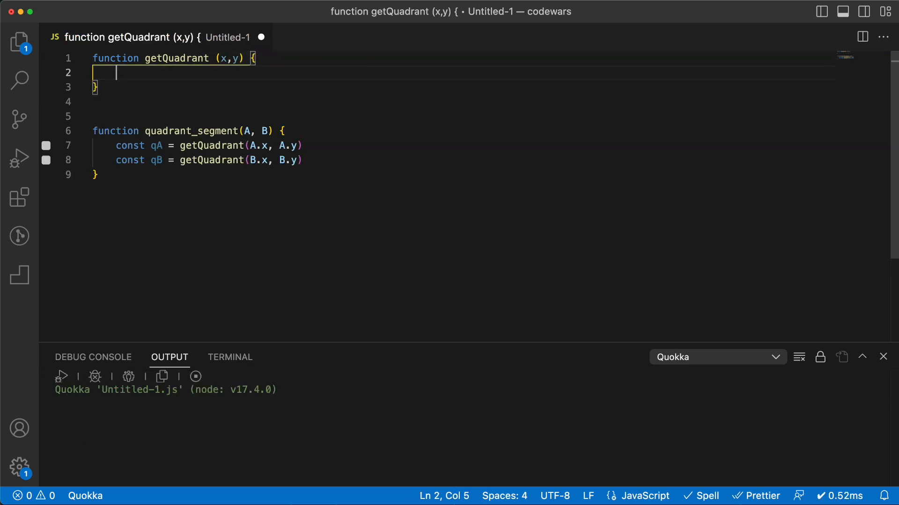
pyautogui.write('if (y')
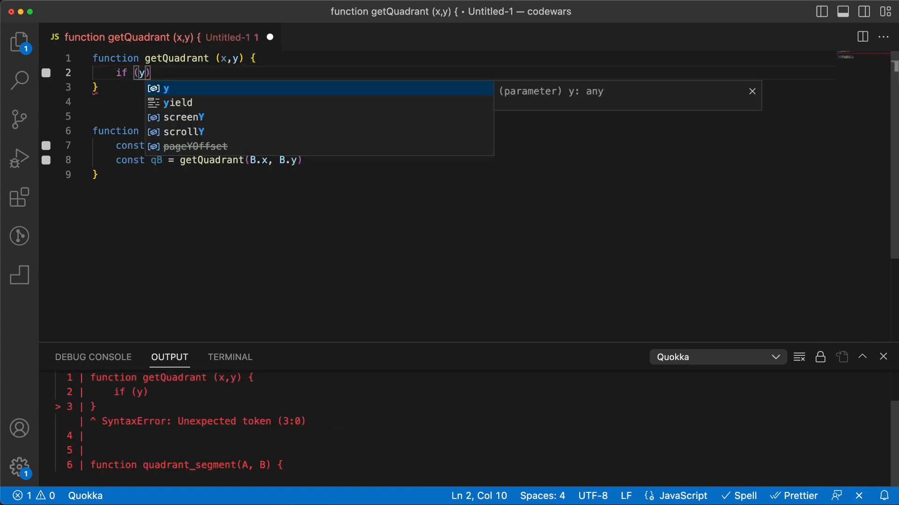
pyautogui.write('> 0')
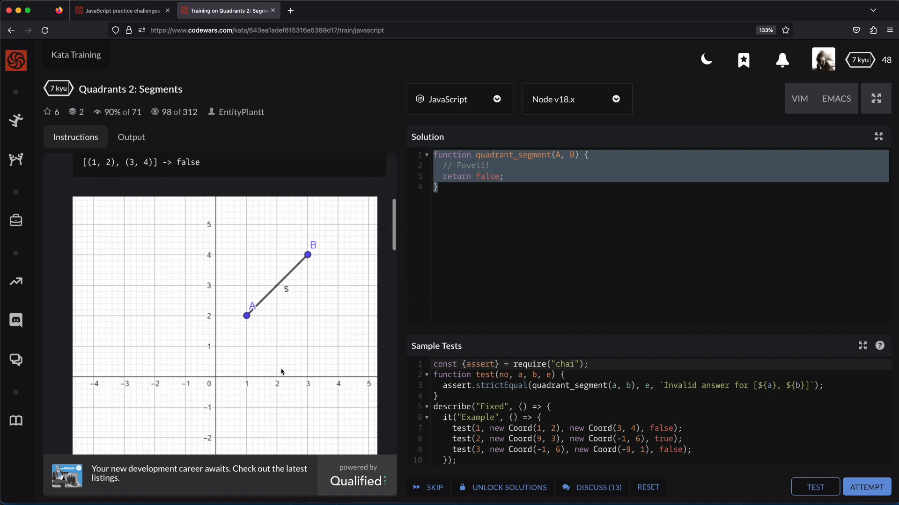
pyautogui.scroll(-3)
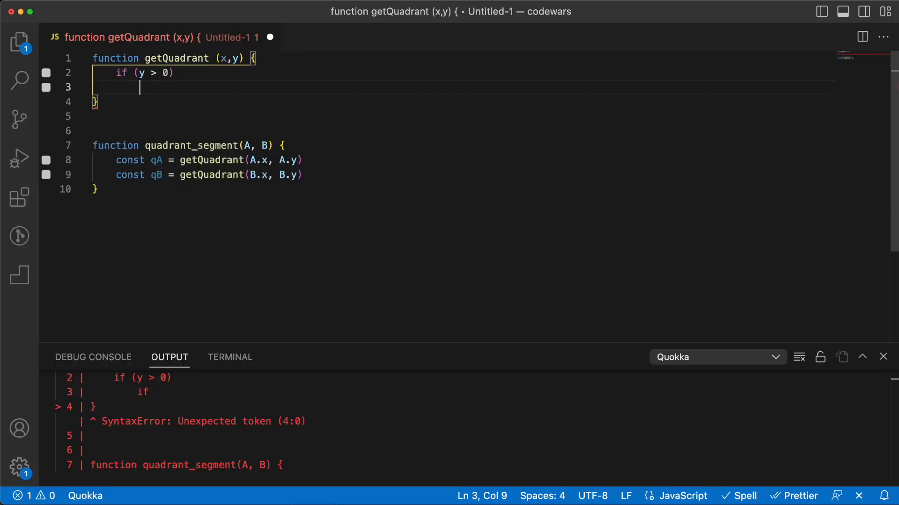
# Make getQuadrant return x > 0 ? 1 : 2 for positive y, otherwise 4 : 3.
pyautogui.write('return')
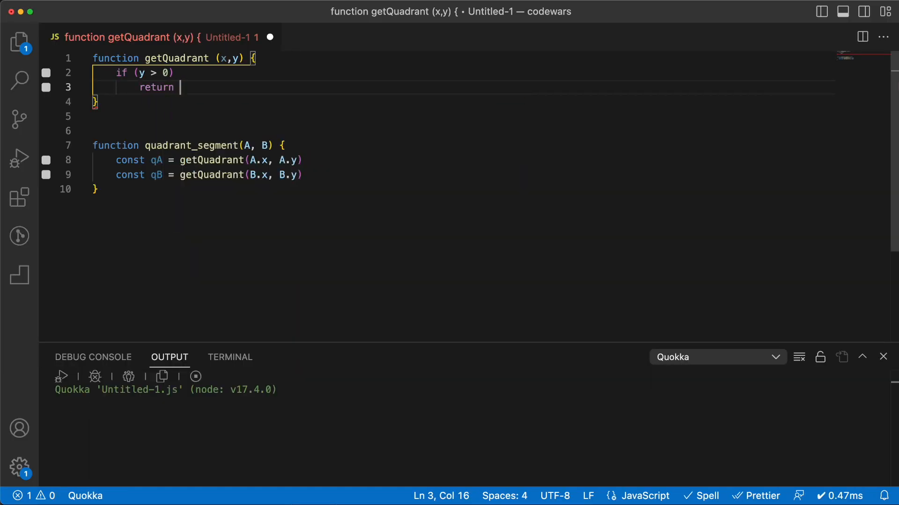
pyautogui.write('x')
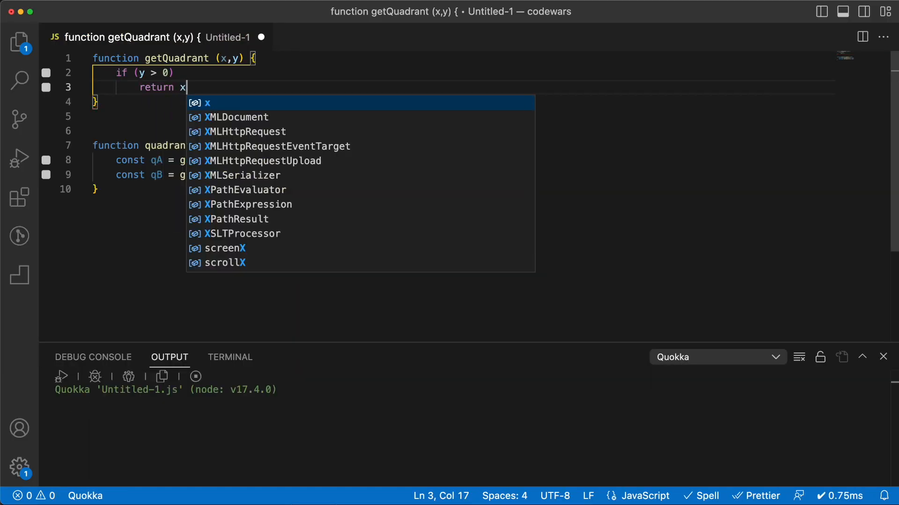
pyautogui.write('<')
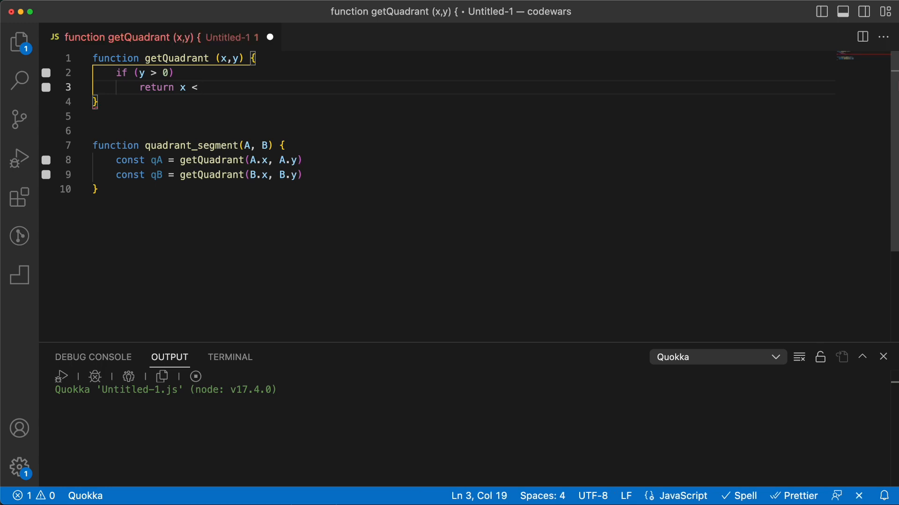
pyautogui.write('> 0 ?')
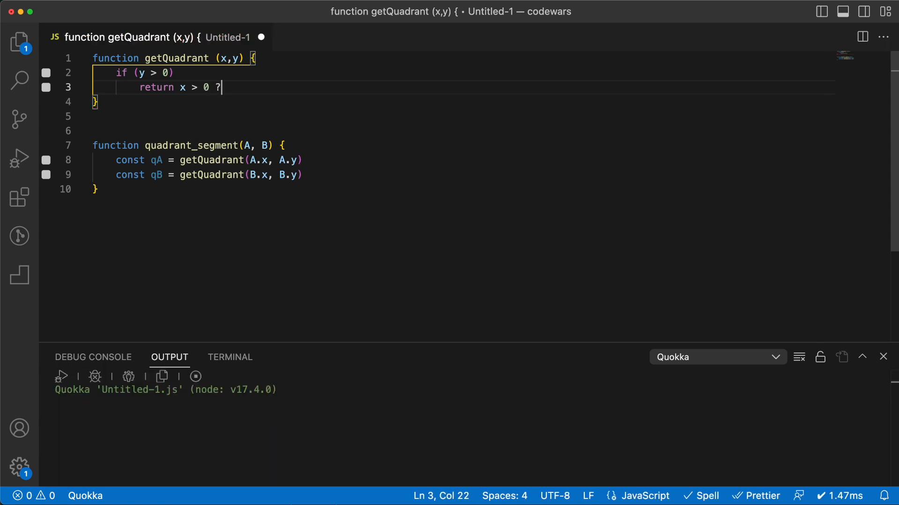
pyautogui.write('1 :')
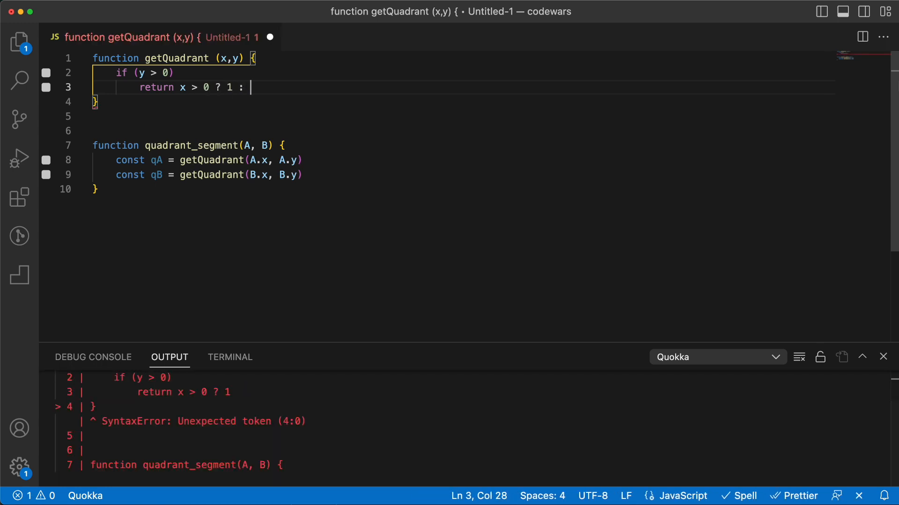
pyautogui.write('2')
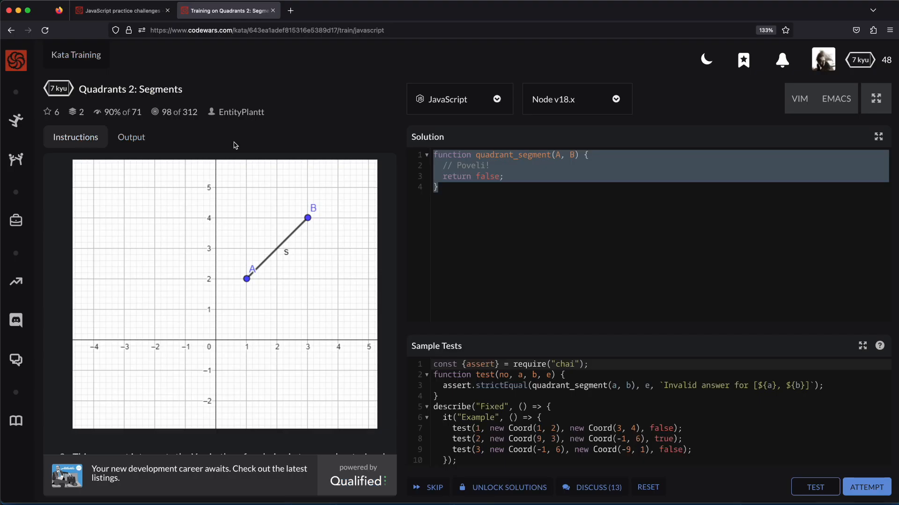
pyautogui.scroll(-3)
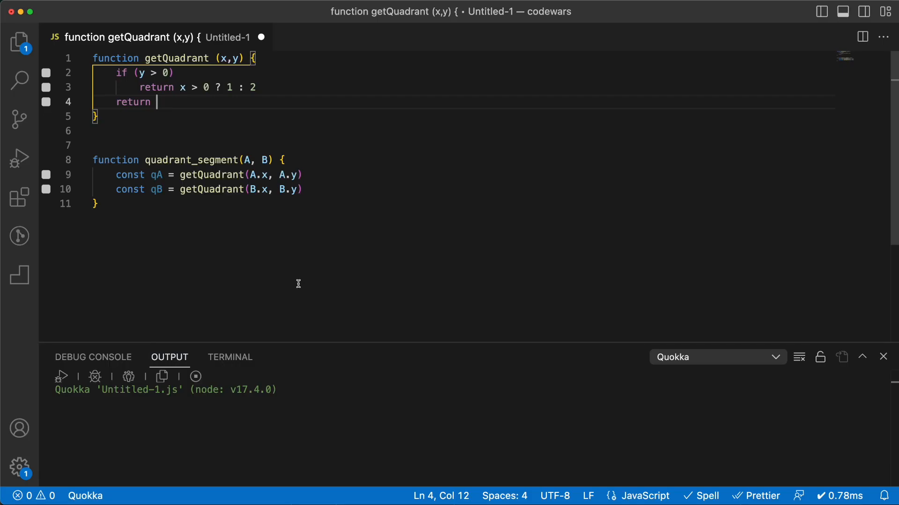
pyautogui.moveTo(179, 87); pyautogui.dragTo(255, 87)
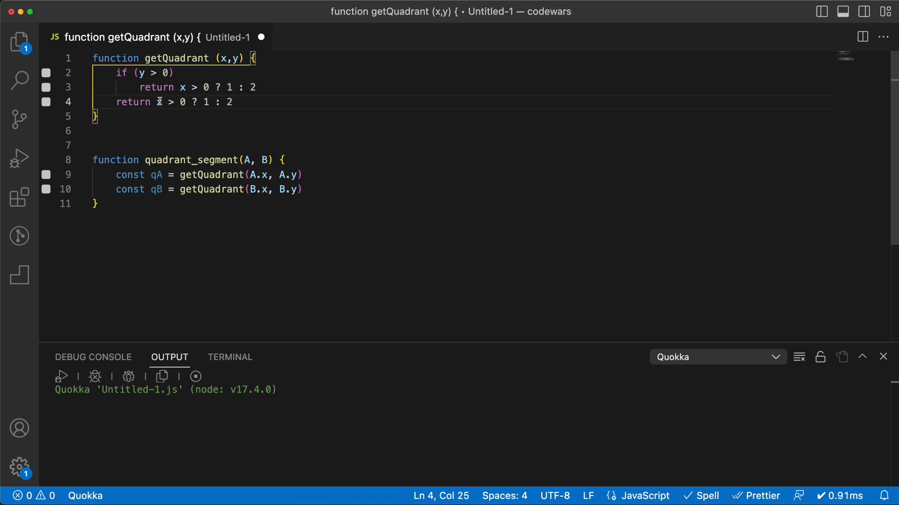
pyautogui.moveTo(159, 102)
pyautogui.write('3')
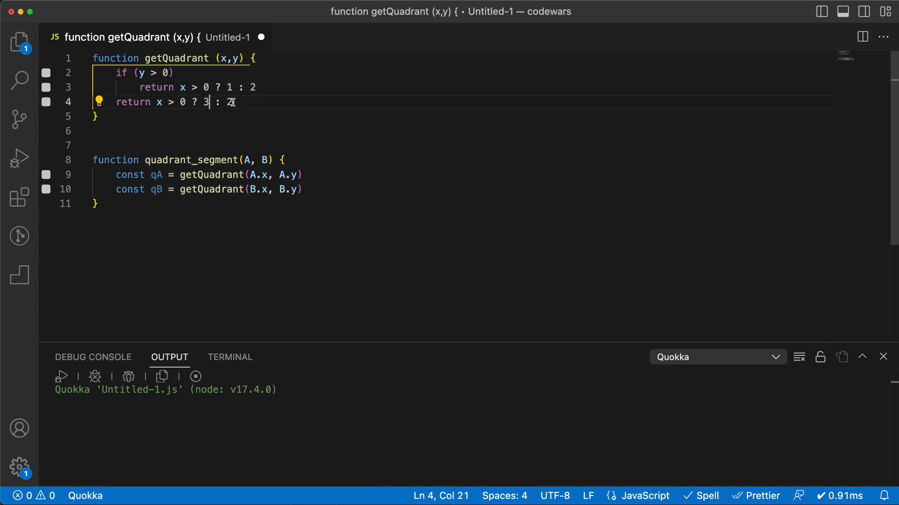
pyautogui.write('4')
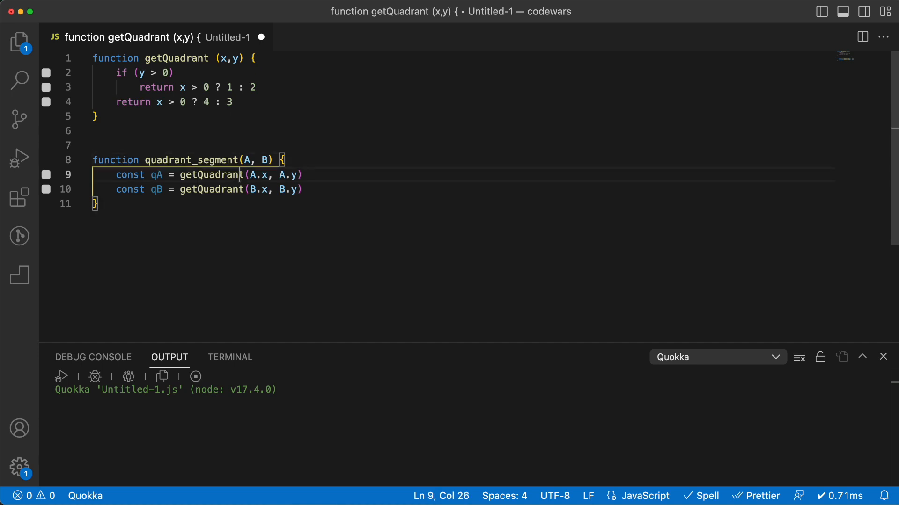
# Make quadrant_segment return qA !== qB.
pyautogui.press('enter')
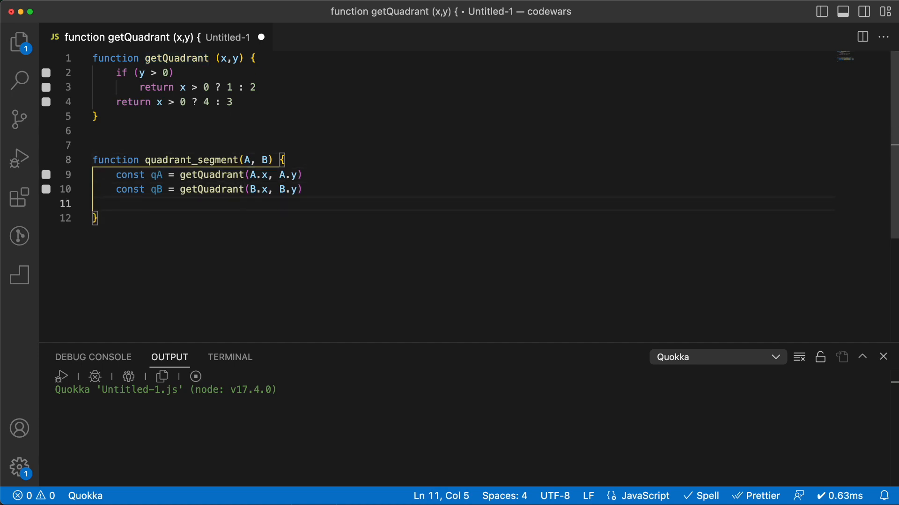
pyautogui.write('return')
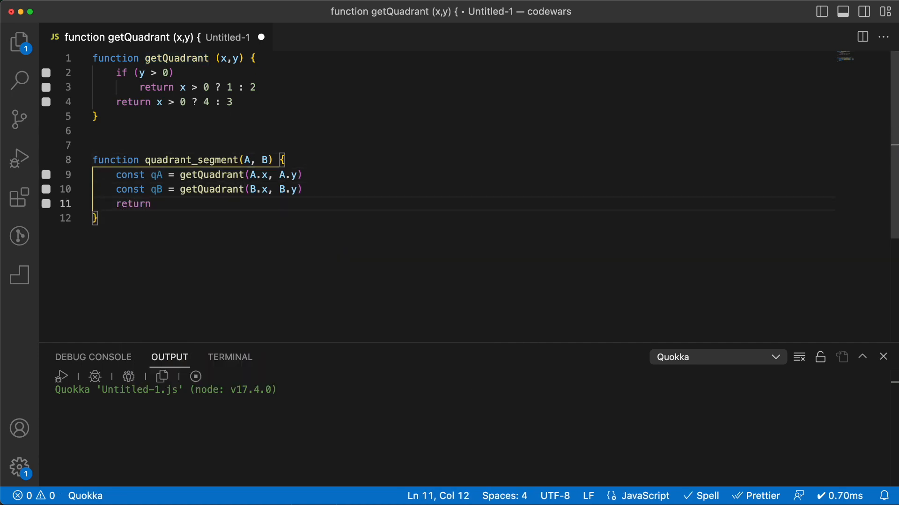
pyautogui.write('qA === qB')
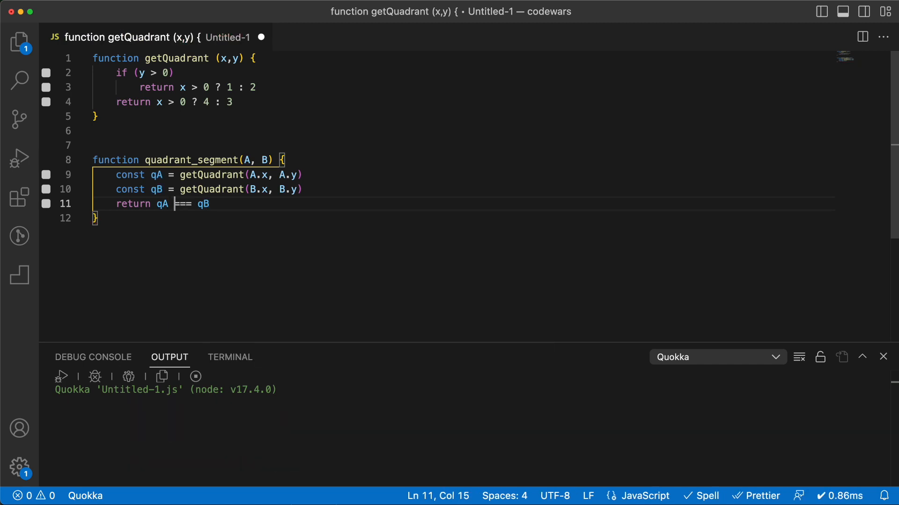
pyautogui.write('!')
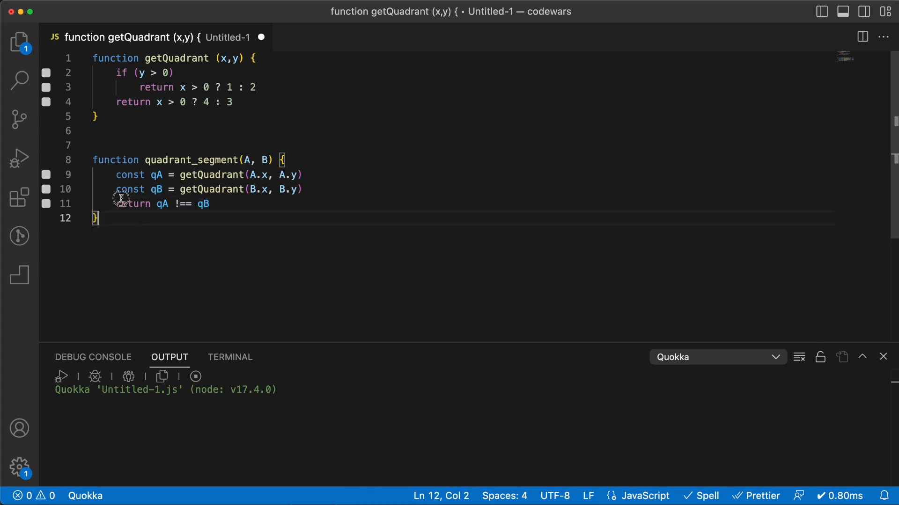
# Paste the quadrant_segment solution into Codewars, pass all four tests, and submit it.
pyautogui.click(228, 10)
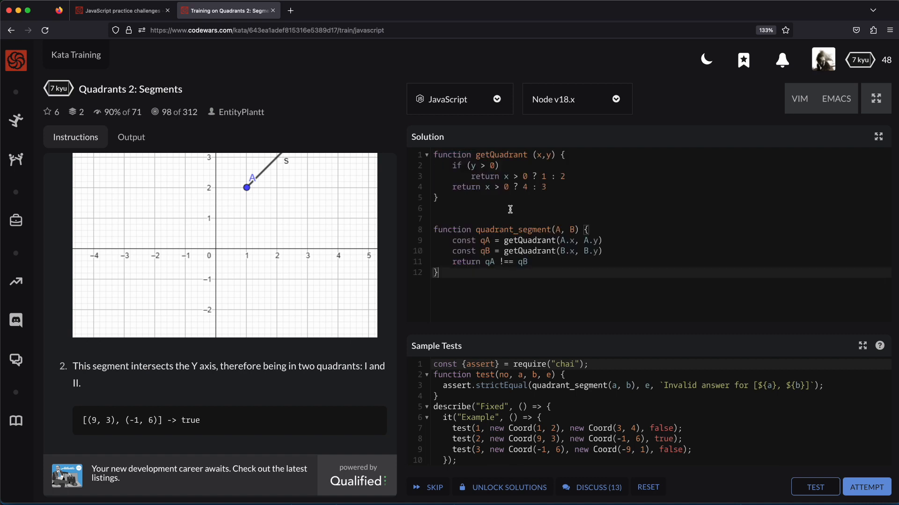
pyautogui.click(814, 488)
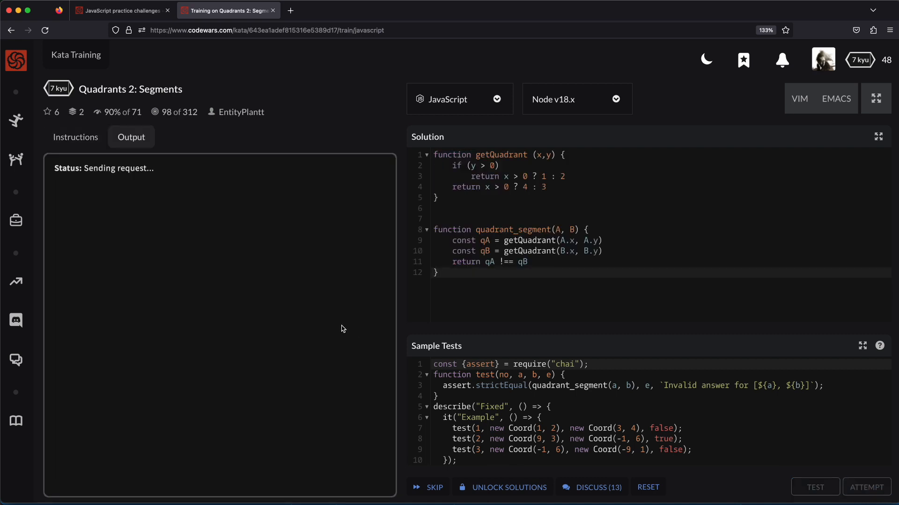
pyautogui.click(814, 488)
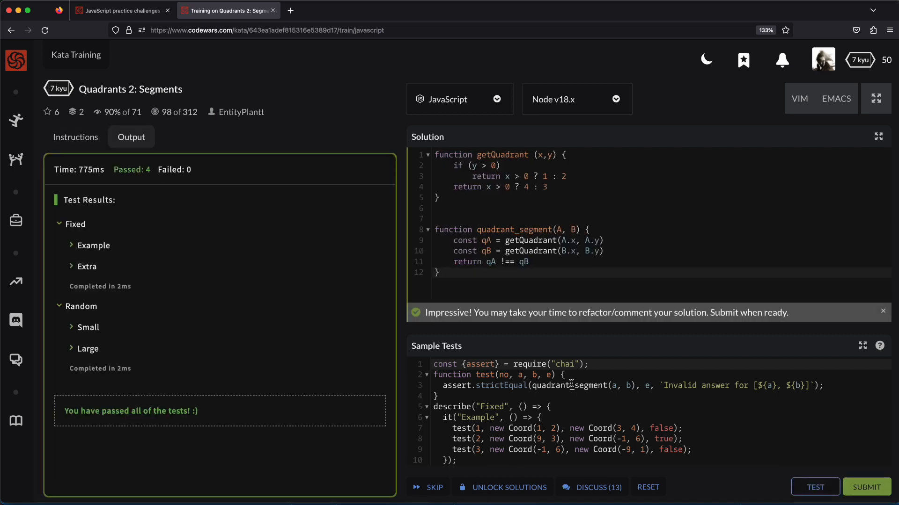
pyautogui.moveTo(868, 488)
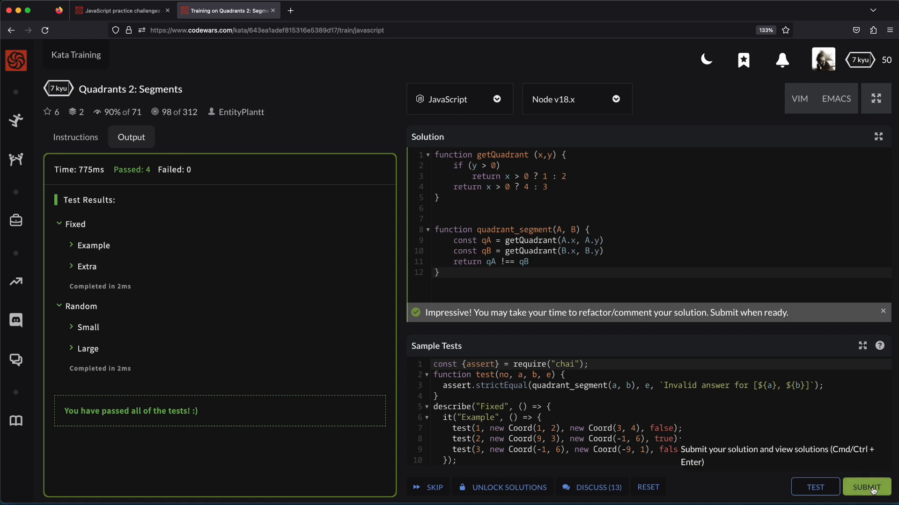
pyautogui.click(866, 487)
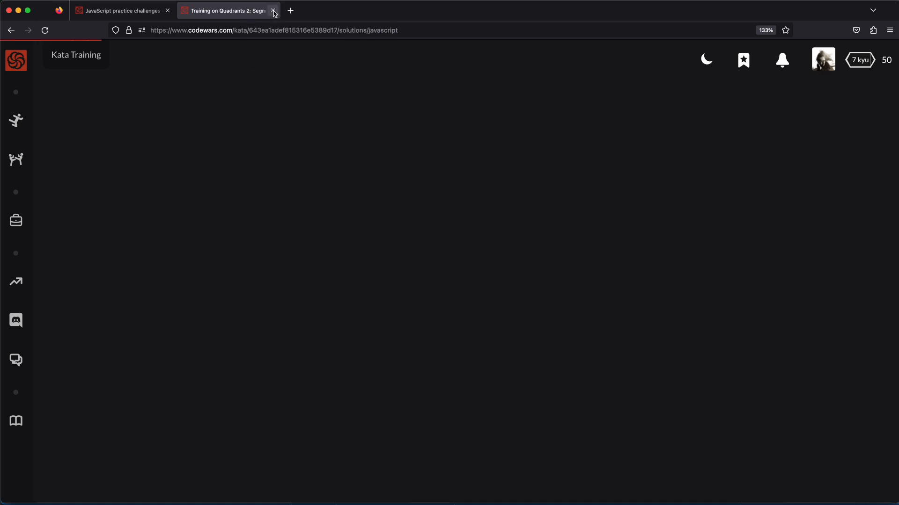
# Close the finished kata's tab and read through the Power of two kata description.
pyautogui.click(274, 11)
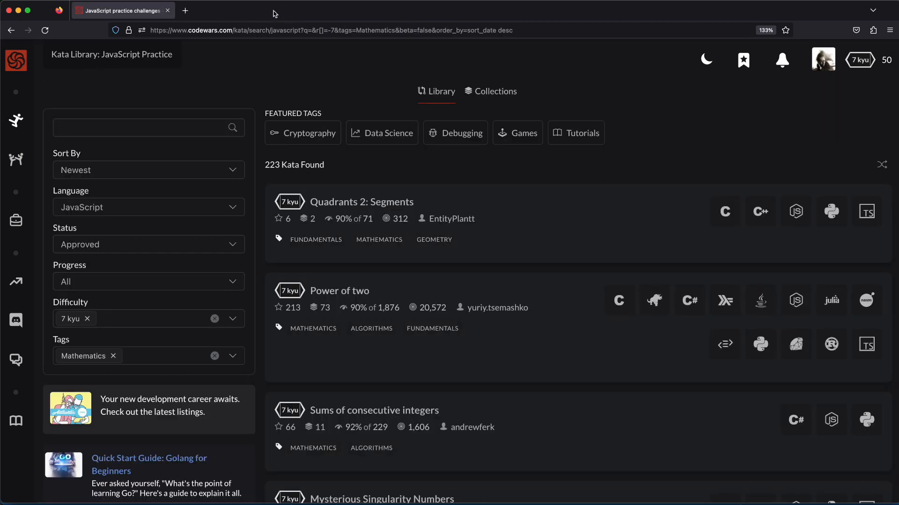
pyautogui.moveTo(339, 290)
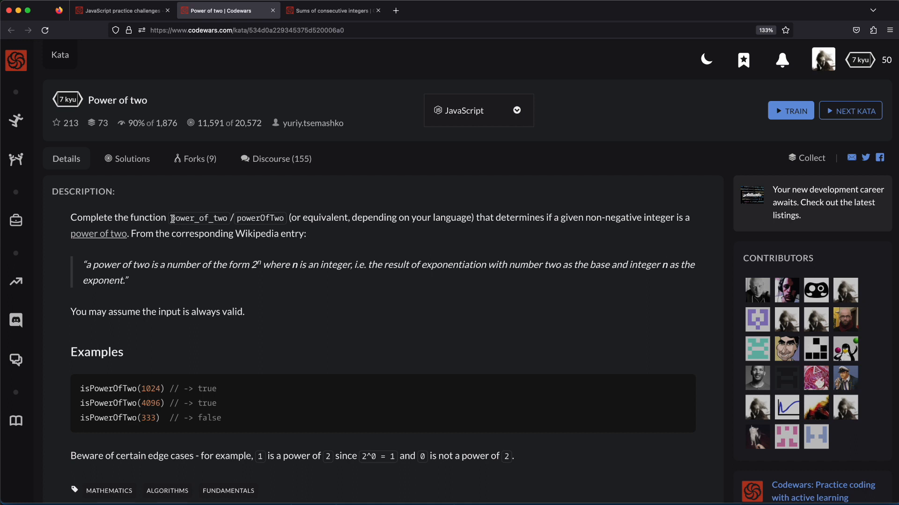
pyautogui.moveTo(318, 228)
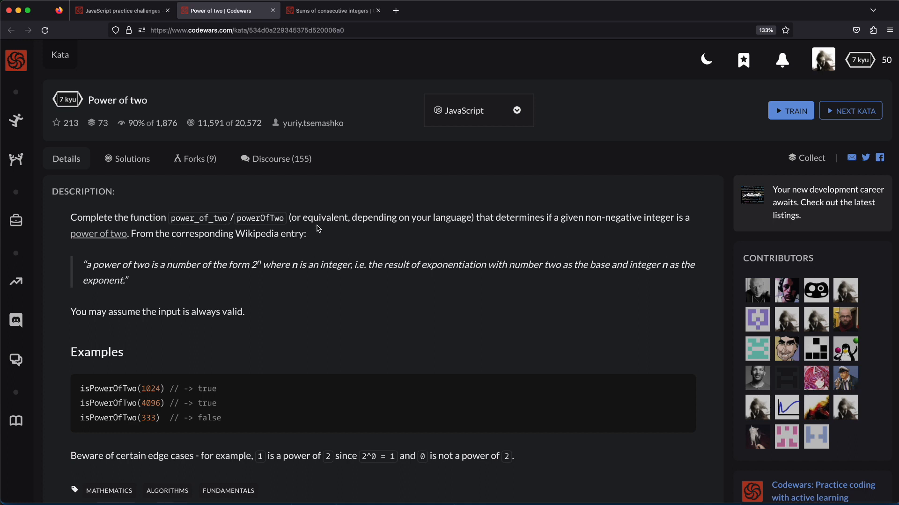
pyautogui.moveTo(553, 231)
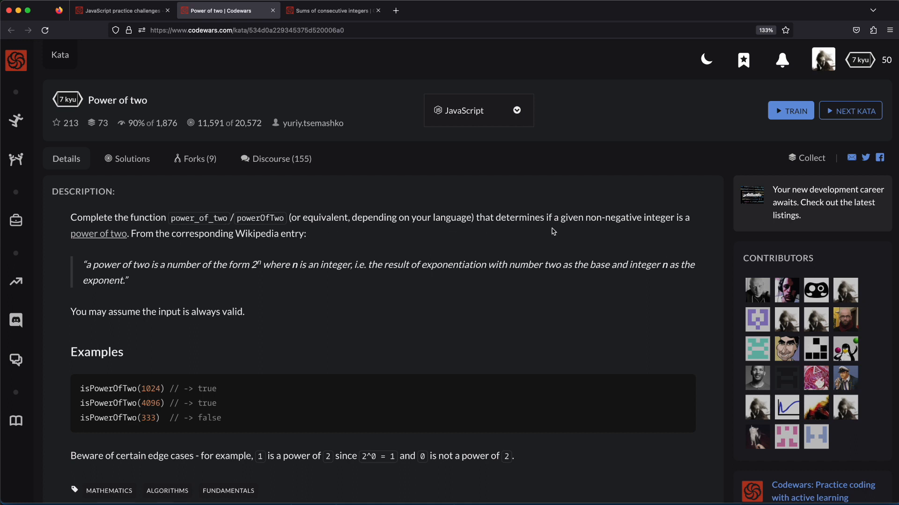
pyautogui.moveTo(626, 229)
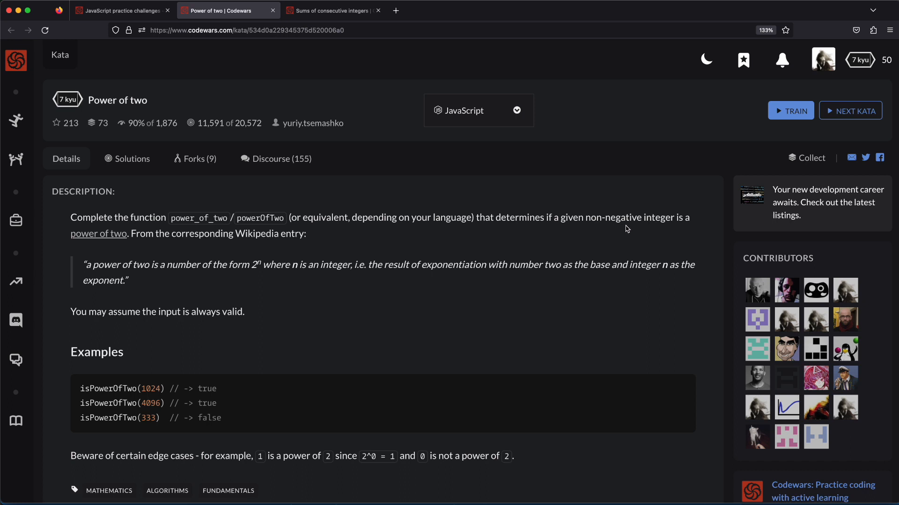
pyautogui.moveTo(102, 245)
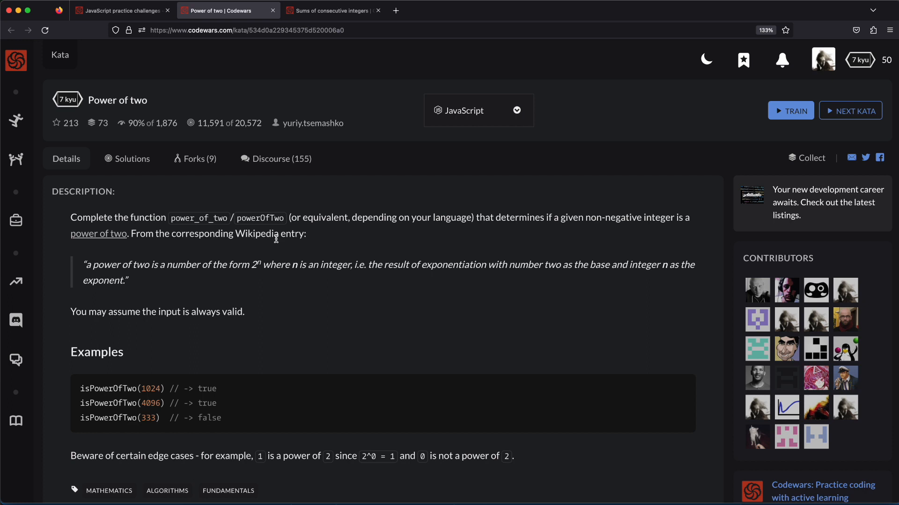
pyautogui.moveTo(144, 322)
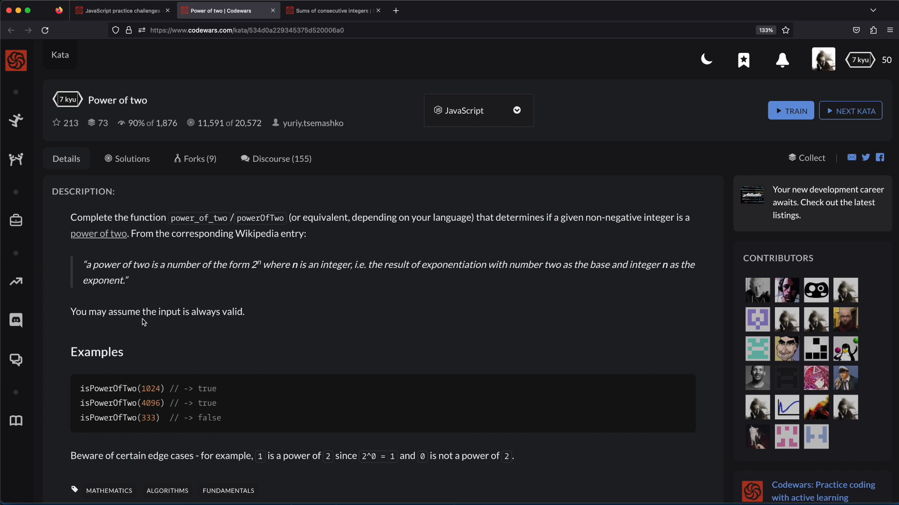
pyautogui.scroll(-3)
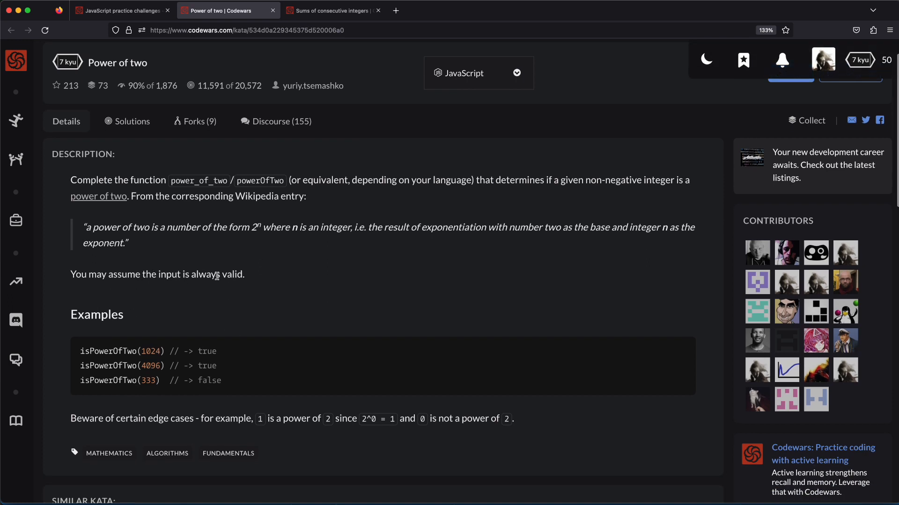
pyautogui.scroll(-3)
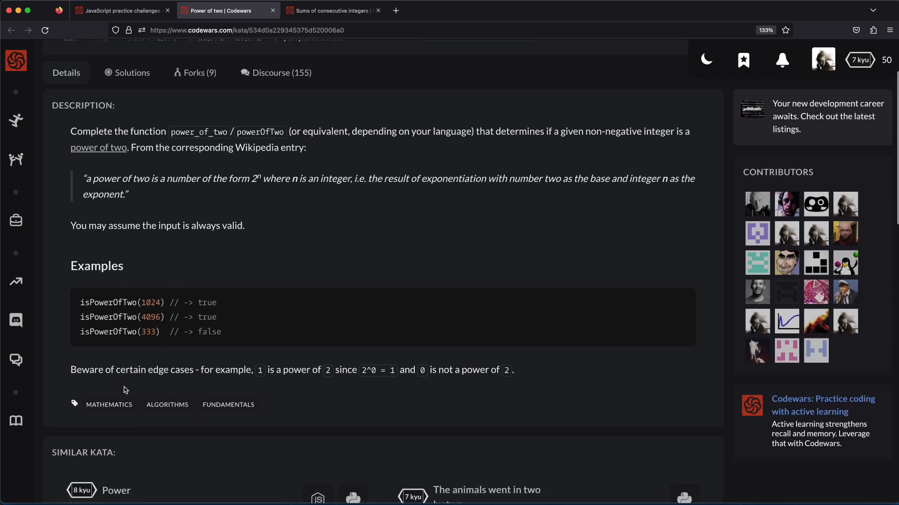
pyautogui.moveTo(232, 380)
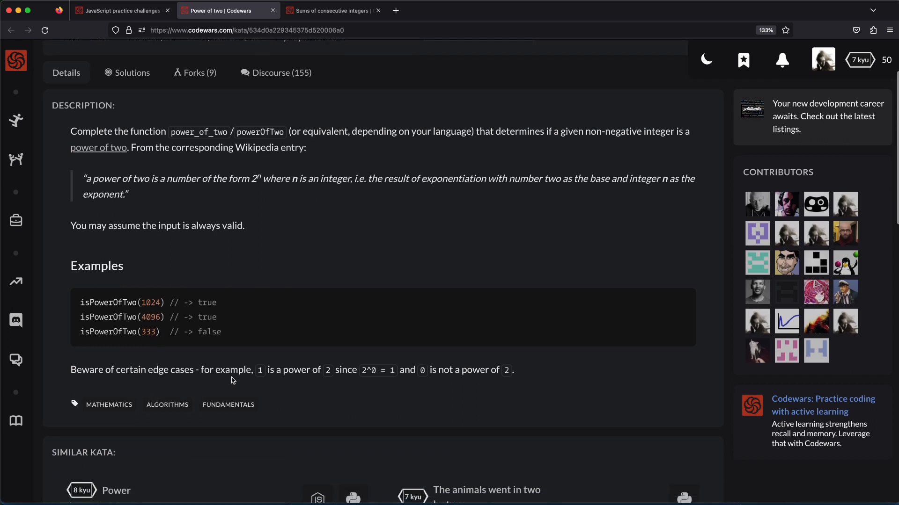
pyautogui.moveTo(319, 380)
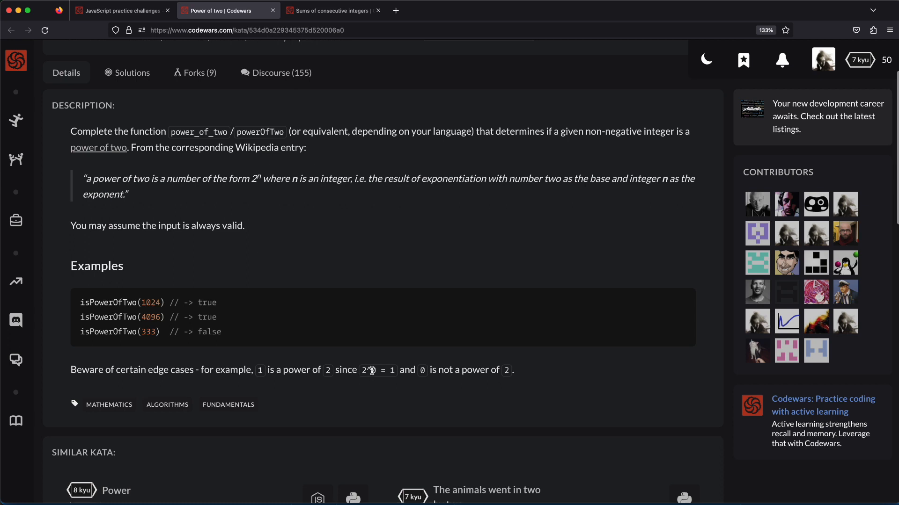
pyautogui.moveTo(423, 383)
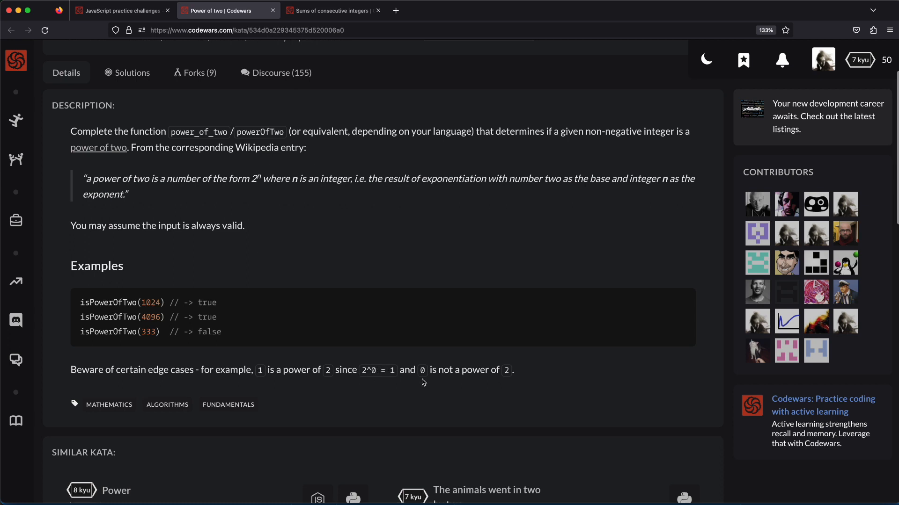
pyautogui.moveTo(473, 380)
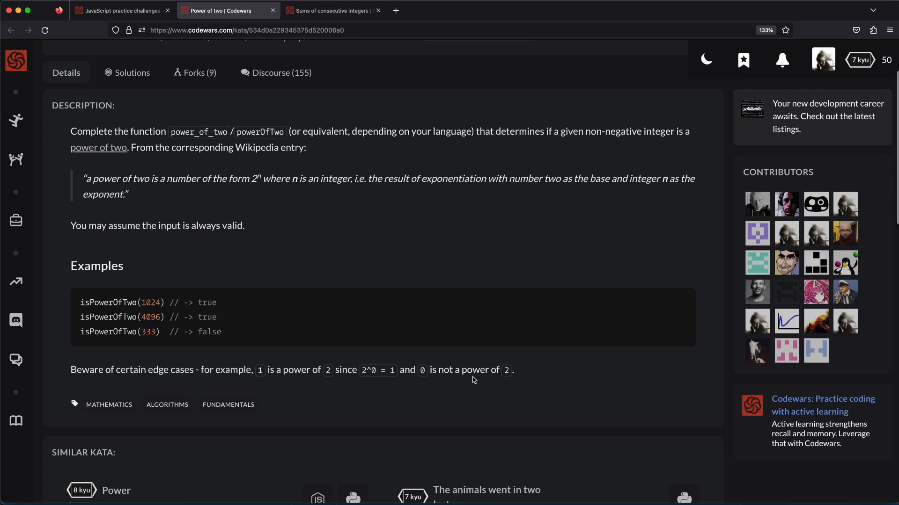
pyautogui.moveTo(455, 385)
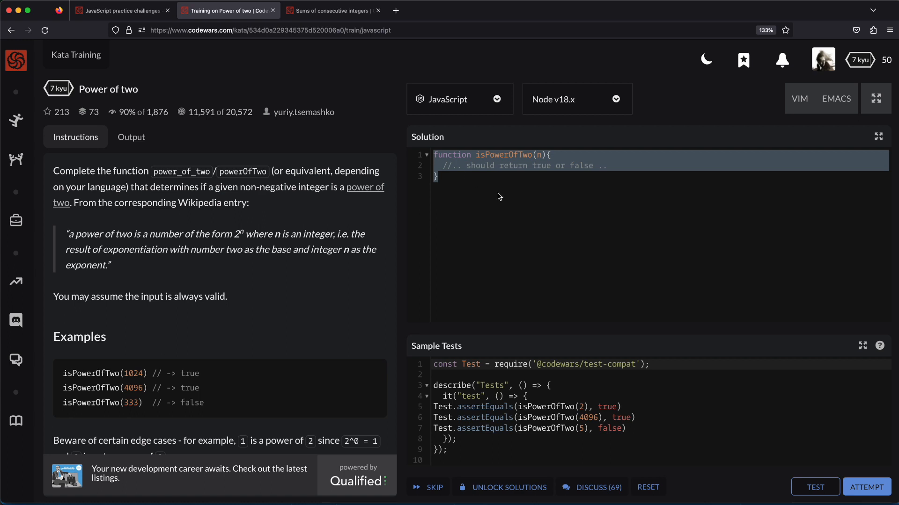
pyautogui.moveTo(498, 195)
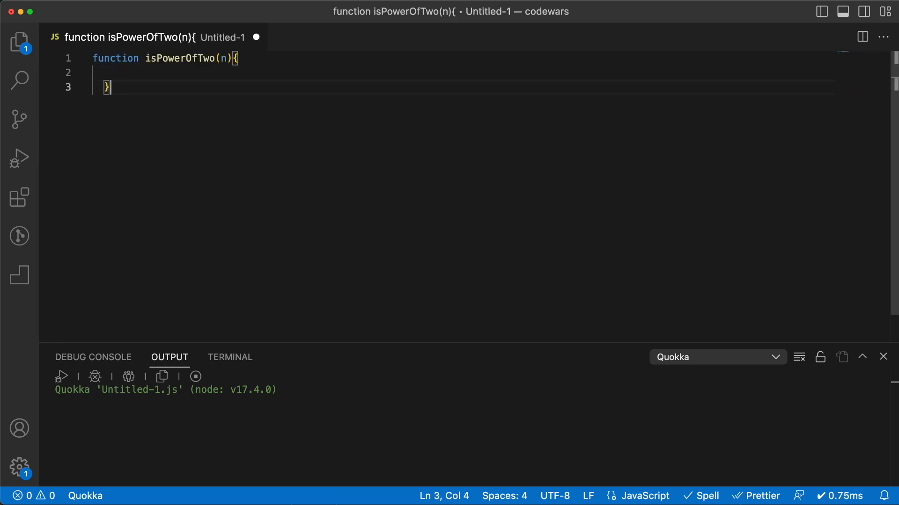
# Below the stub, note the halving chain 12 => 6 => 3 => 1.5 => .75 ending false.
pyautogui.press('Enter')
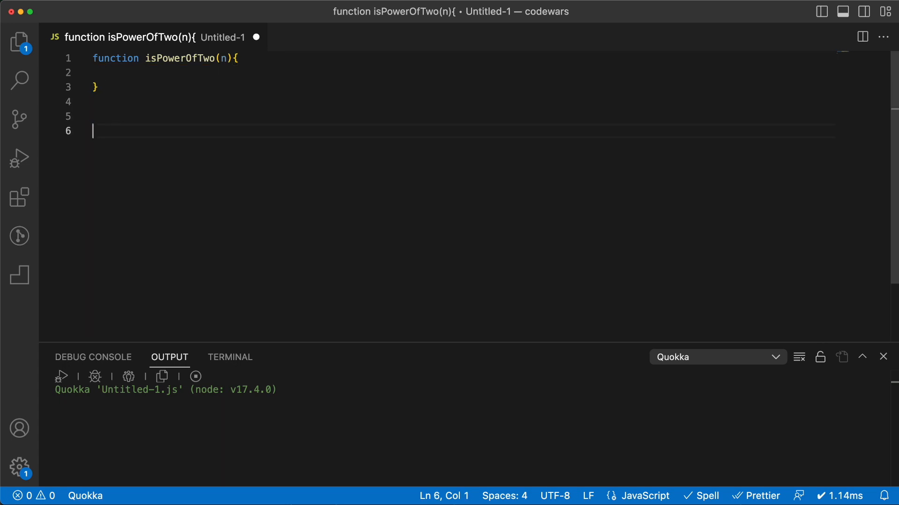
pyautogui.write('1')
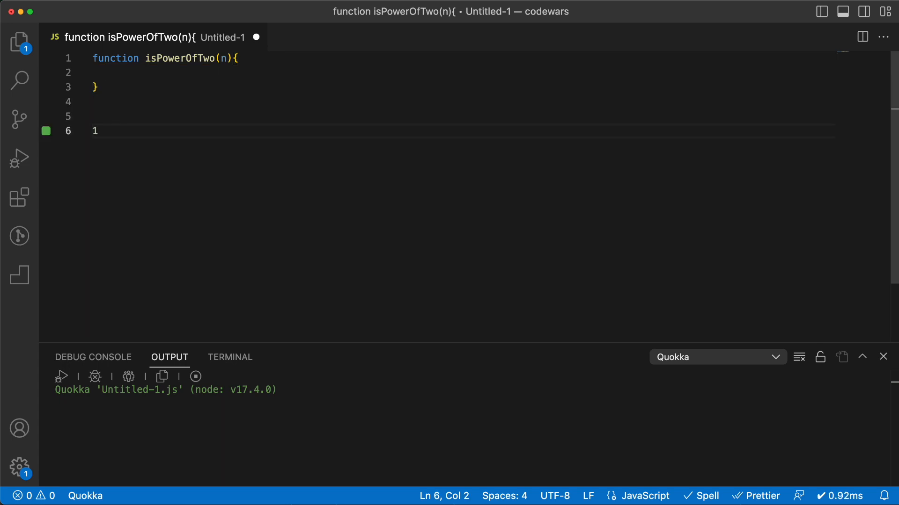
pyautogui.write('2 =')
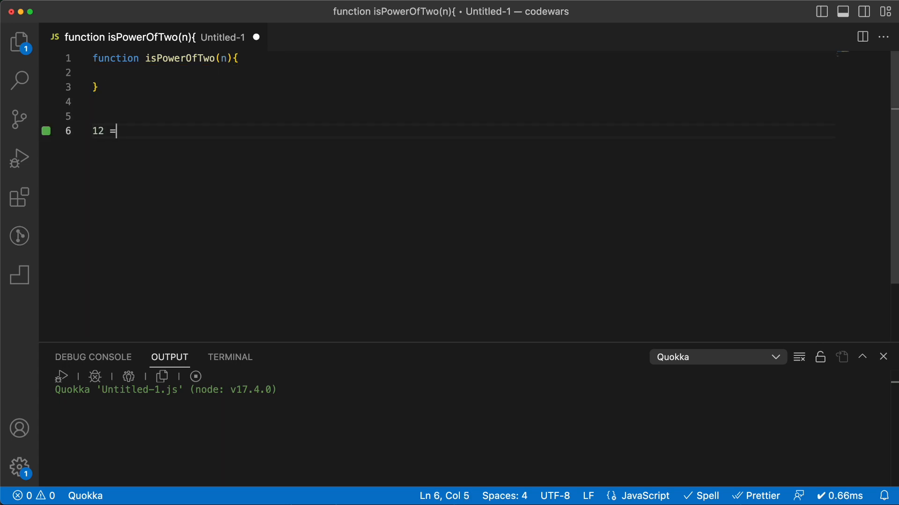
pyautogui.write('>')
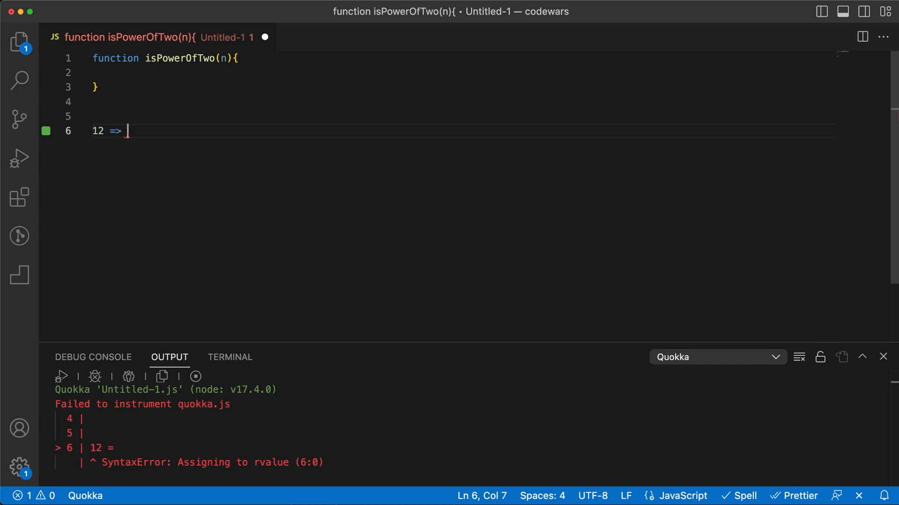
pyautogui.write('6 =')
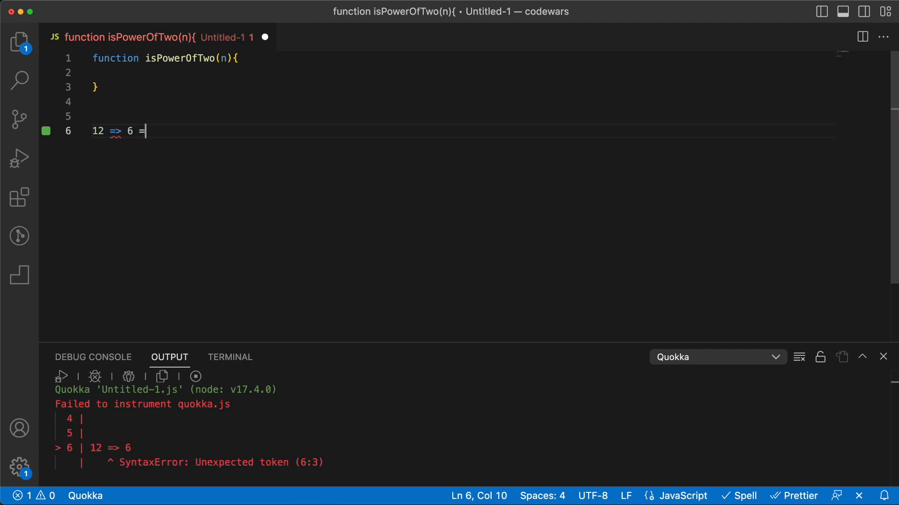
pyautogui.write('> 3')
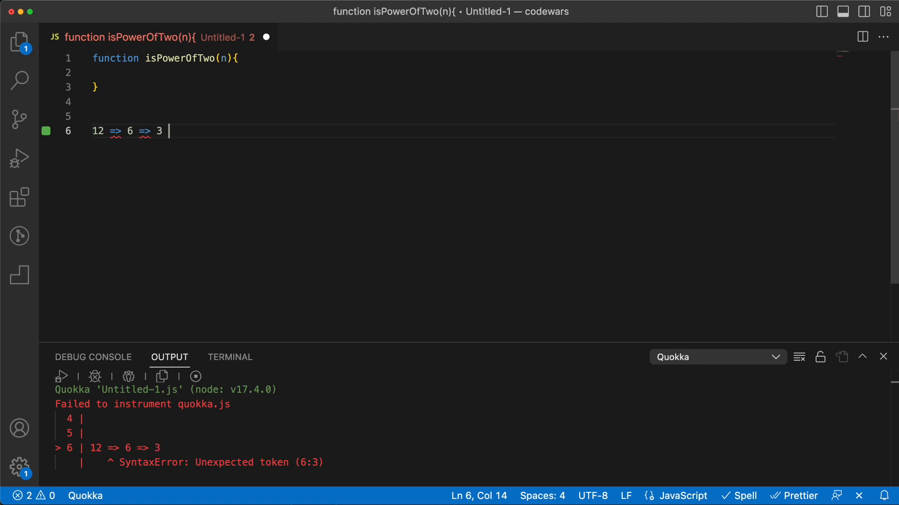
pyautogui.write('=>')
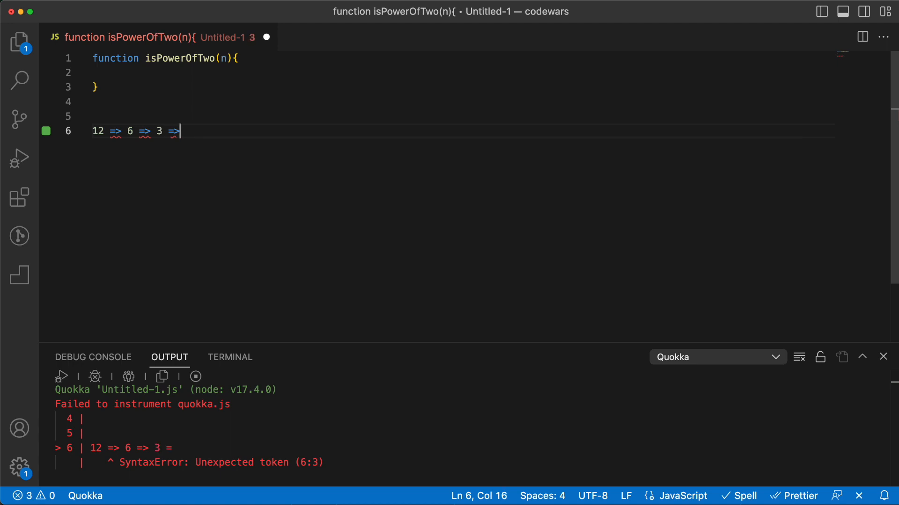
pyautogui.write('1.5 => .')
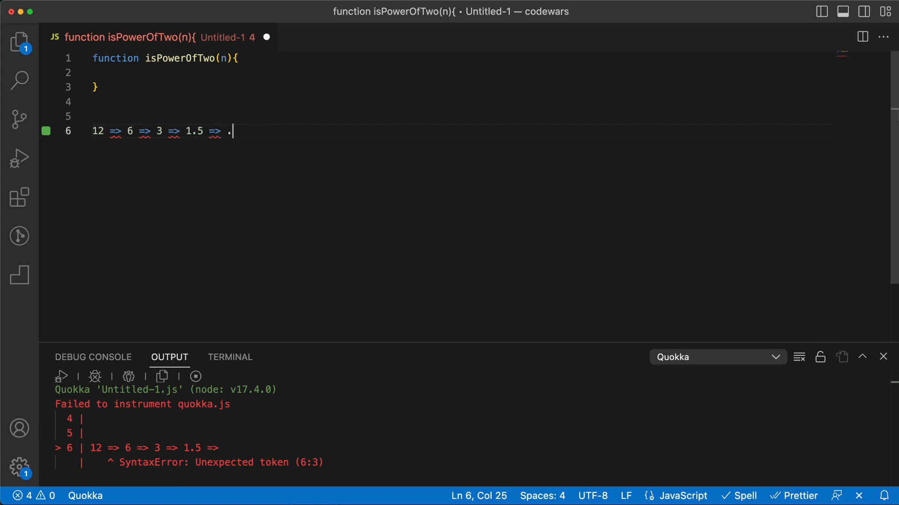
pyautogui.write('75')
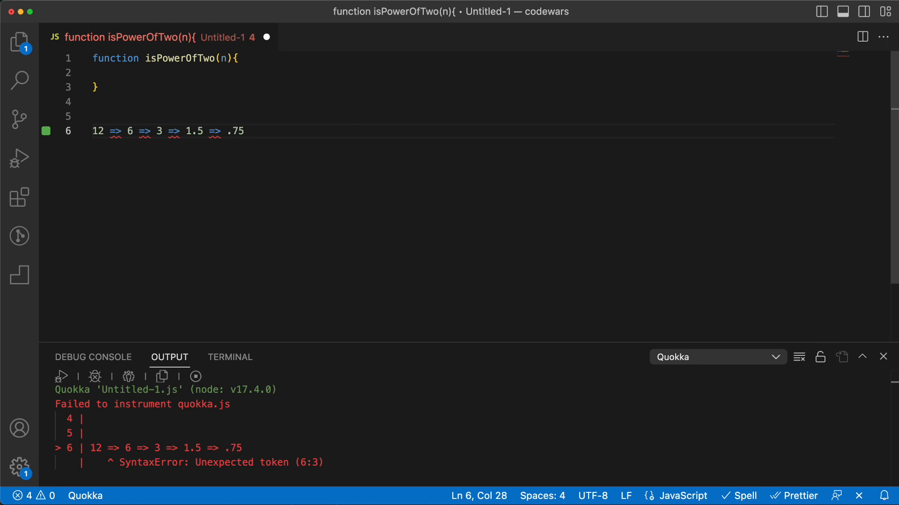
pyautogui.write('false')
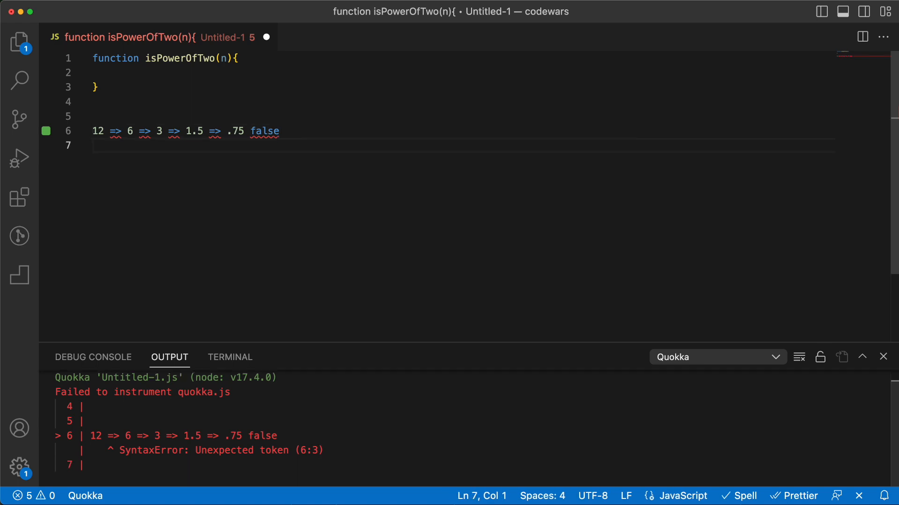
# Note the halving chain 8 => 4 => 2 => 1 ending true.
pyautogui.write('8')
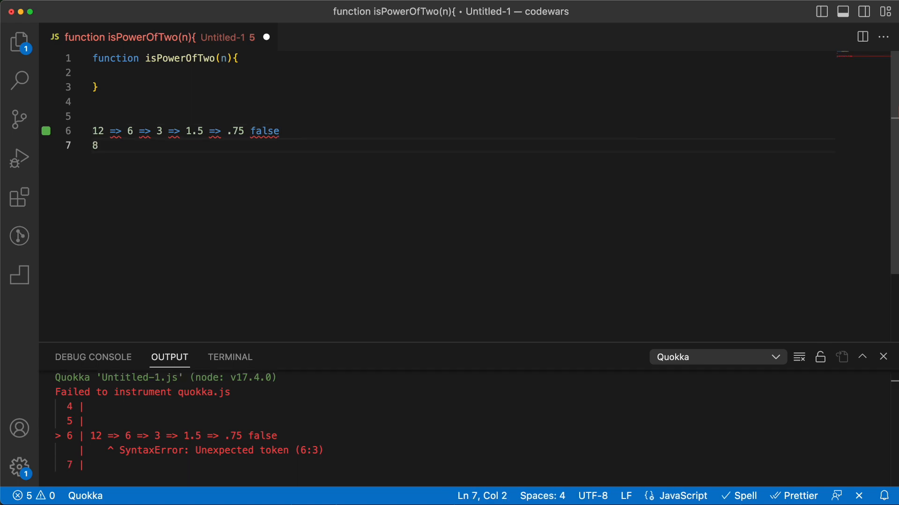
pyautogui.write('=> 4')
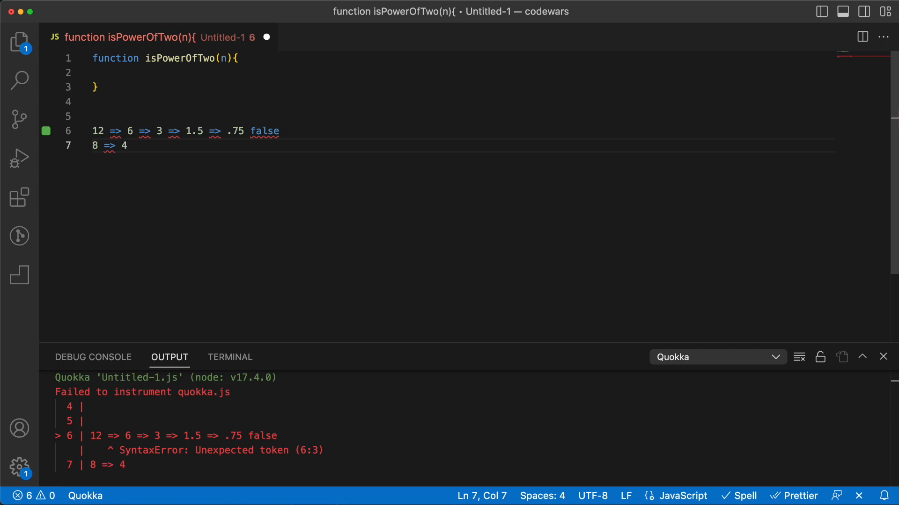
pyautogui.write('=>')
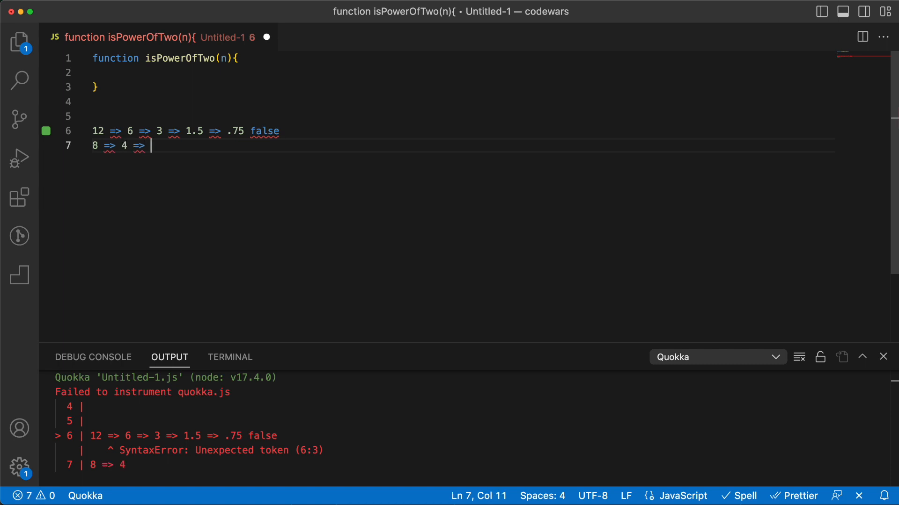
pyautogui.write('2 => 1')
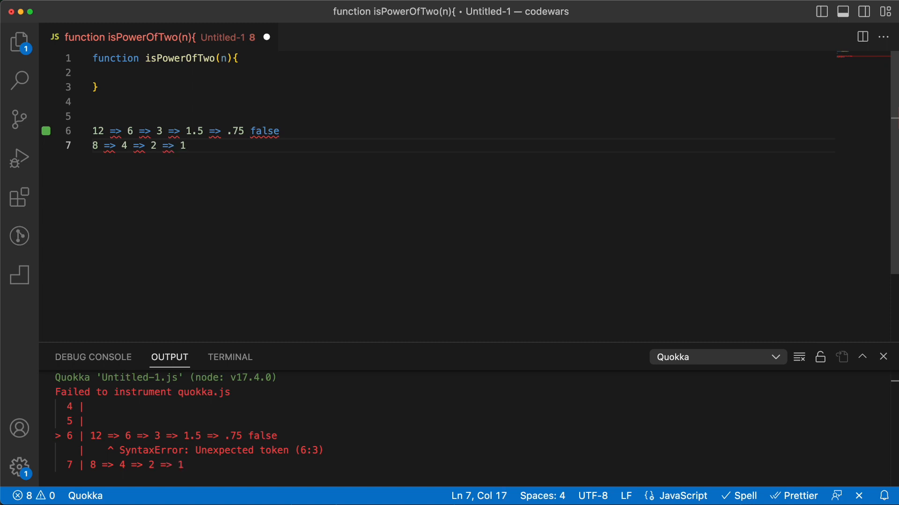
pyautogui.write('true')
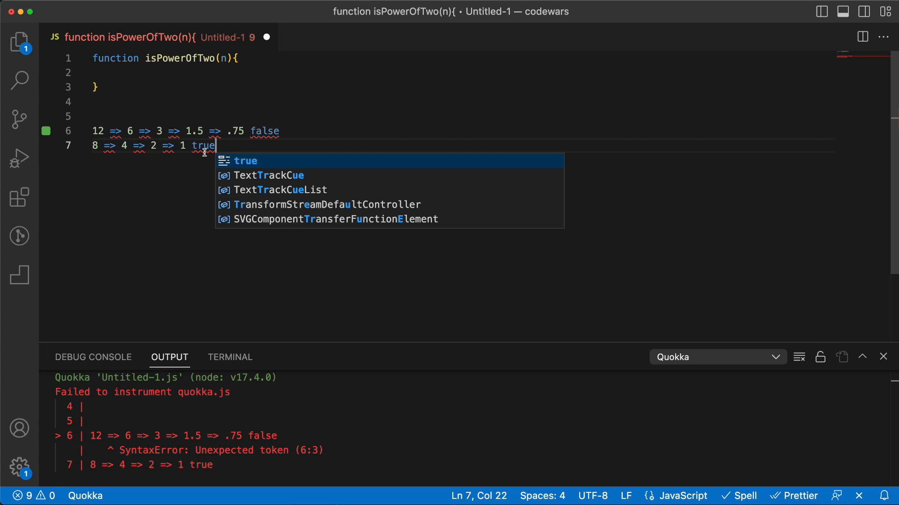
pyautogui.press('Escape')
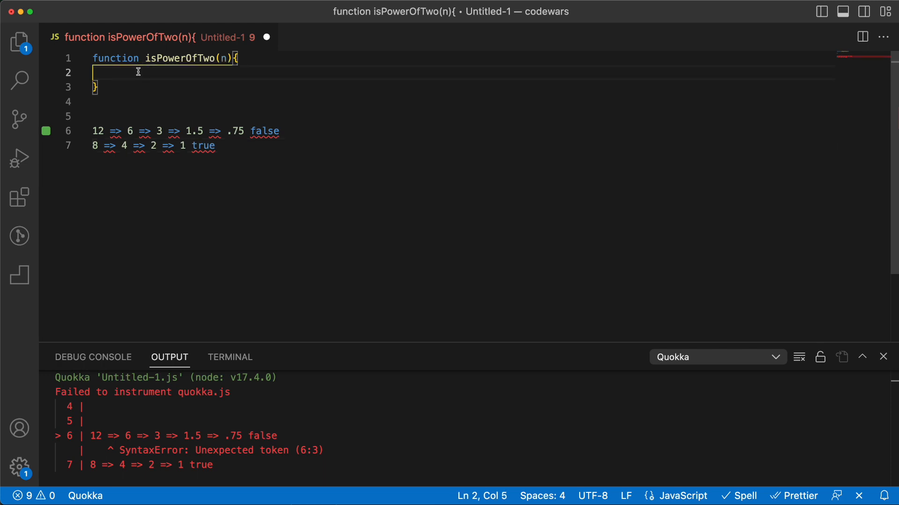
# Add isPowerOfTwo base cases returning true for n === 1 and false below 1, clearing the notes.
pyautogui.write('if ()')
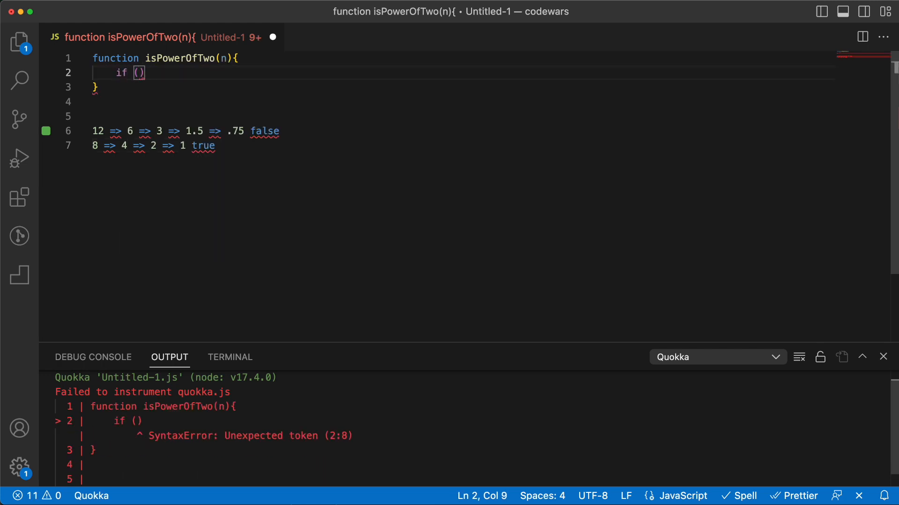
pyautogui.write('n === 1')
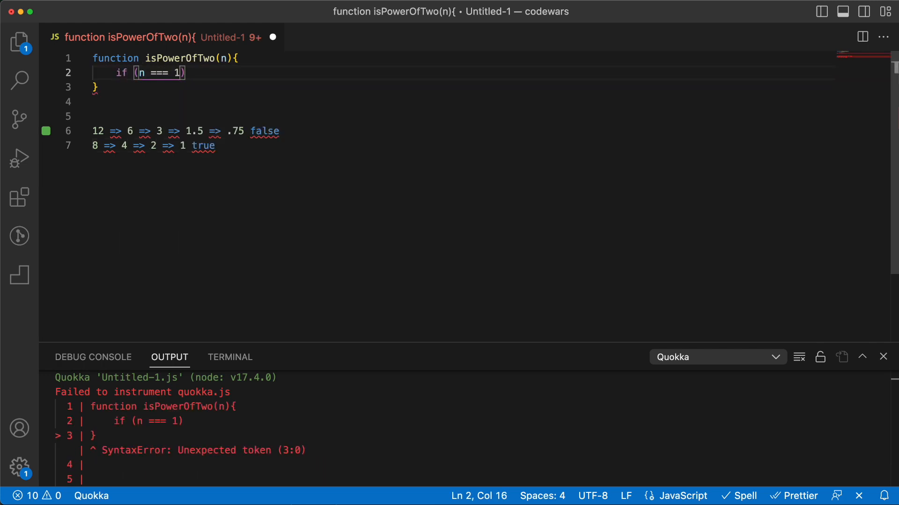
pyautogui.tripleClick(154, 145)
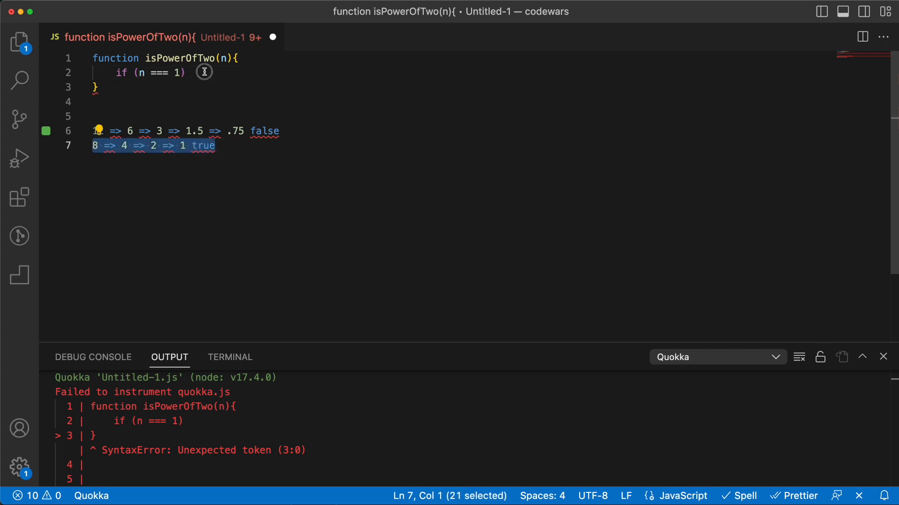
pyautogui.write('return true')
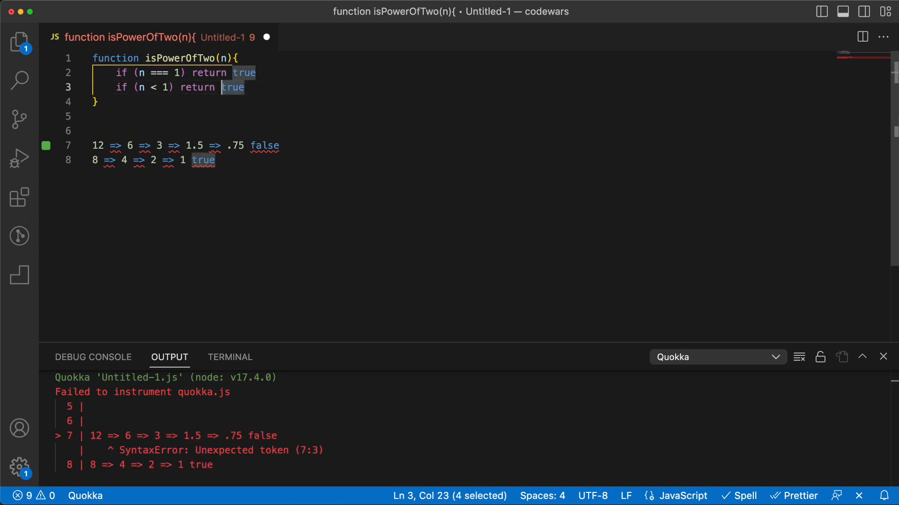
pyautogui.write('false')
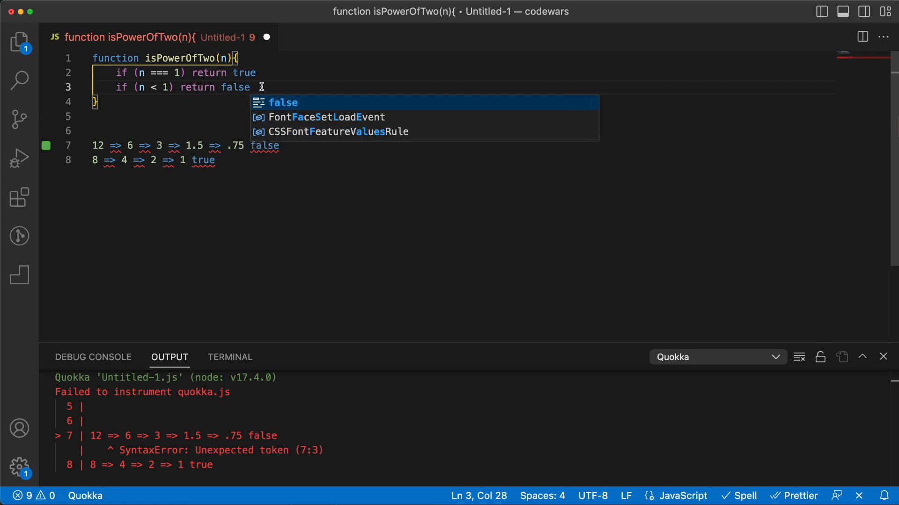
# Otherwise return isPowerOfTwo(n/2) recursively.
pyautogui.write('ret')
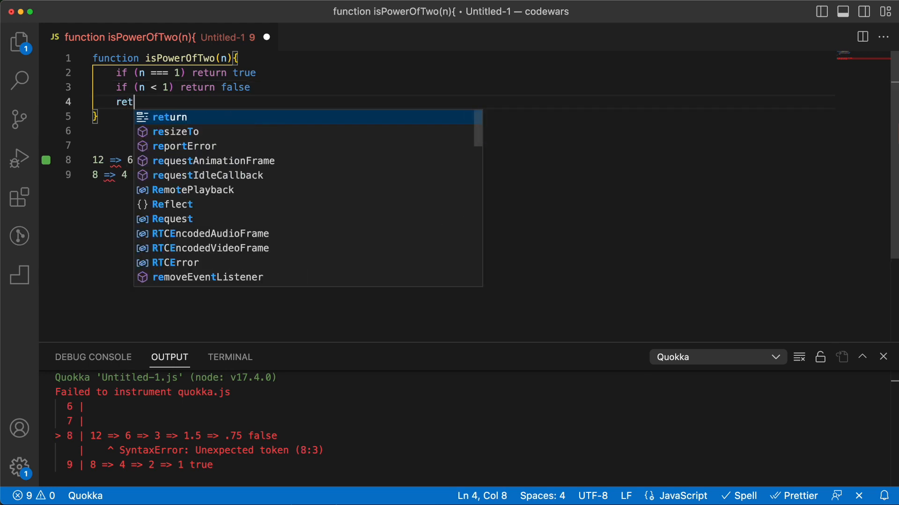
pyautogui.press('Tab')
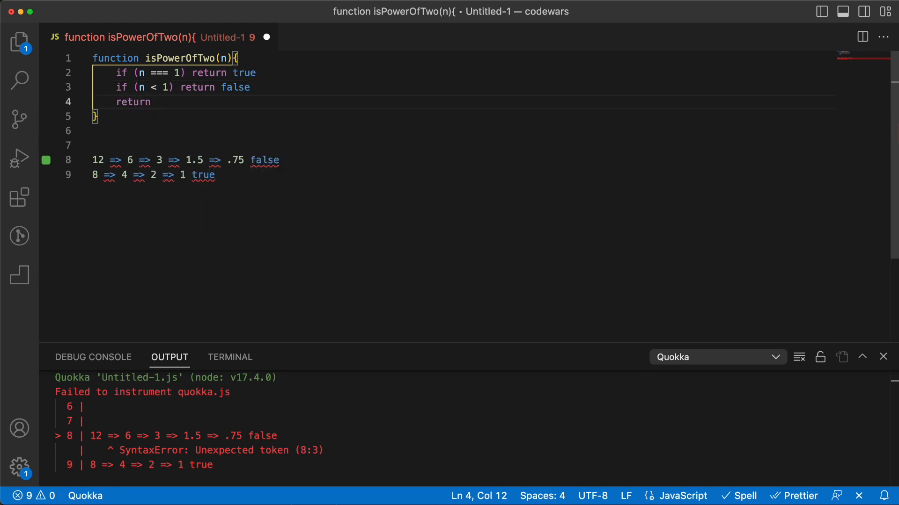
pyautogui.write('isPowerOfTwo')
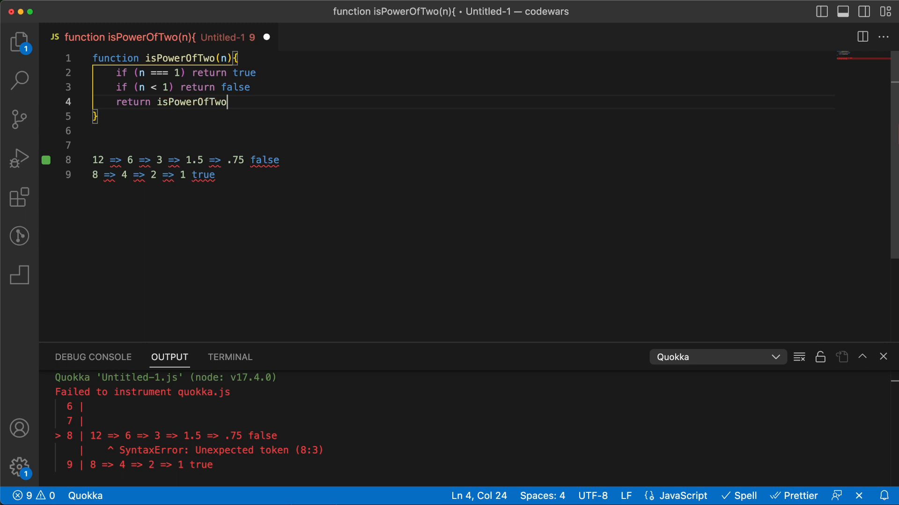
pyautogui.write('(n/')
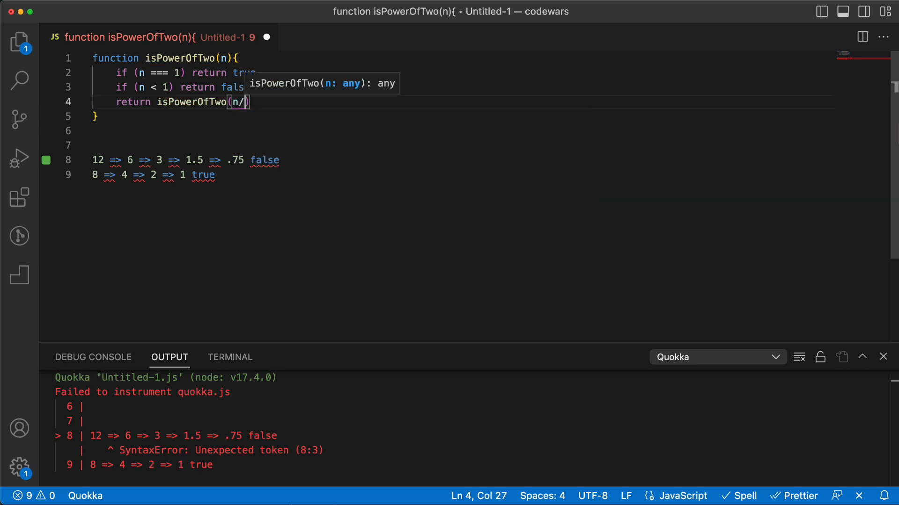
pyautogui.write('2')
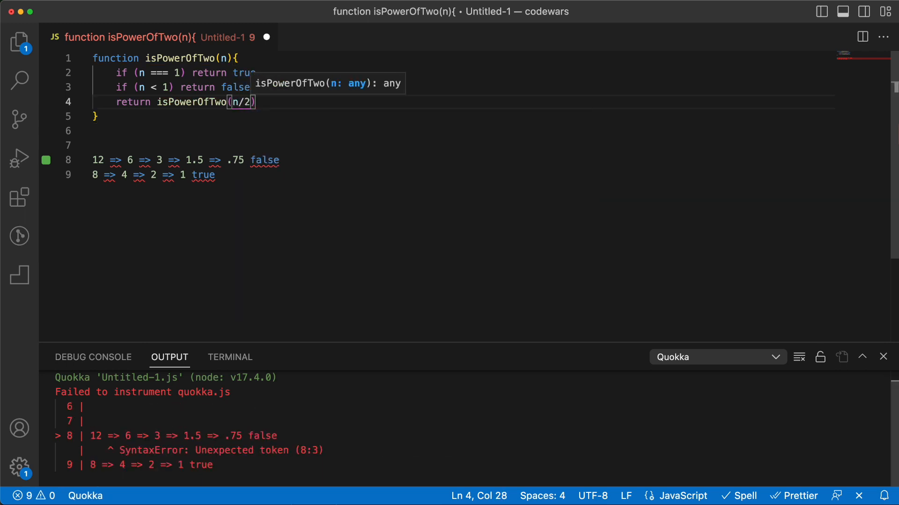
pyautogui.moveTo(216, 92)
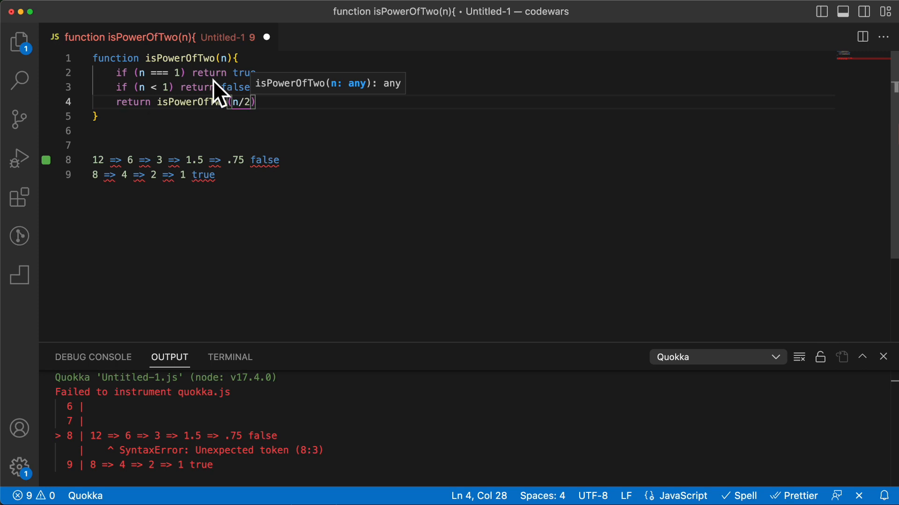
pyautogui.moveTo(237, 169)
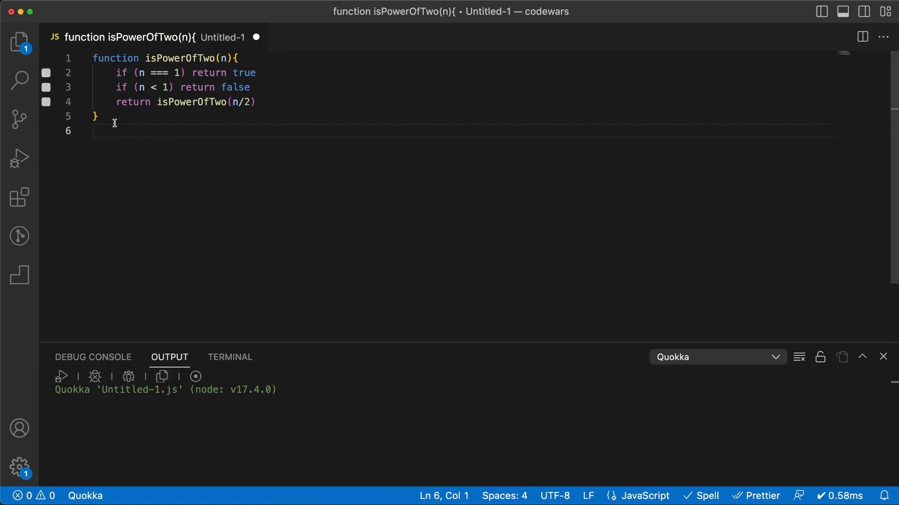
# Paste isPowerOfTwo into Codewars, pass the full test suite, and submit it.
pyautogui.click(228, 10)
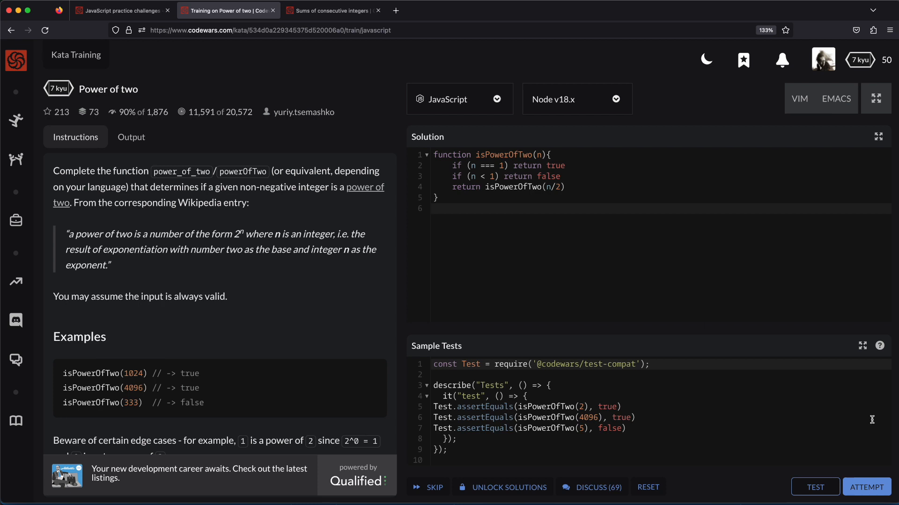
pyautogui.click(814, 488)
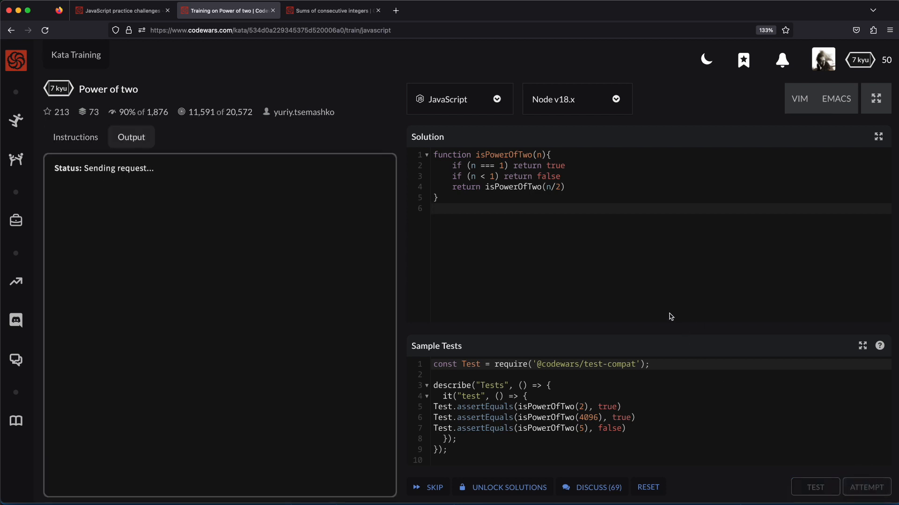
pyautogui.click(815, 488)
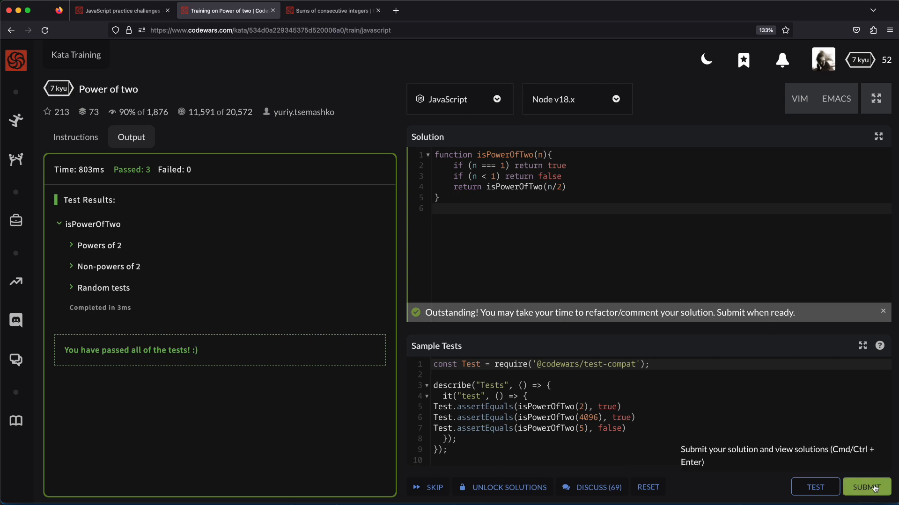
pyautogui.click(870, 487)
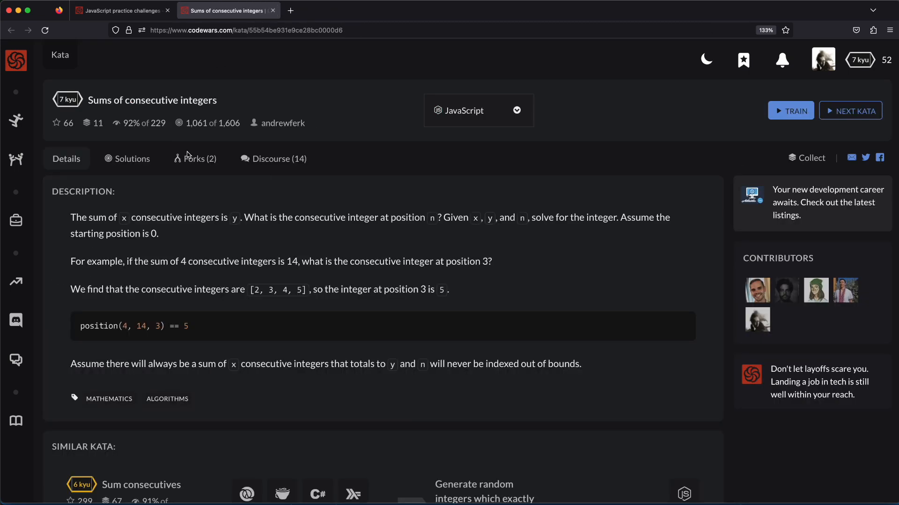
pyautogui.moveTo(146, 112)
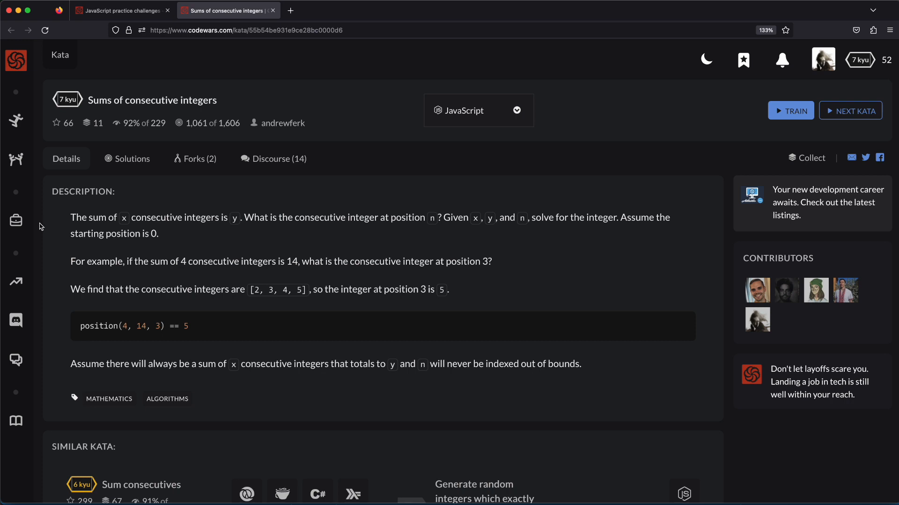
pyautogui.moveTo(217, 230)
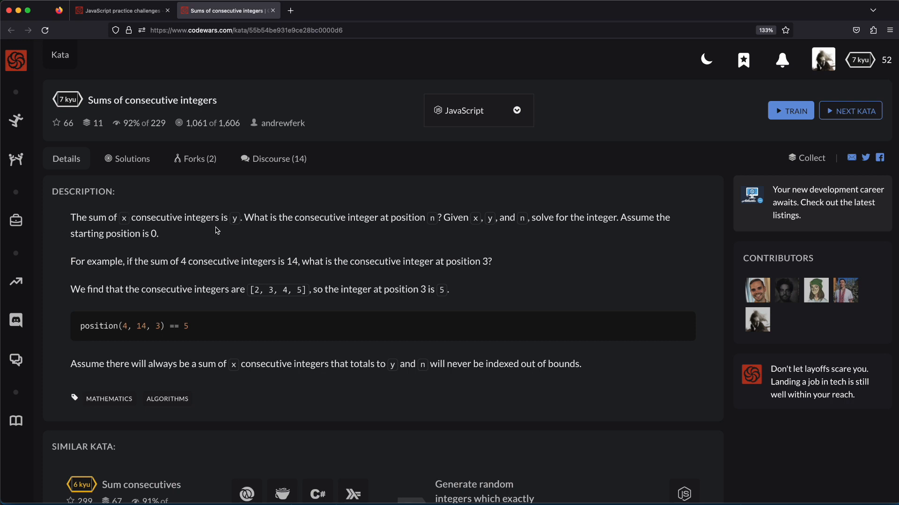
pyautogui.moveTo(243, 223)
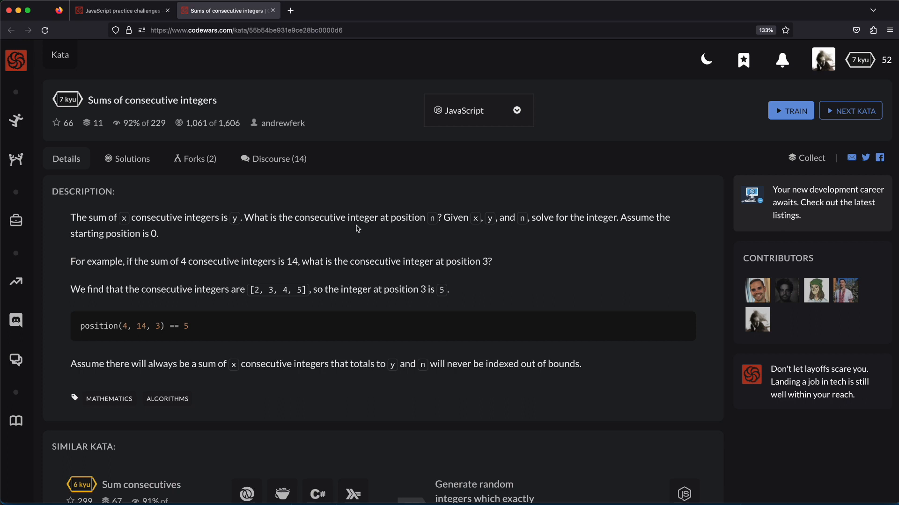
pyautogui.moveTo(434, 229)
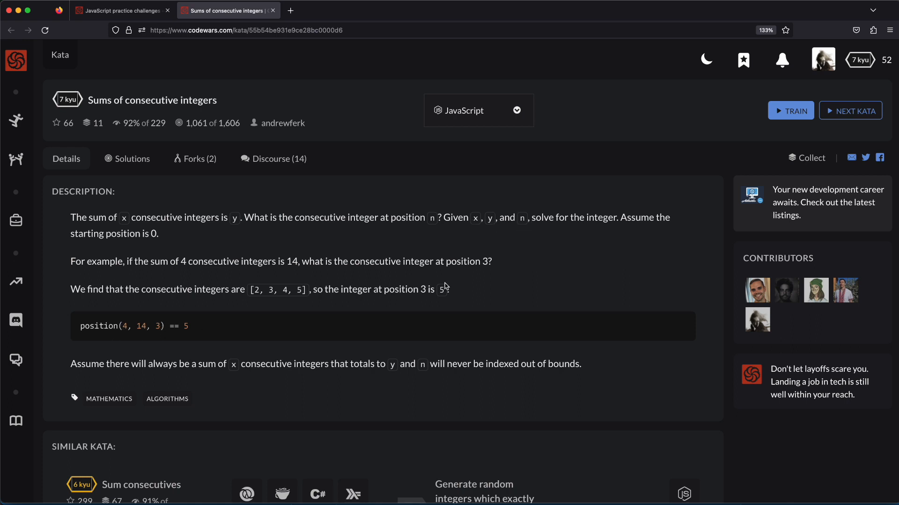
pyautogui.moveTo(612, 227)
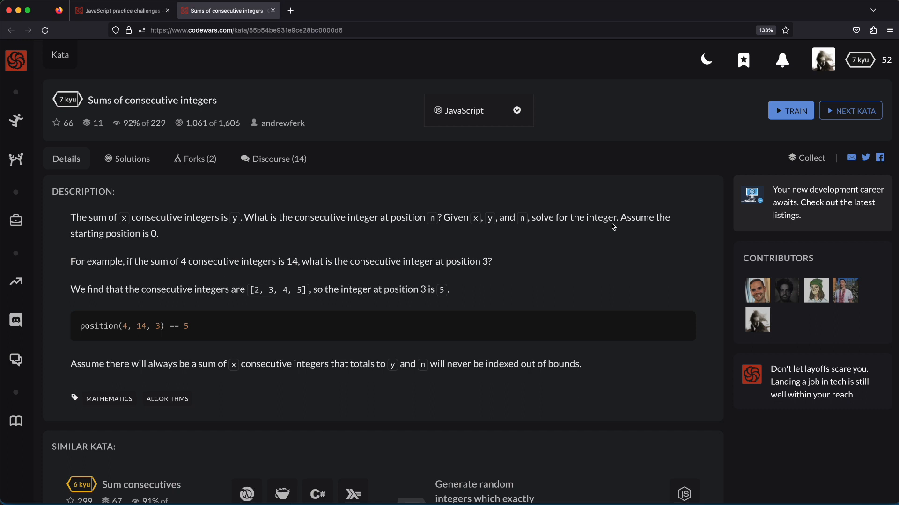
pyautogui.moveTo(153, 243)
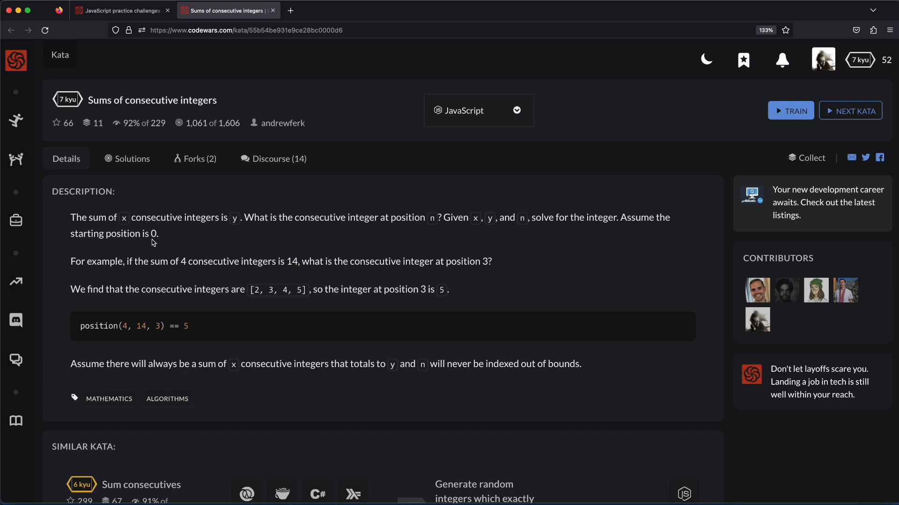
pyautogui.moveTo(125, 275)
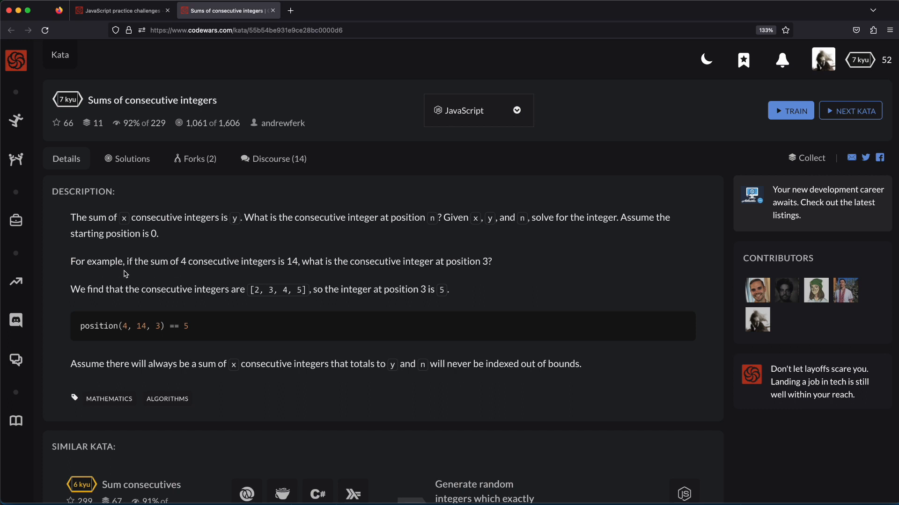
pyautogui.moveTo(240, 271)
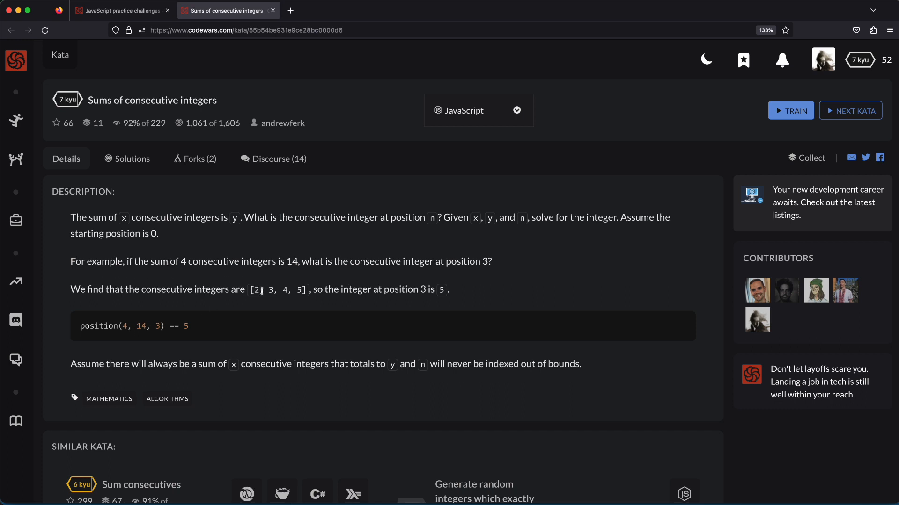
pyautogui.moveTo(340, 262)
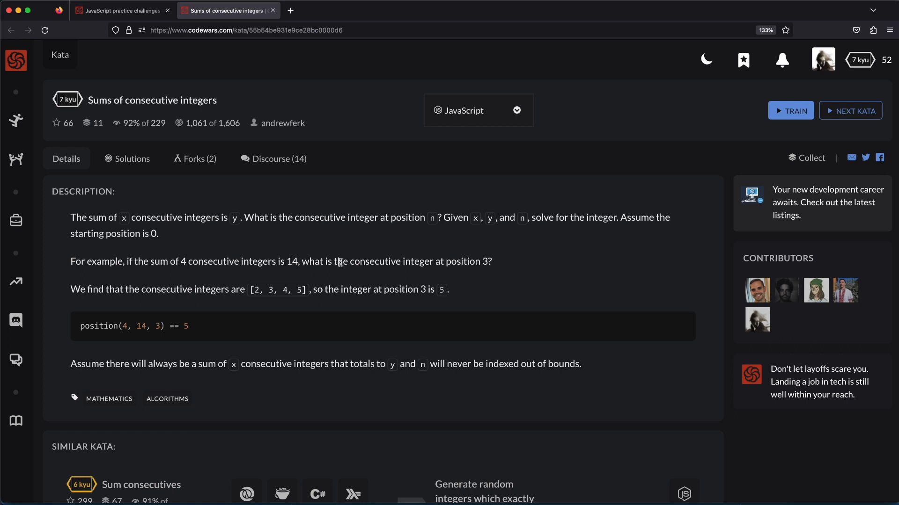
pyautogui.moveTo(487, 265)
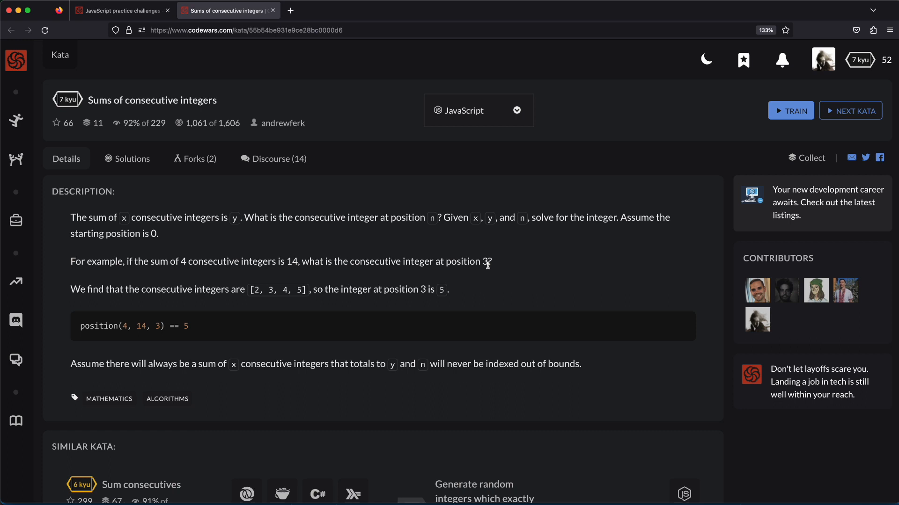
# Scroll through the Sums of consecutive integers description and start training on it.
pyautogui.scroll(-3)
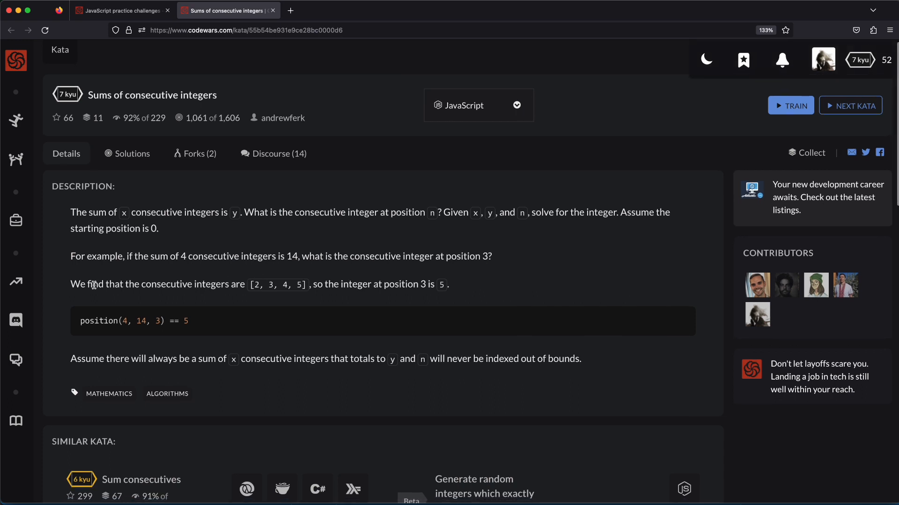
pyautogui.moveTo(251, 285)
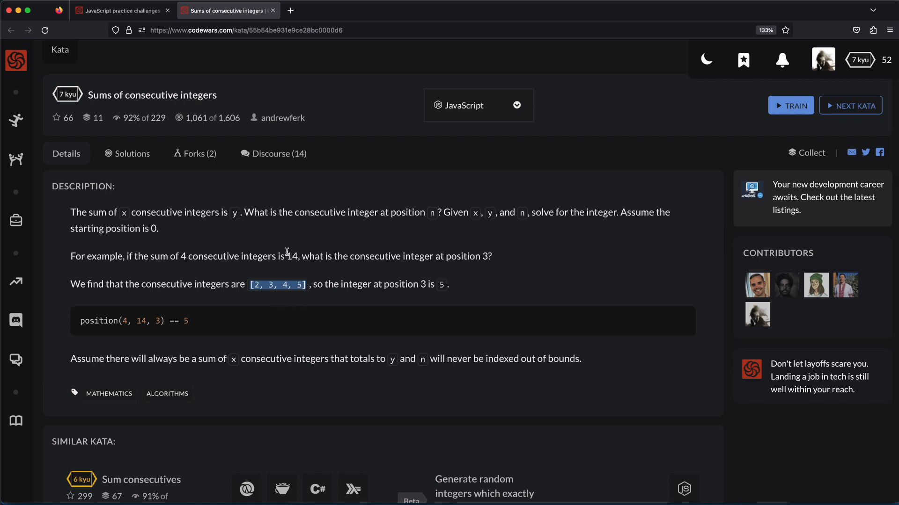
pyautogui.moveTo(288, 265)
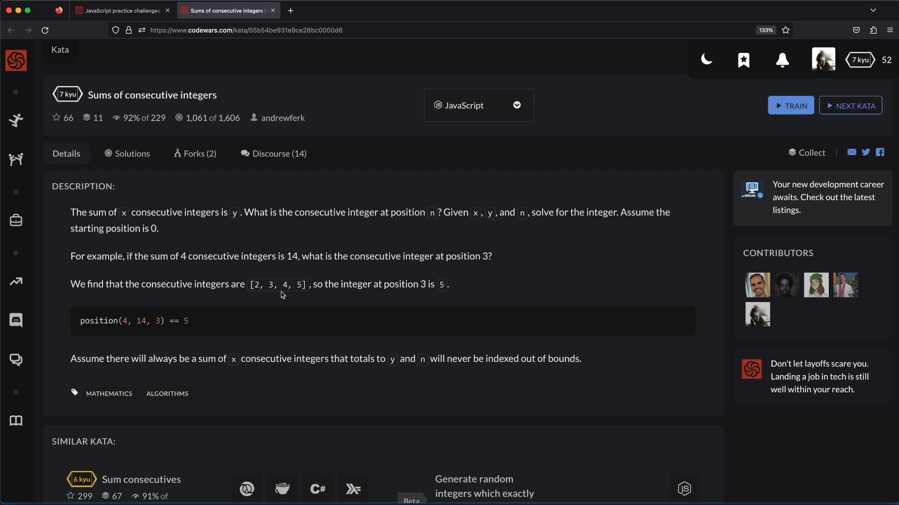
pyautogui.moveTo(237, 302)
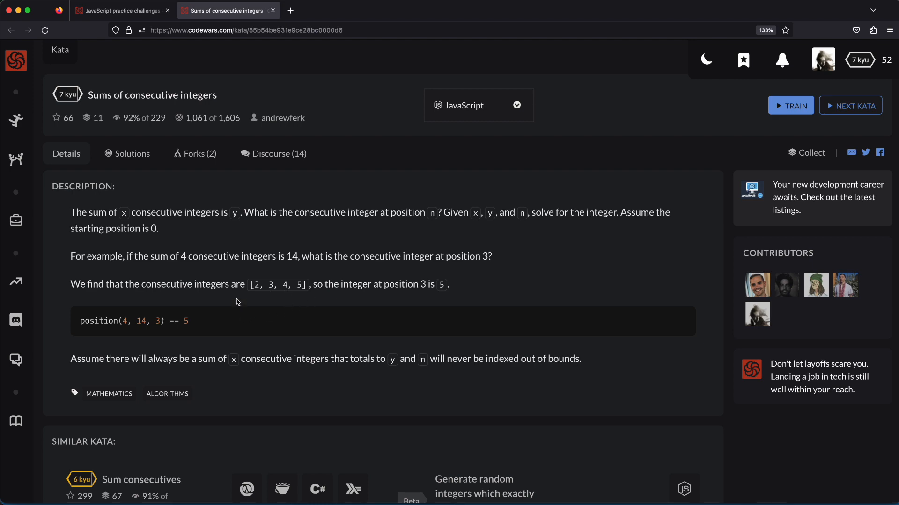
pyautogui.click(791, 105)
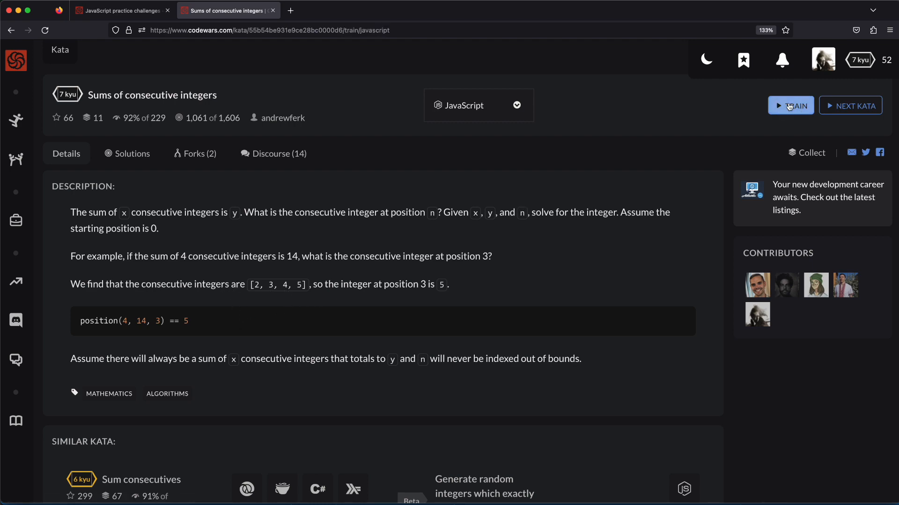
# Launch the trainer to get the position(x, y, n) stub and position(4, 14, 3) == 5 example.
pyautogui.click(790, 105)
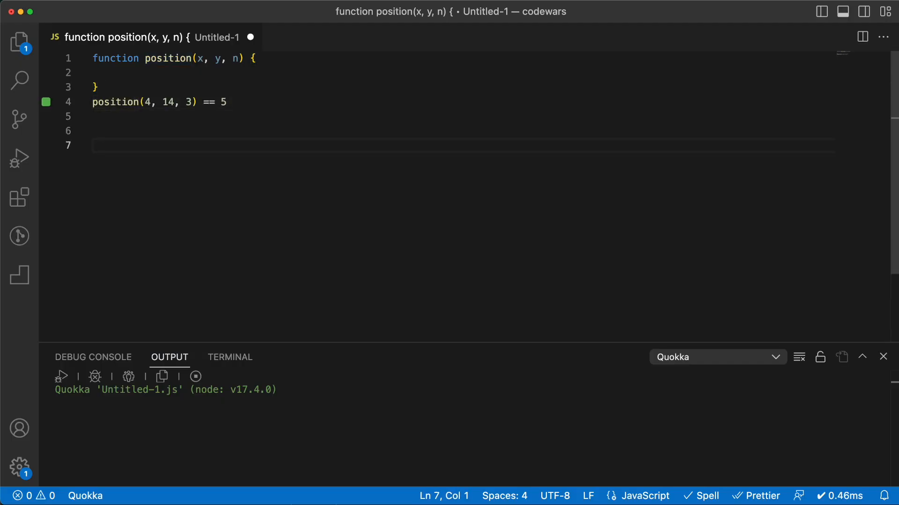
# Write notes '14 / 4 = 3.5', '2 3 4 5', and begin '(4-1/2)' after 3.5.
pyautogui.write('14 /')
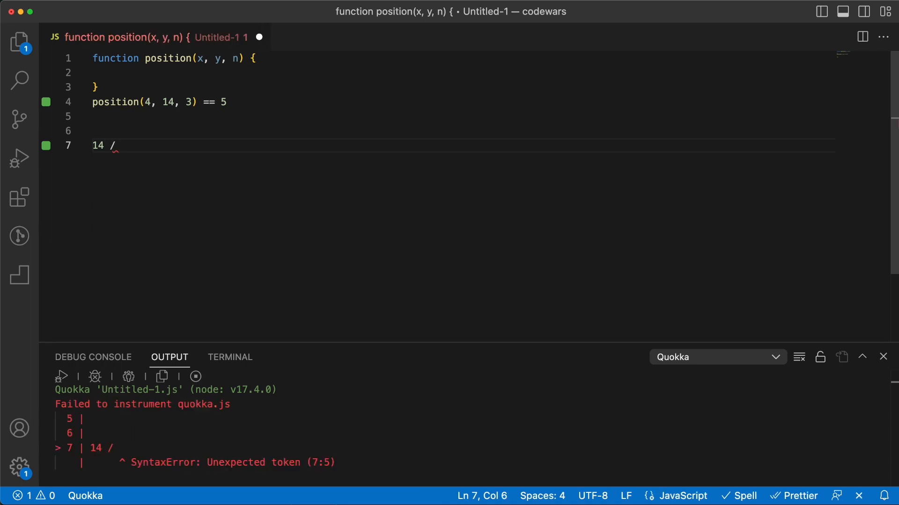
pyautogui.write('4 = 3')
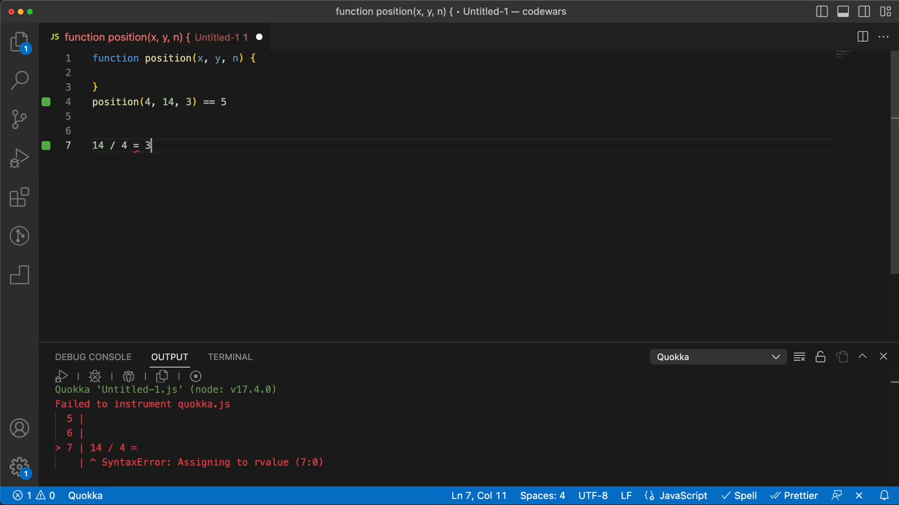
pyautogui.write('.5')
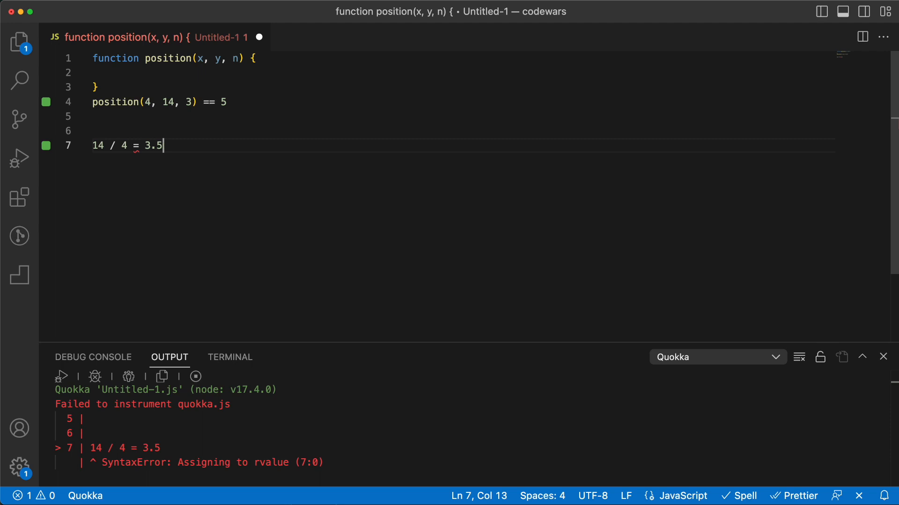
pyautogui.moveTo(120, 122)
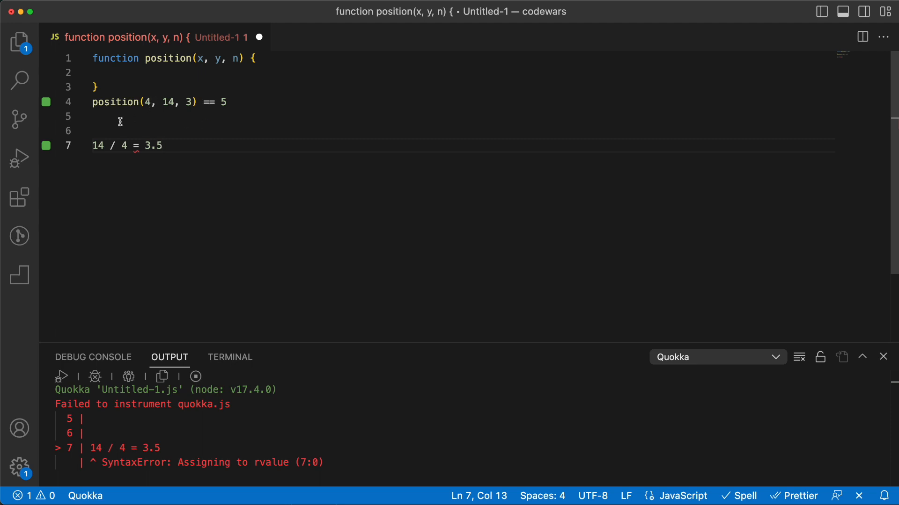
pyautogui.write('2')
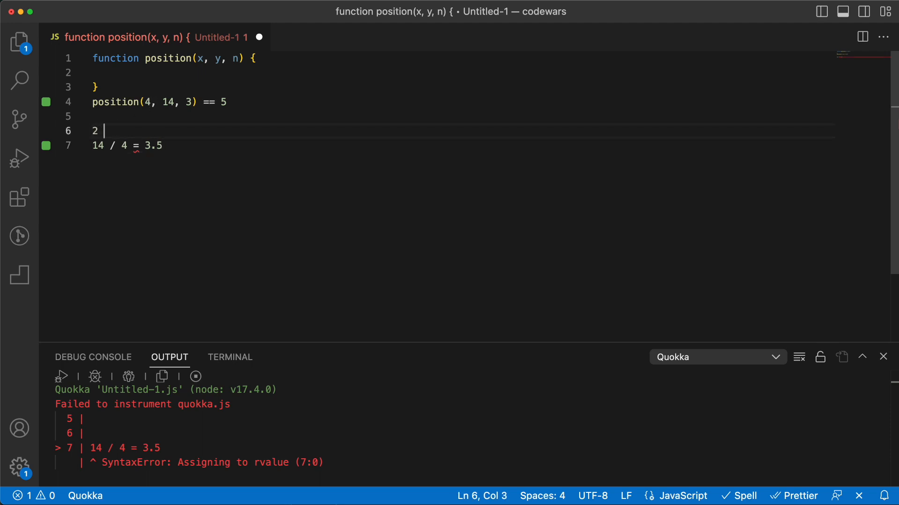
pyautogui.write('3 4 5')
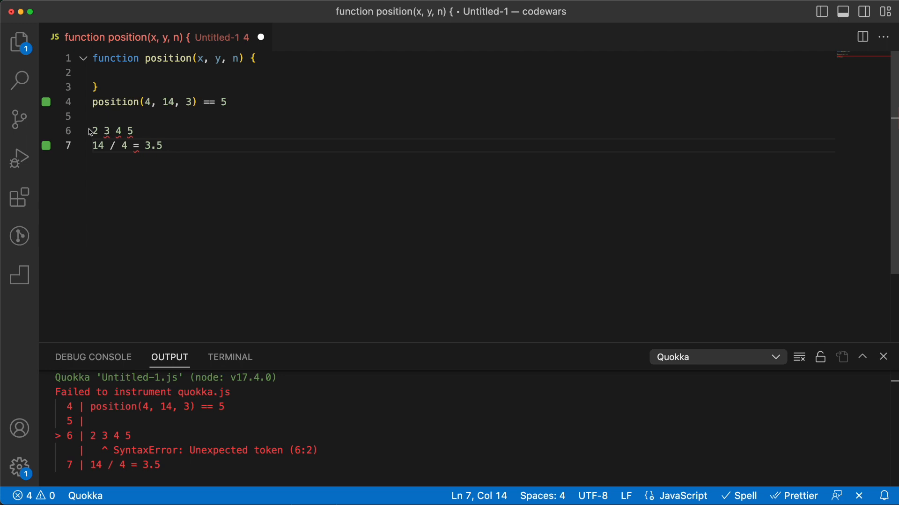
pyautogui.doubleClick(151, 102)
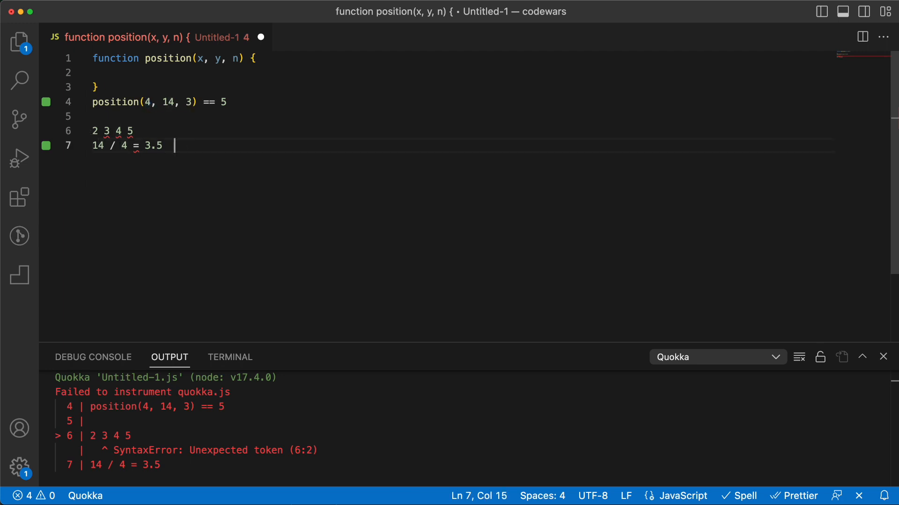
pyautogui.write('4/')
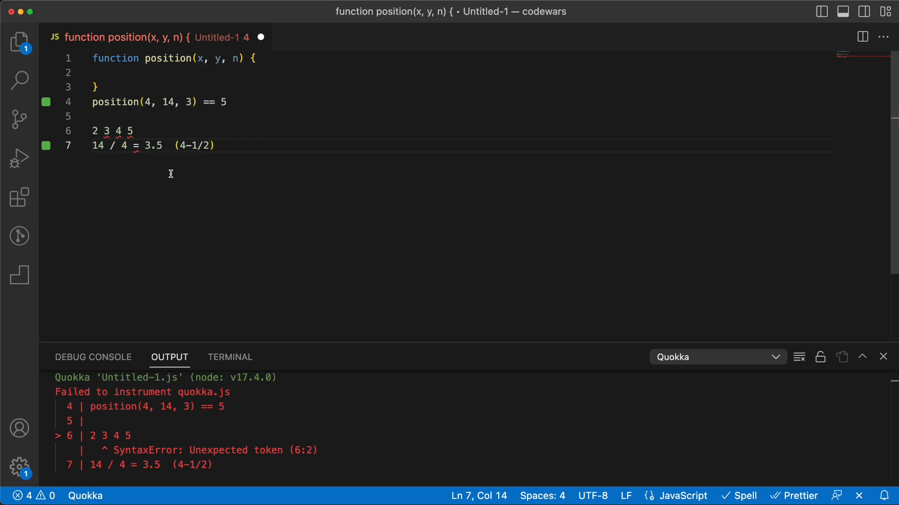
# Extend line 7 to '14 / 4 = 3.5 - (4-1/2) = 2' and select the x parameter.
pyautogui.write('-')
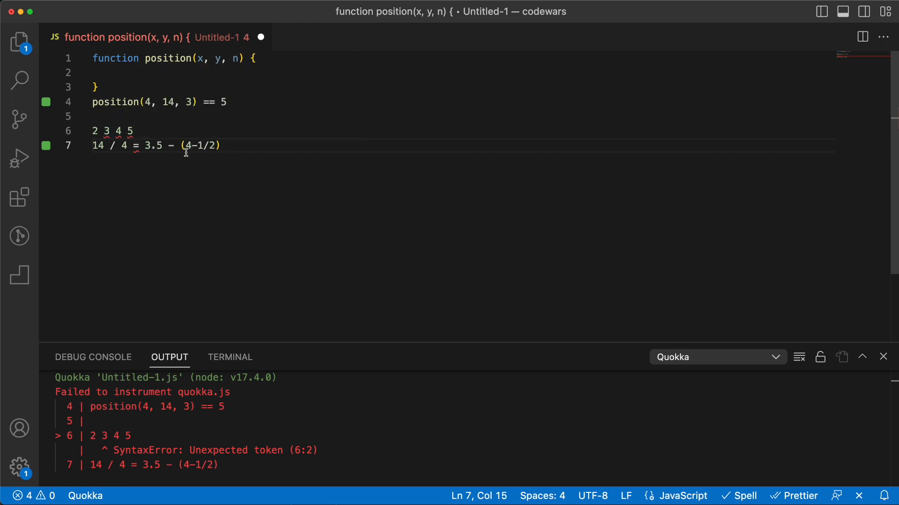
pyautogui.moveTo(138, 145)
pyautogui.write(' = 2')
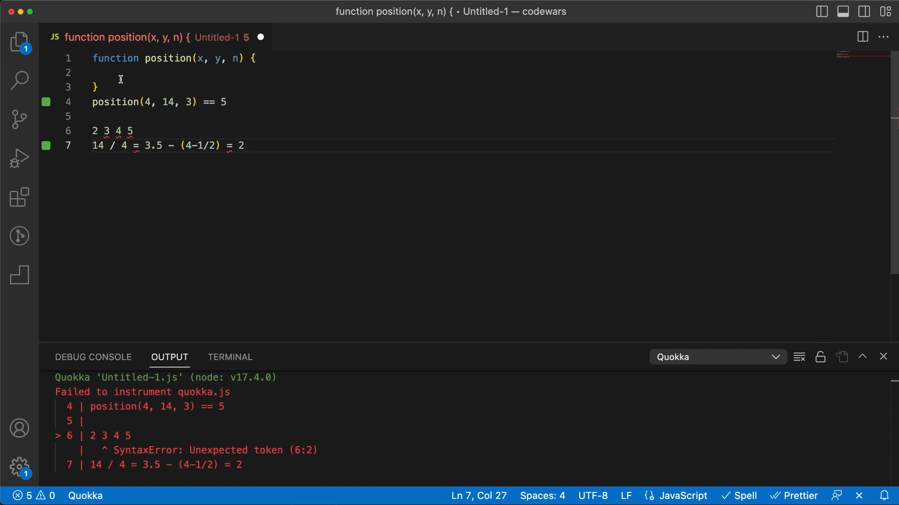
pyautogui.moveTo(239, 64)
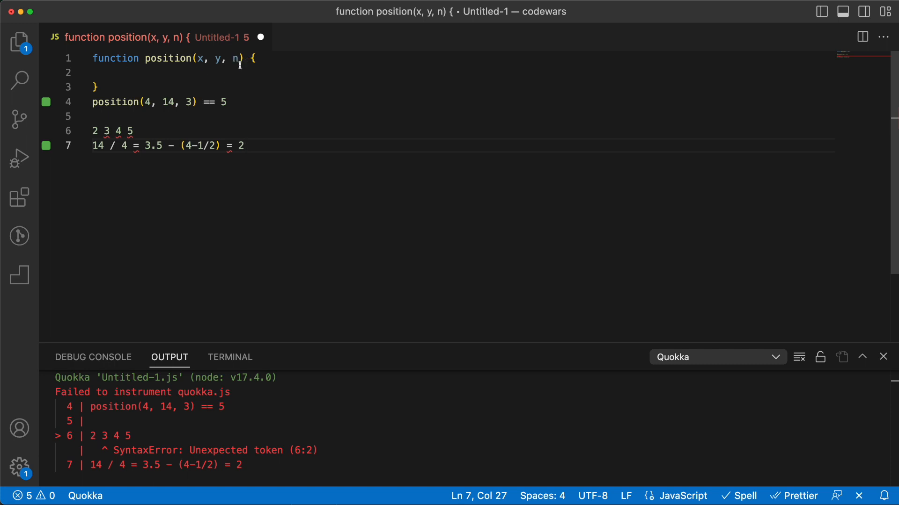
pyautogui.moveTo(137, 131)
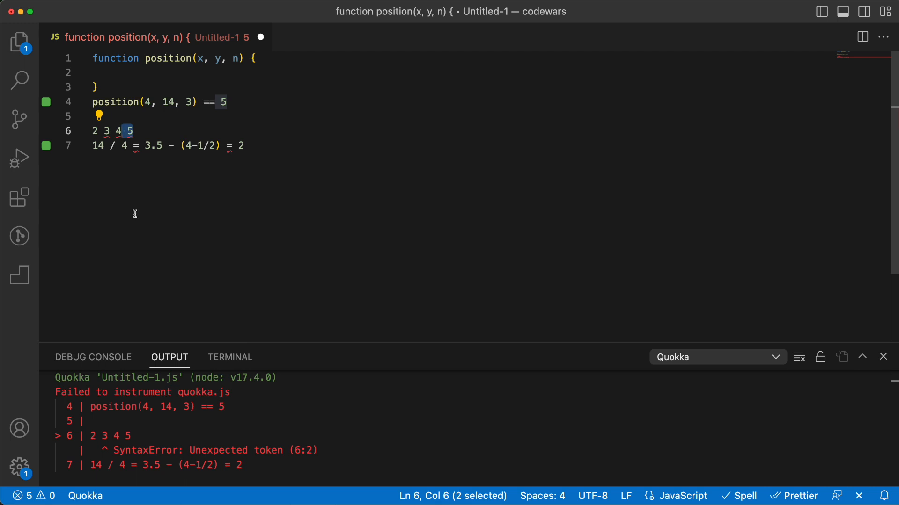
pyautogui.click(260, 145)
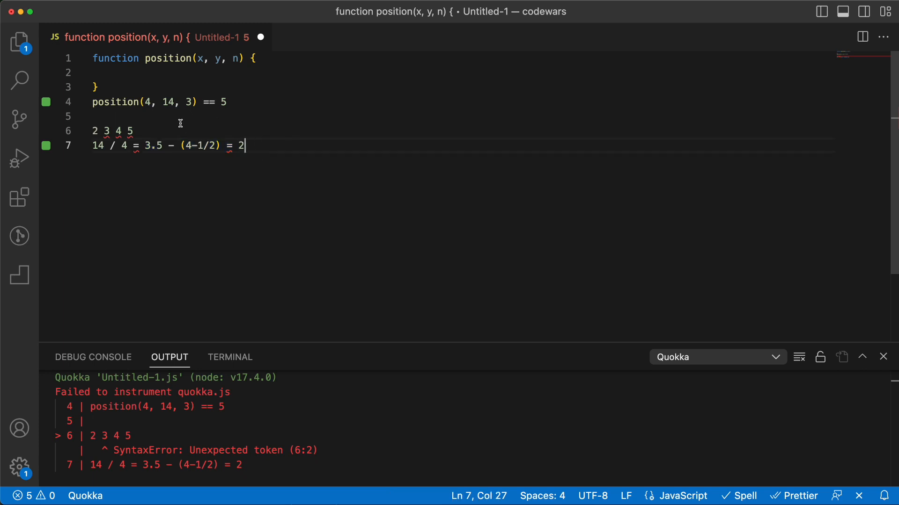
pyautogui.doubleClick(169, 102)
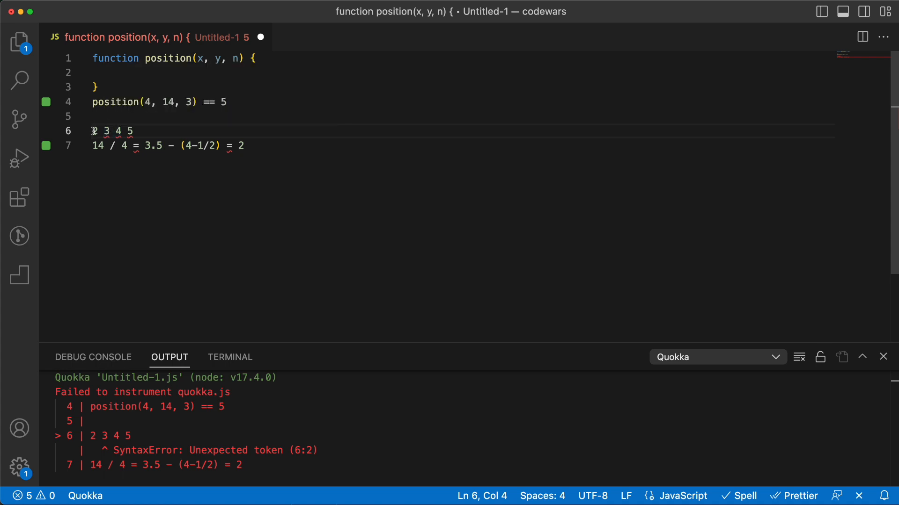
pyautogui.doubleClick(200, 58)
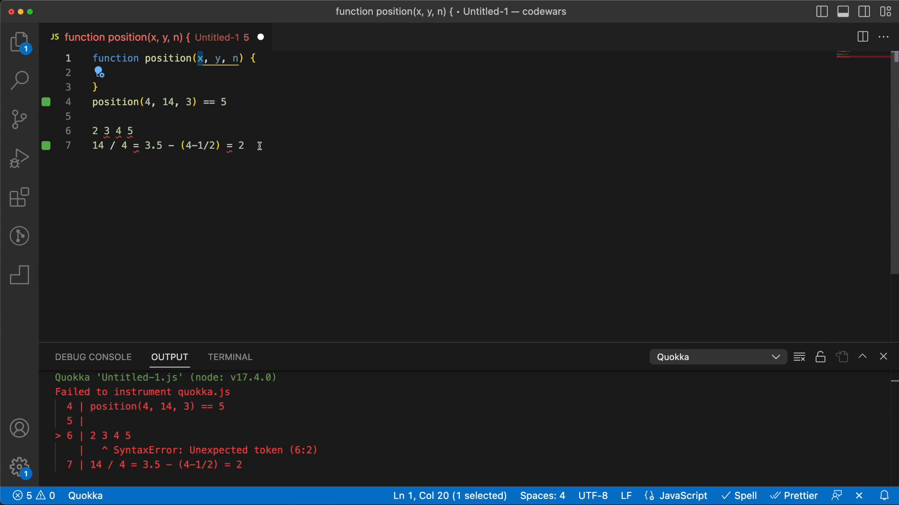
pyautogui.moveTo(188, 145)
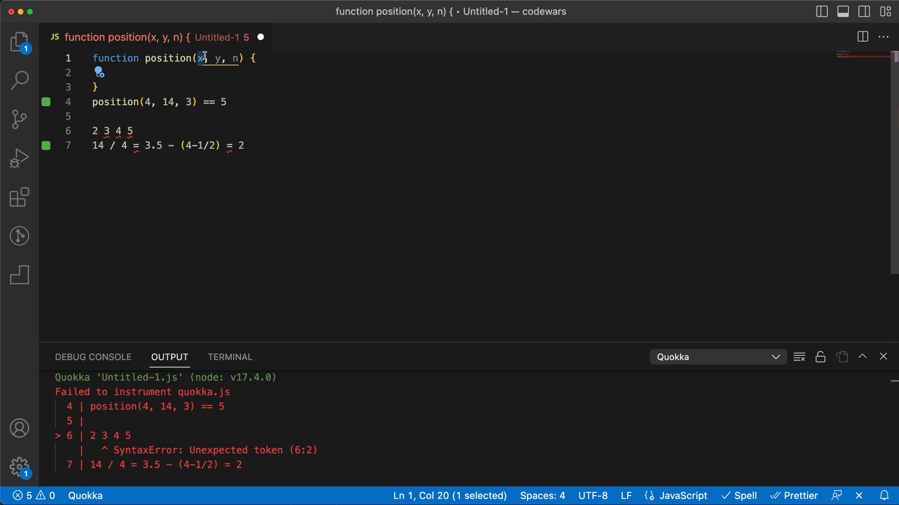
pyautogui.moveTo(235, 58)
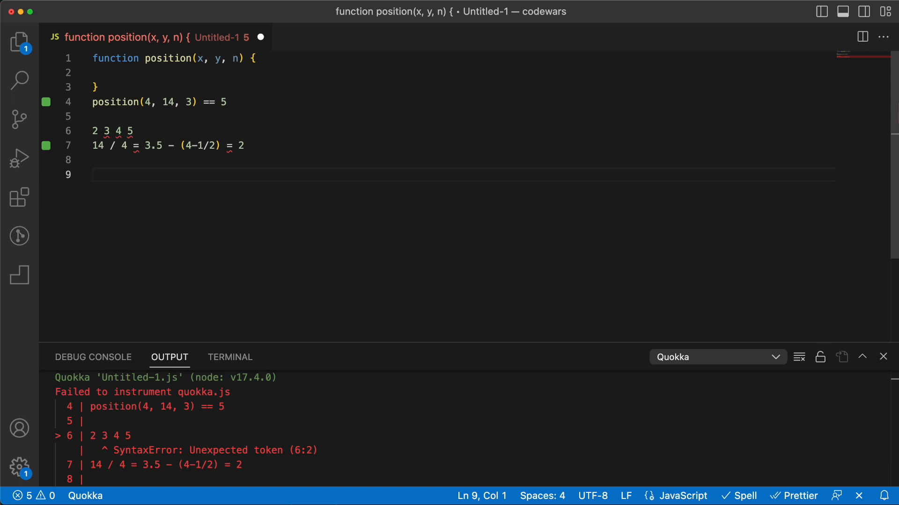
# Note the formula (y/x) - ((x-1) / 2) + n and make position return it.
pyautogui.write('y/x)')
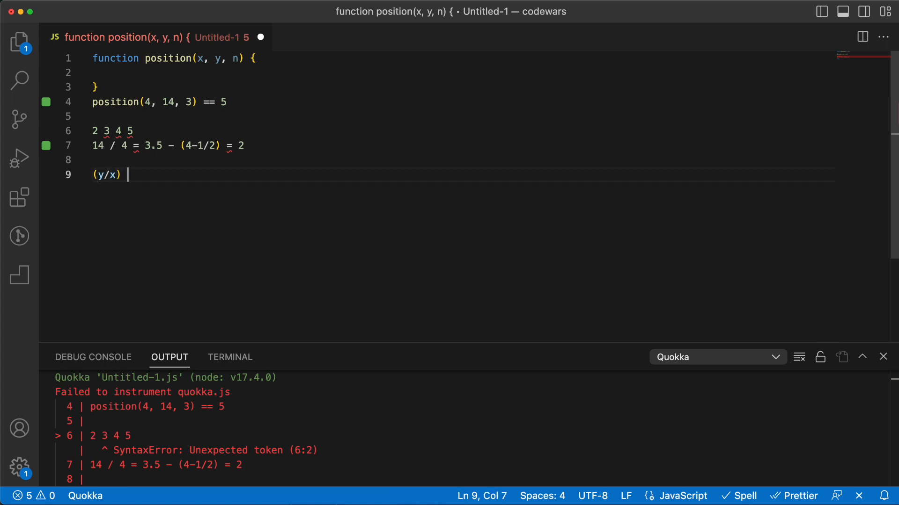
pyautogui.write('-')
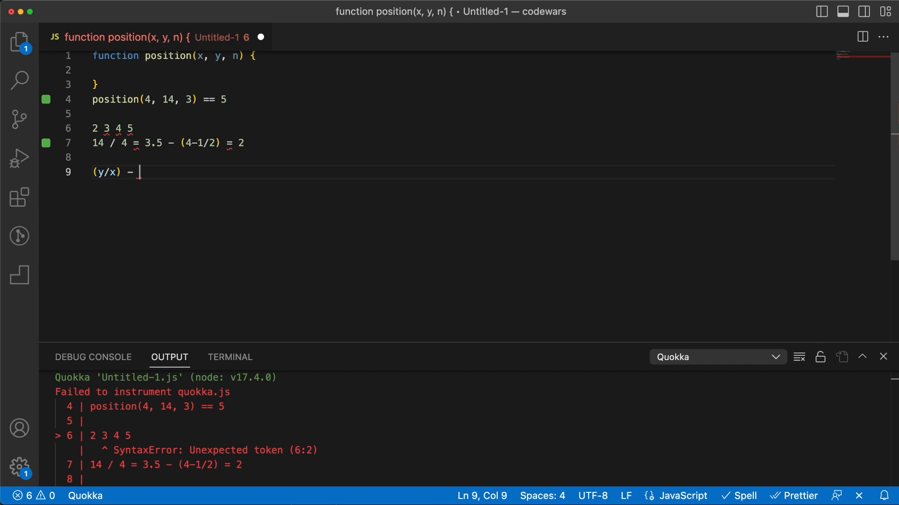
pyautogui.write('(x-1) /')
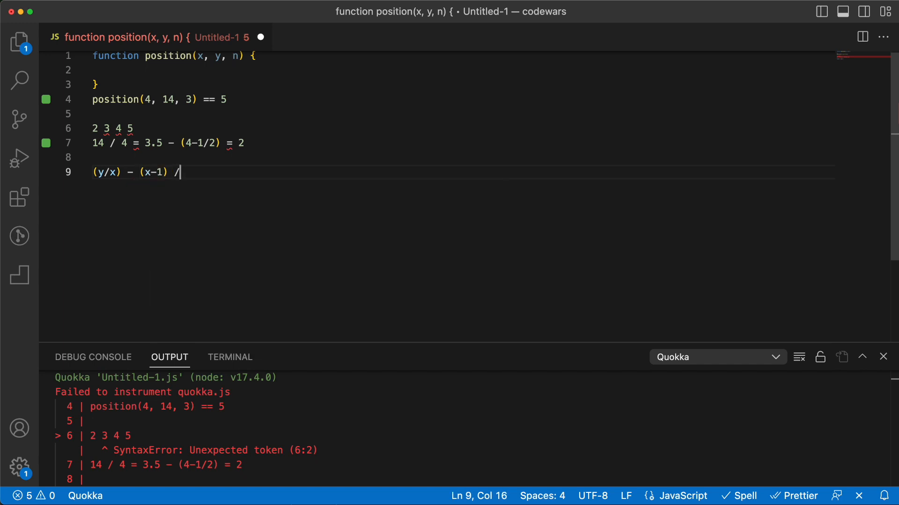
pyautogui.write('2')
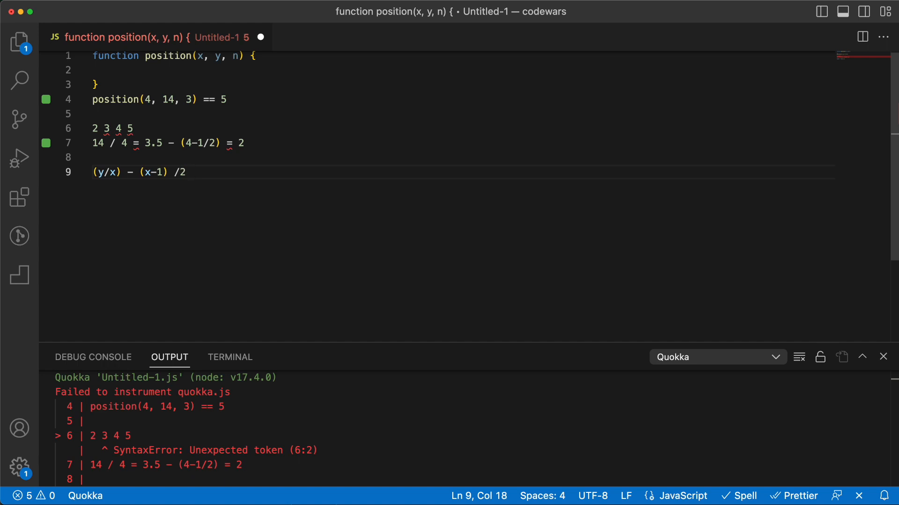
pyautogui.write('+n')
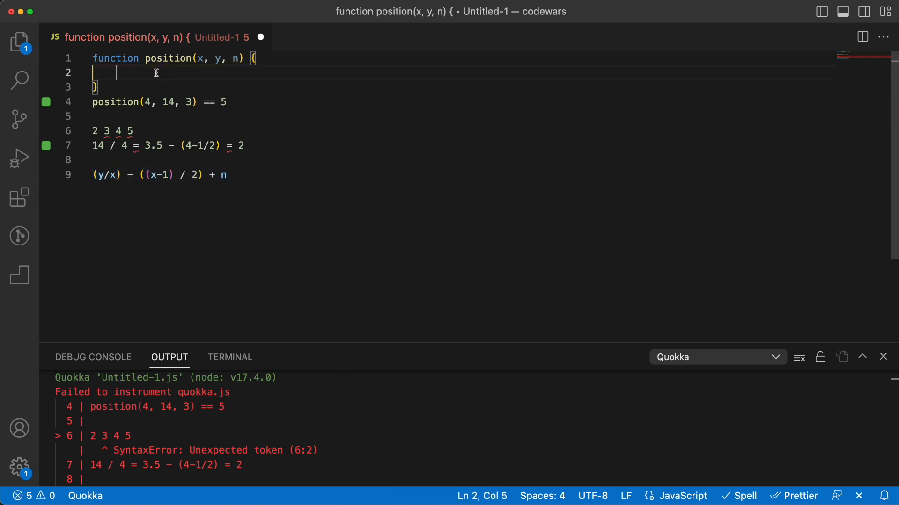
pyautogui.write('return (y/x) - ((x-1) / 2) + n')
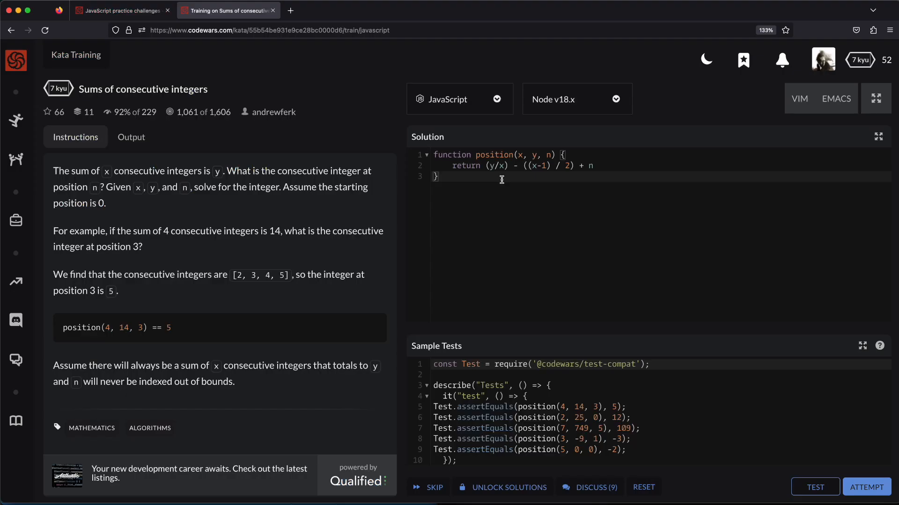
# Attempt the position solution, submit it once all tests pass, and view solutions.
pyautogui.click(130, 138)
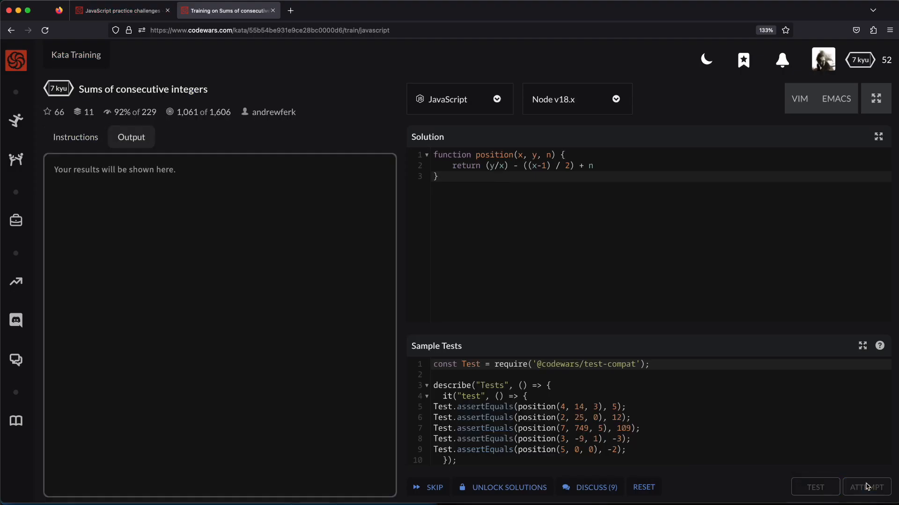
pyautogui.click(814, 487)
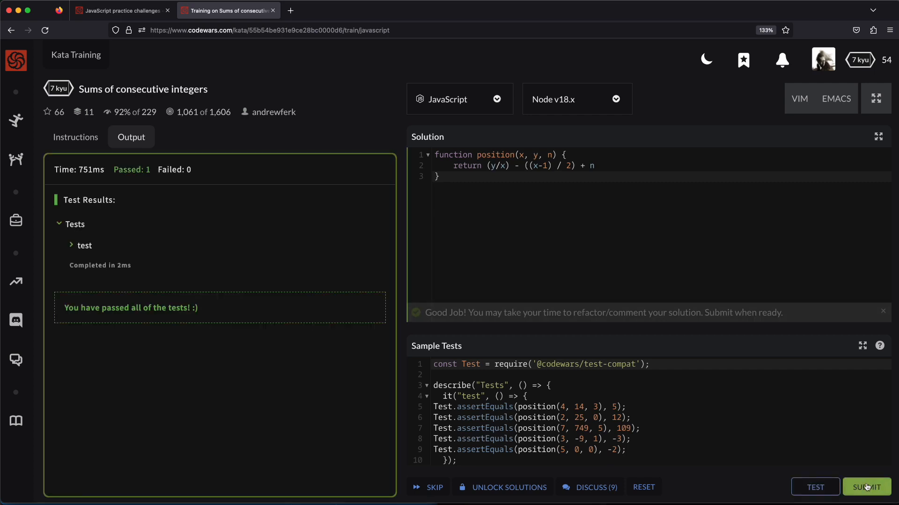
pyautogui.moveTo(868, 487)
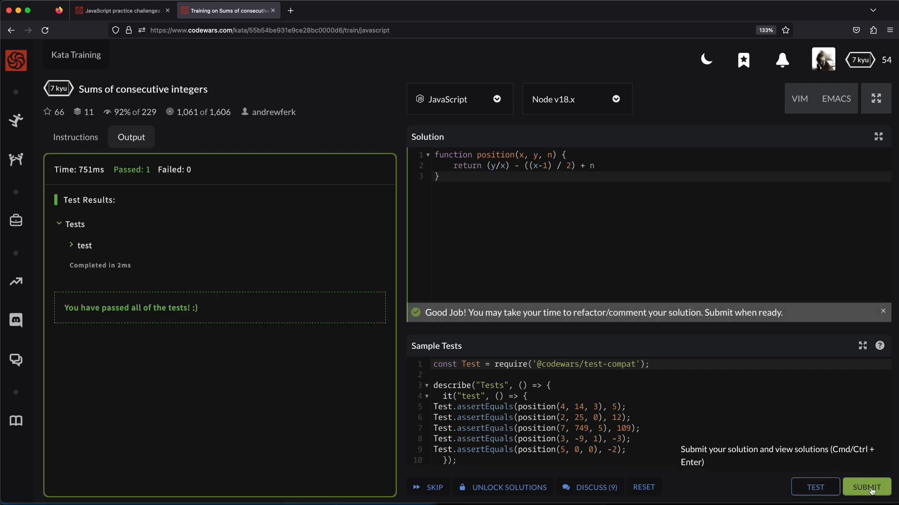
pyautogui.click(867, 487)
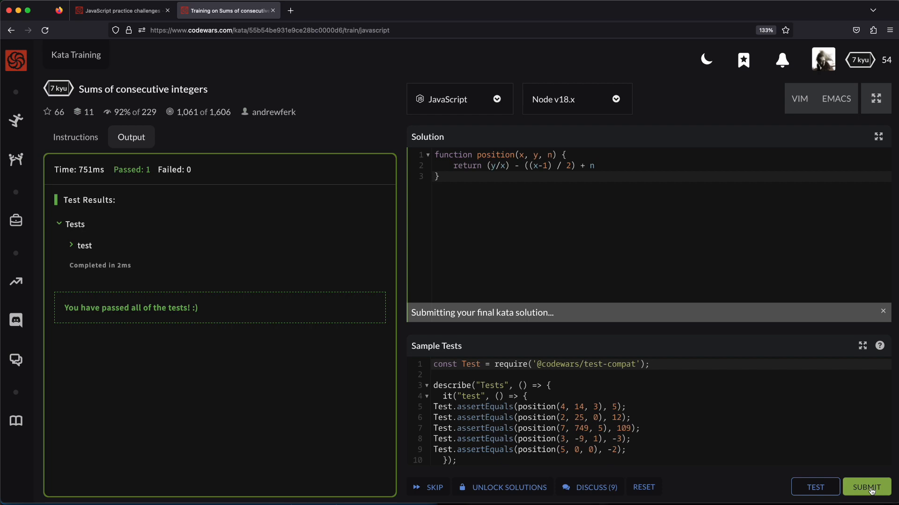
pyautogui.click(867, 488)
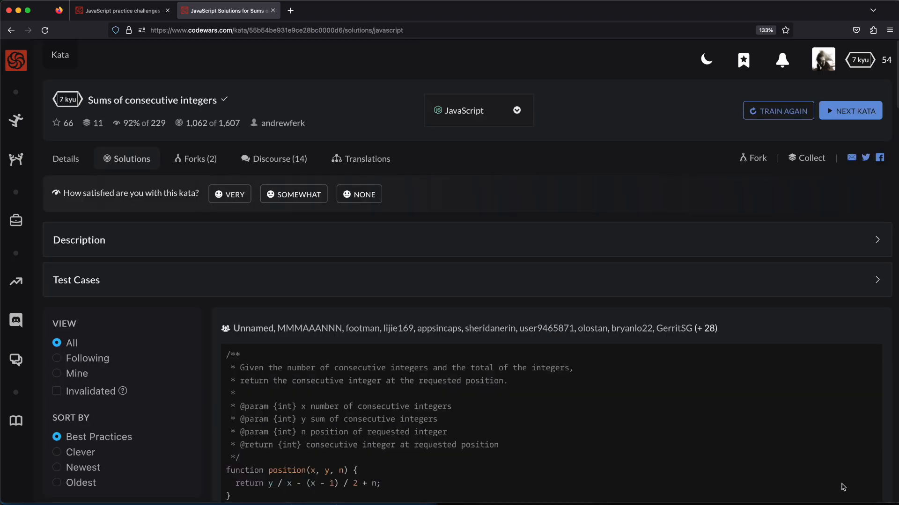
# Scroll through other users' solutions to Sums of consecutive integers.
pyautogui.scroll(-3)
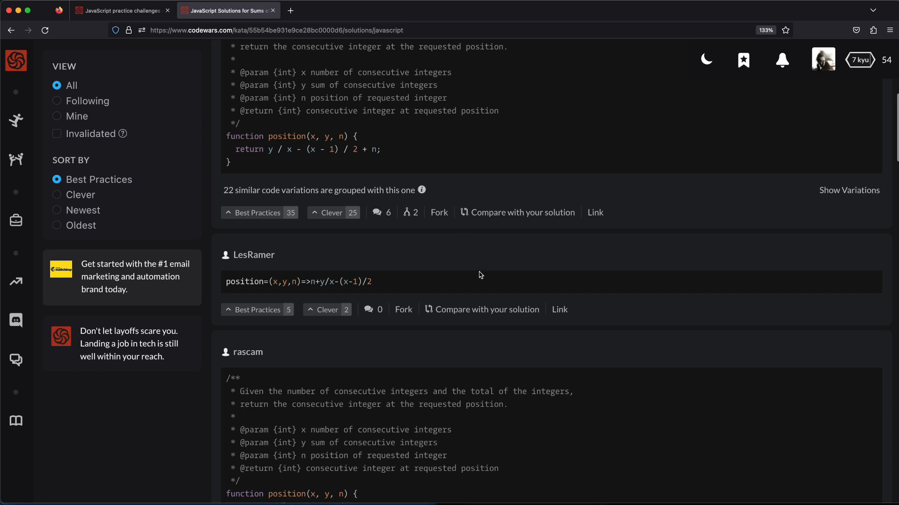
pyautogui.scroll(-3)
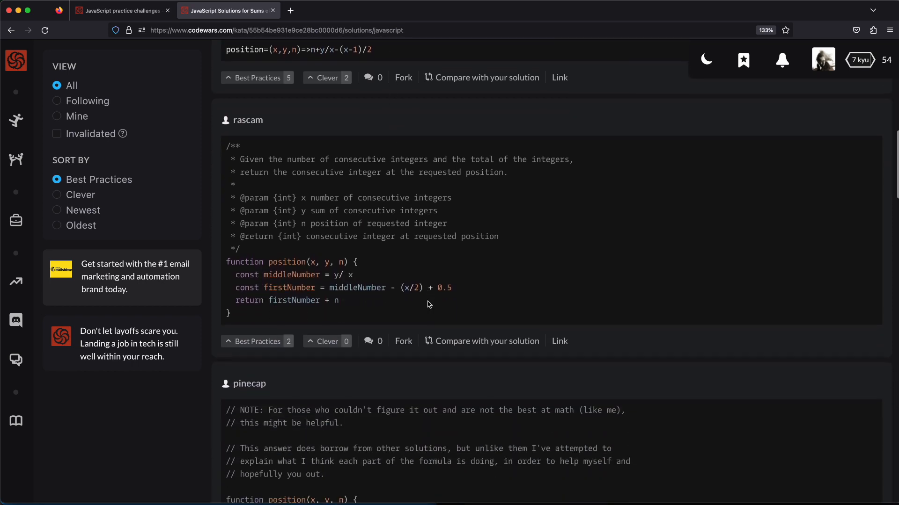
pyautogui.scroll(-3)
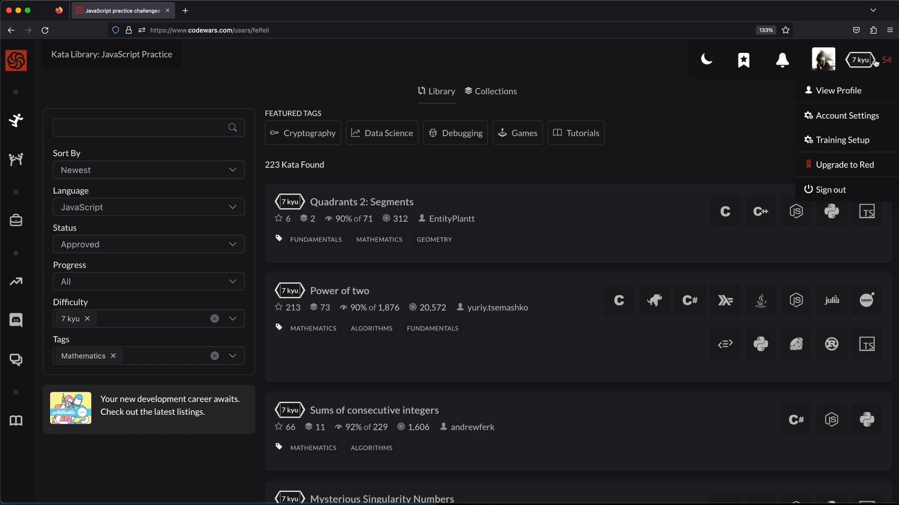
# Open the profile page showing 34 completed kata and 7 kyu at 53.6%.
pyautogui.click(838, 90)
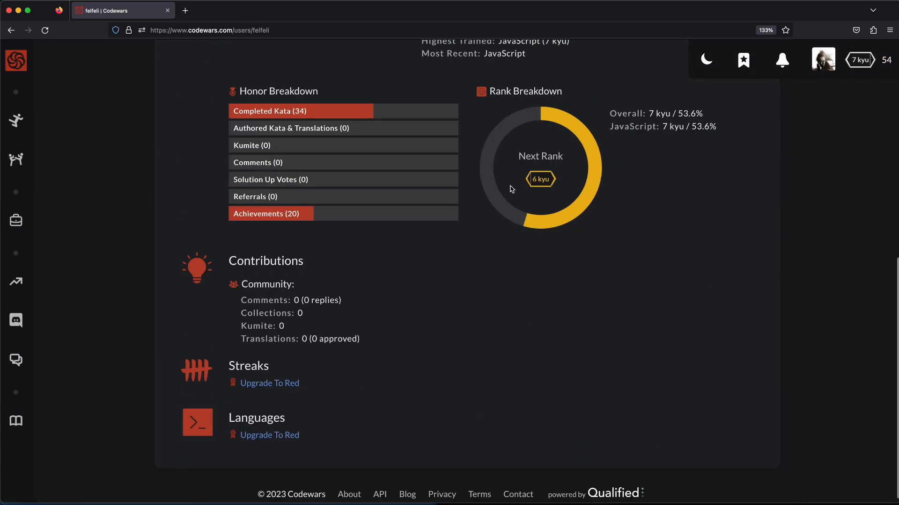
pyautogui.moveTo(540, 225)
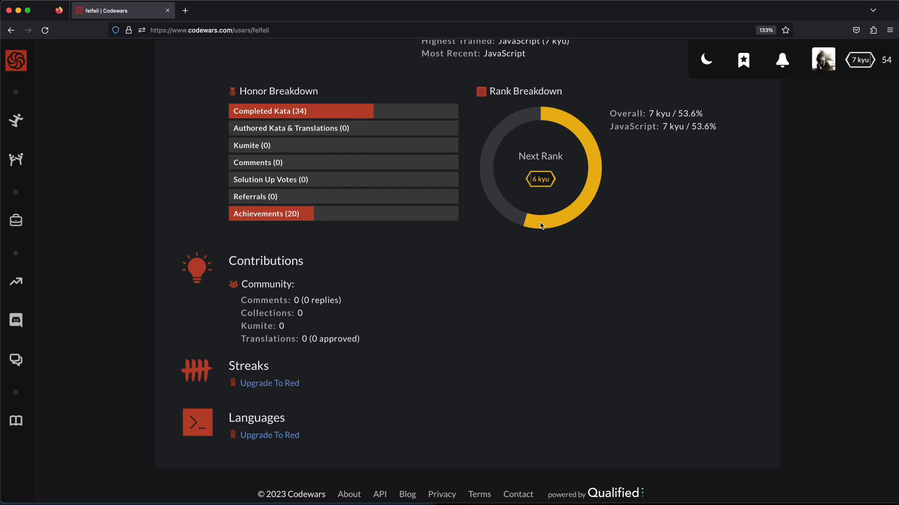
pyautogui.moveTo(602, 121)
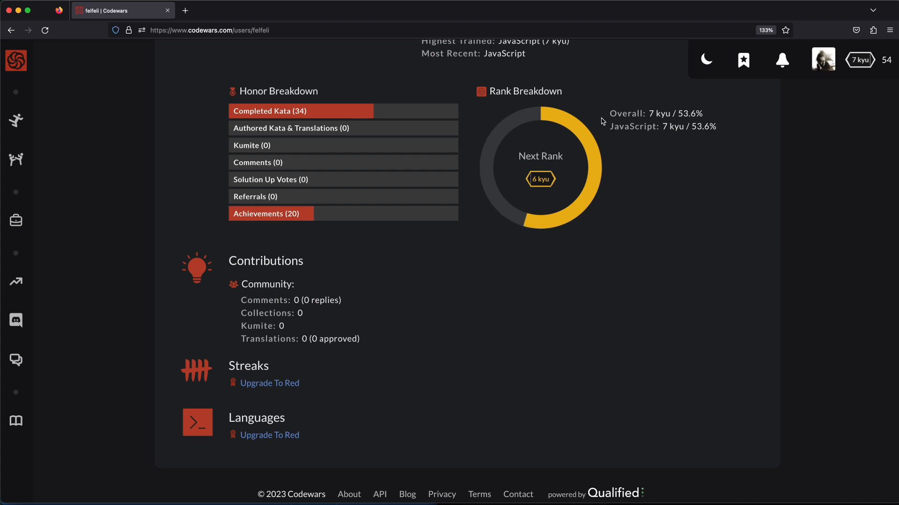
pyautogui.moveTo(603, 133)
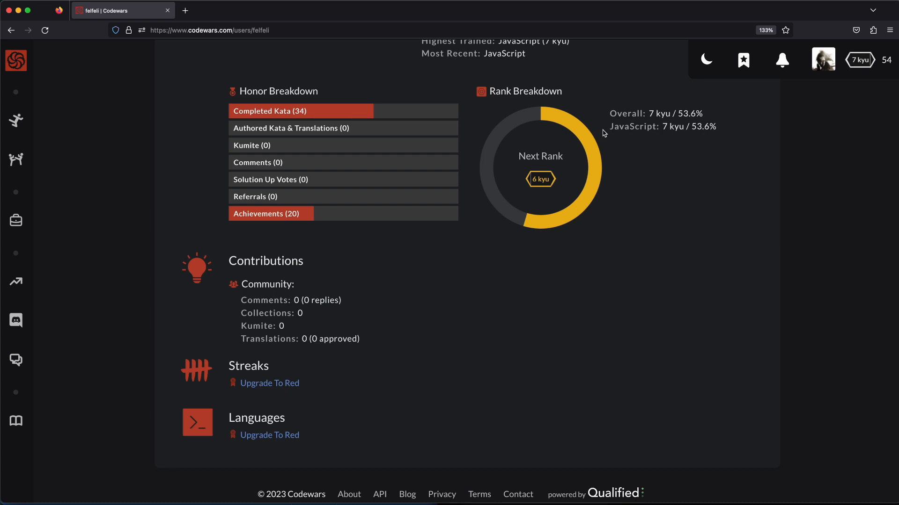